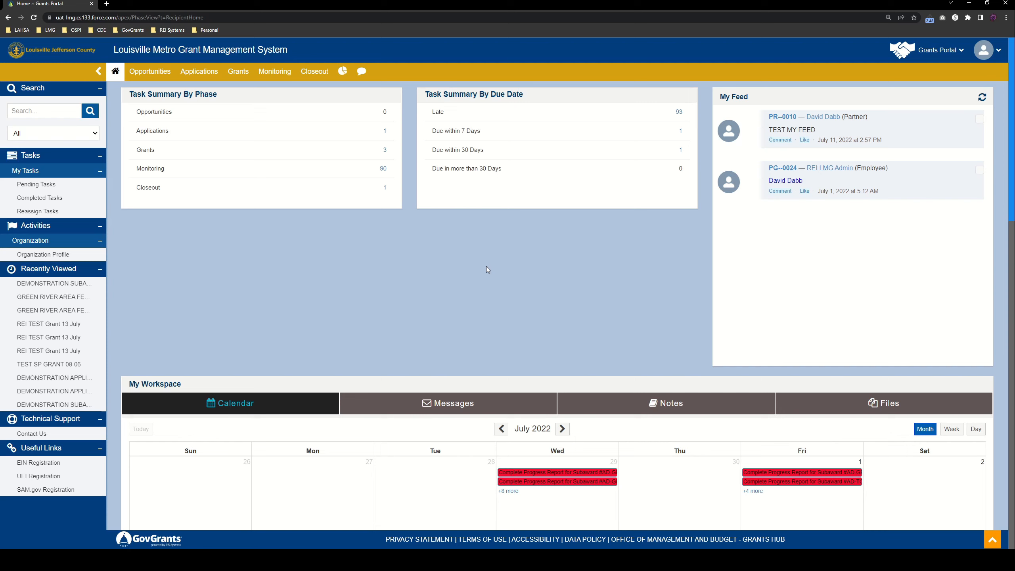
pyautogui.moveTo(237, 71)
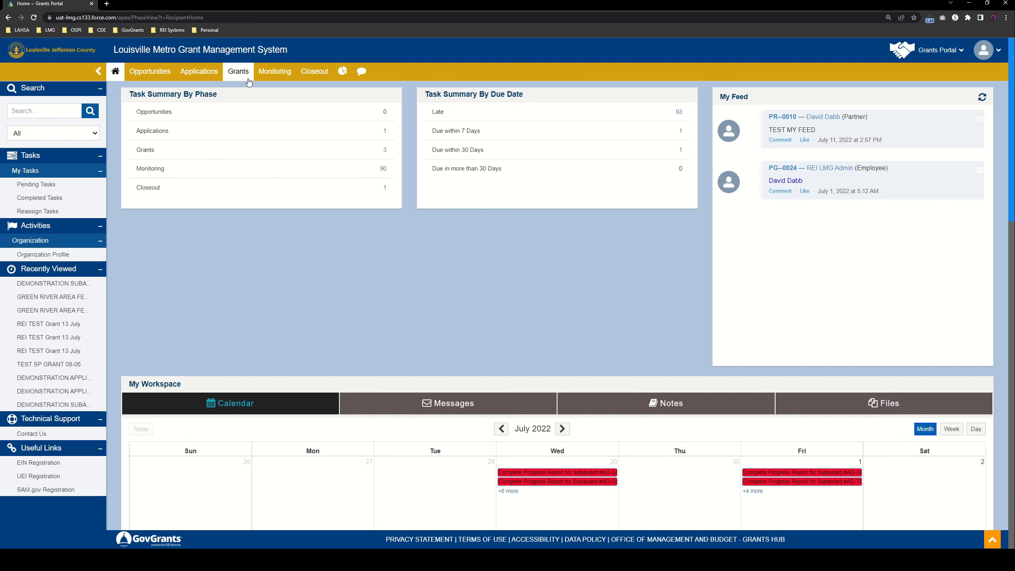
# Bring up the Active Grants list of Louisville Metro Government grants.
pyautogui.click(238, 71)
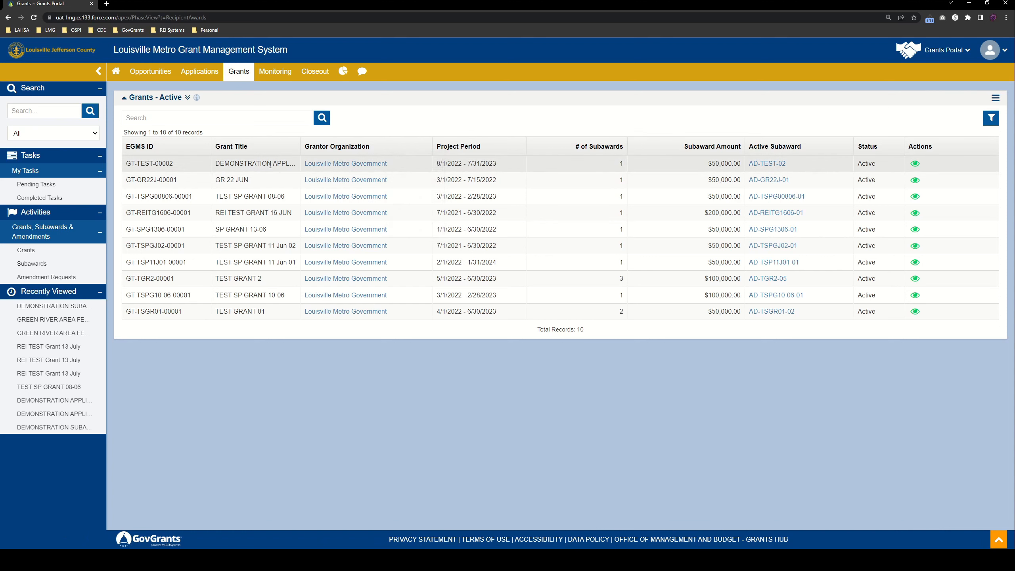
pyautogui.moveTo(555, 184)
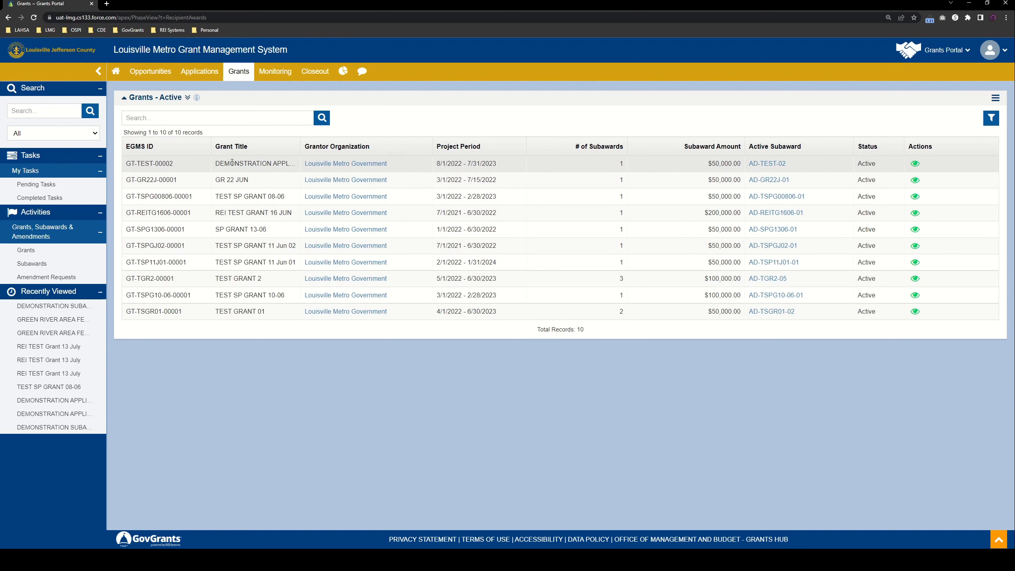
pyautogui.moveTo(453, 118)
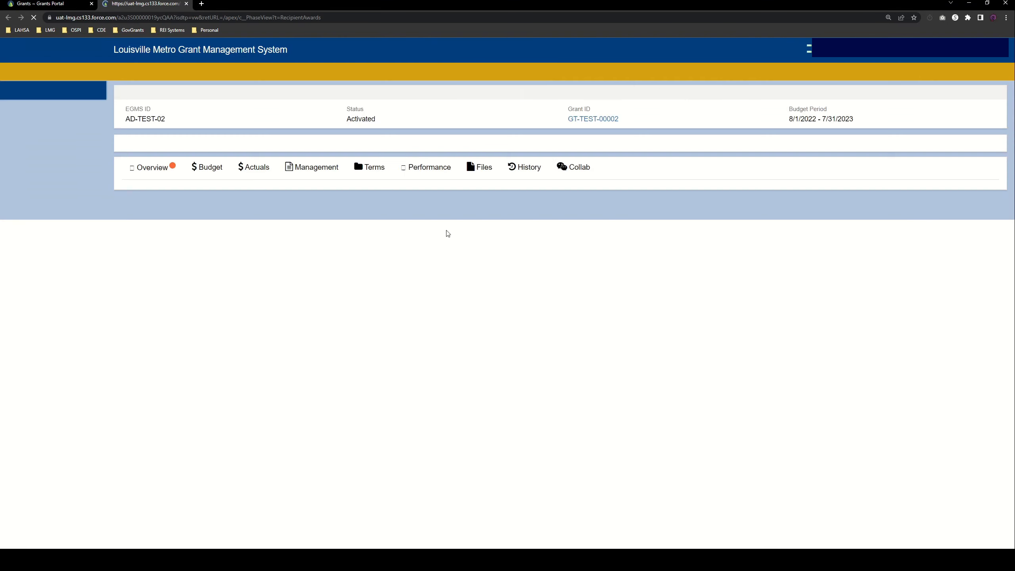
# Review AD-TEST-02's budget and its monthly payment and quarterly report schedules.
pyautogui.click(209, 188)
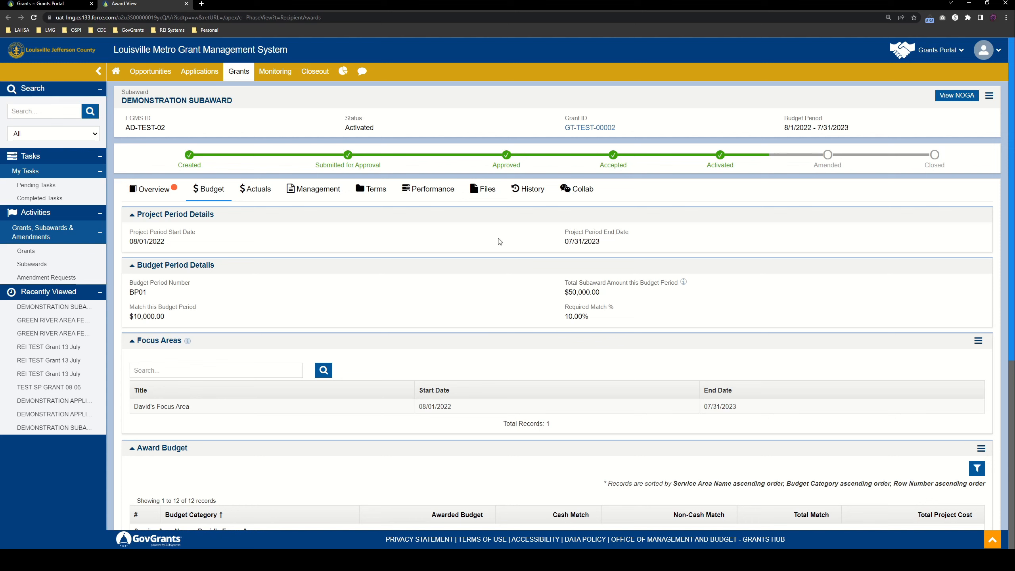
pyautogui.moveTo(208, 178)
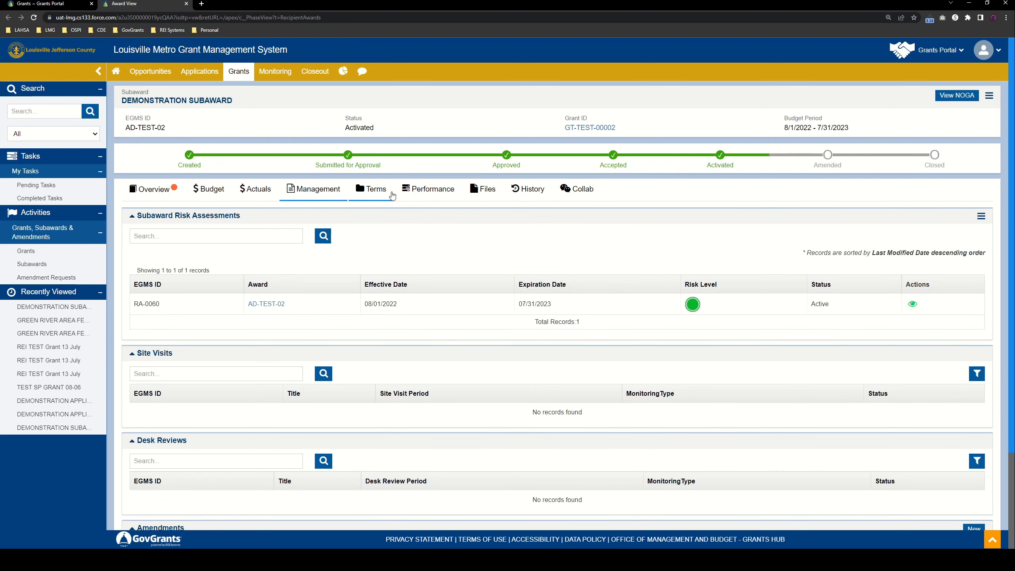
pyautogui.click(375, 188)
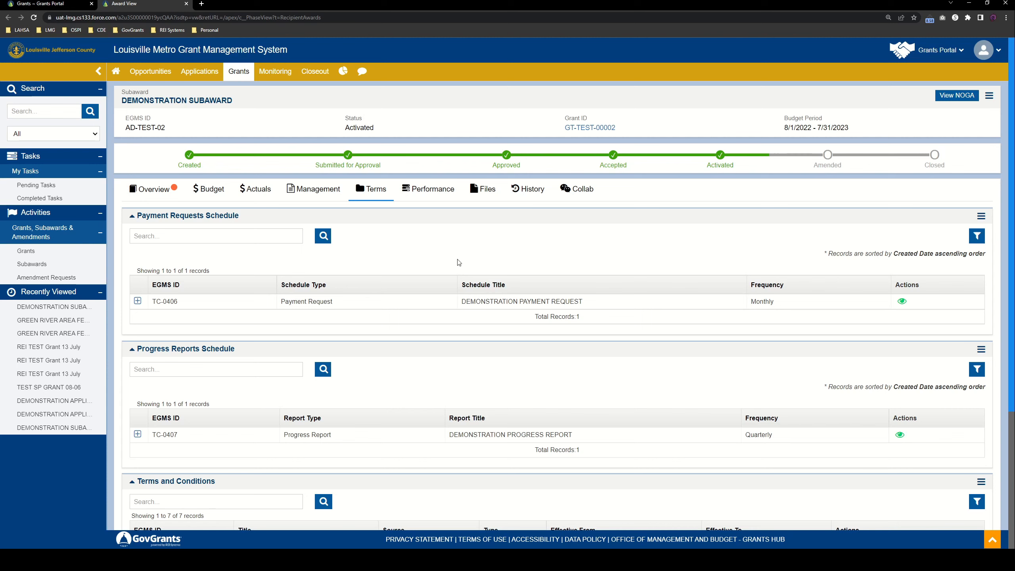
pyautogui.moveTo(334, 131)
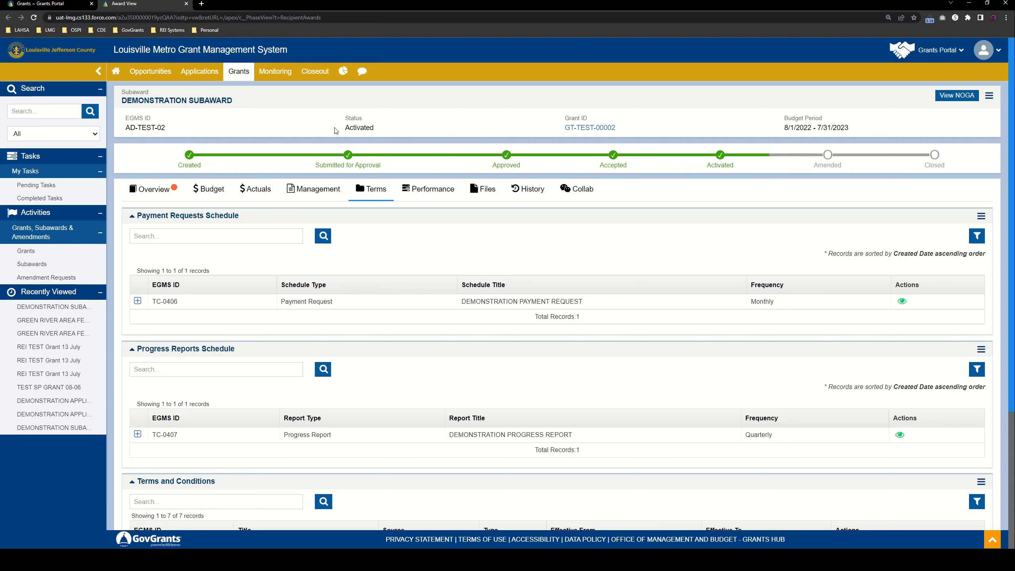
pyautogui.moveTo(982, 119)
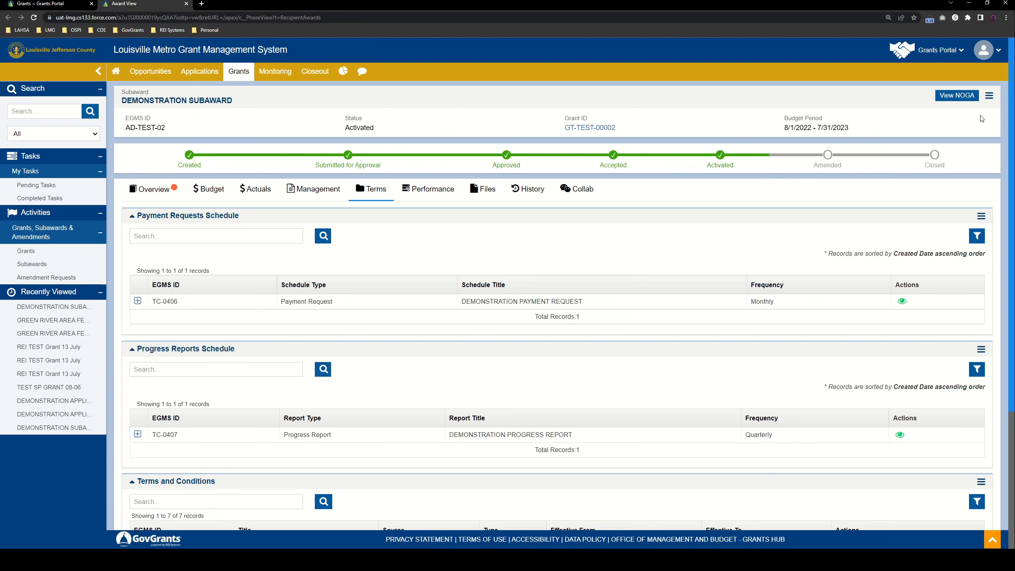
pyautogui.click(983, 50)
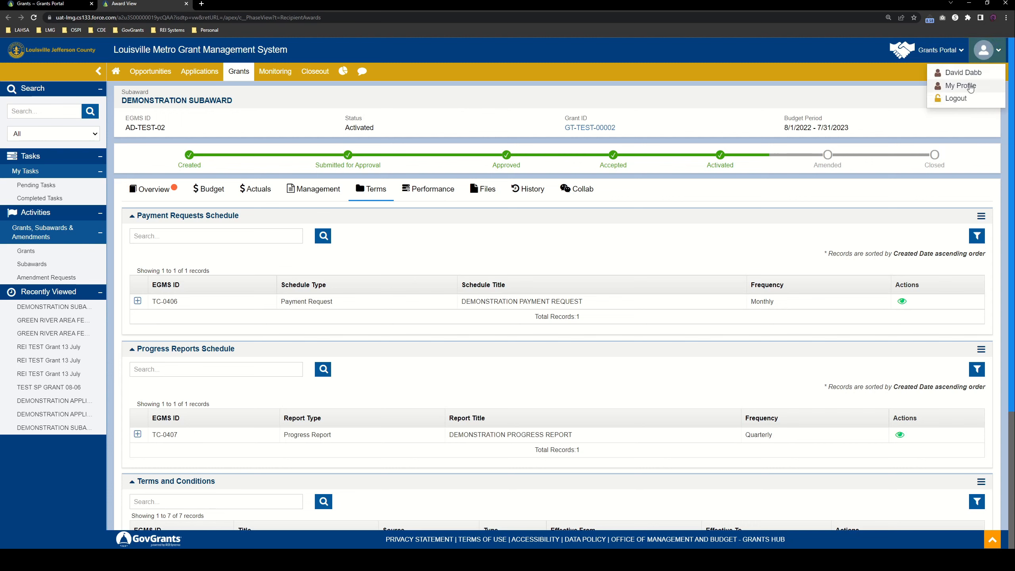
pyautogui.moveTo(454, 230)
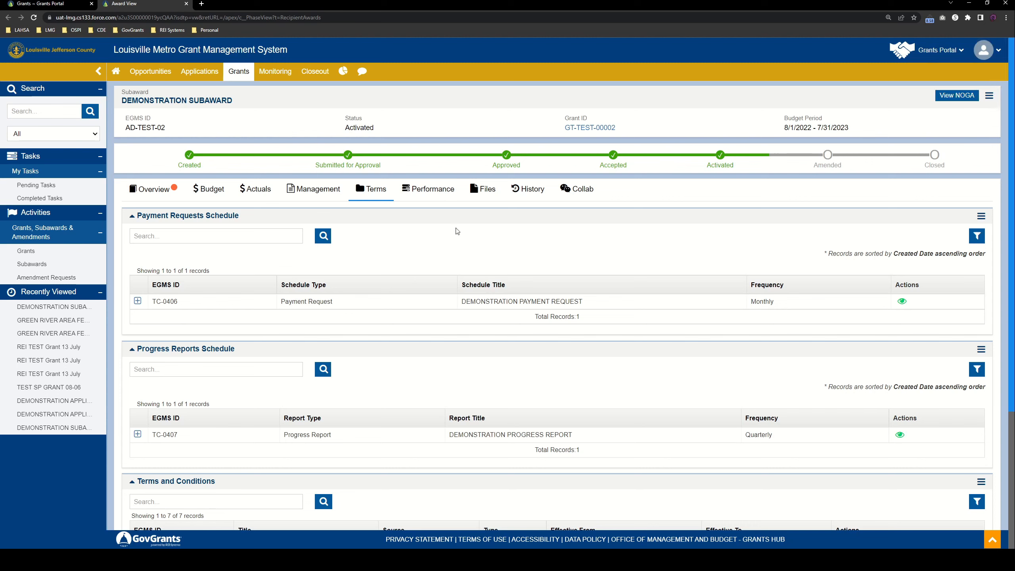
pyautogui.moveTo(492, 245)
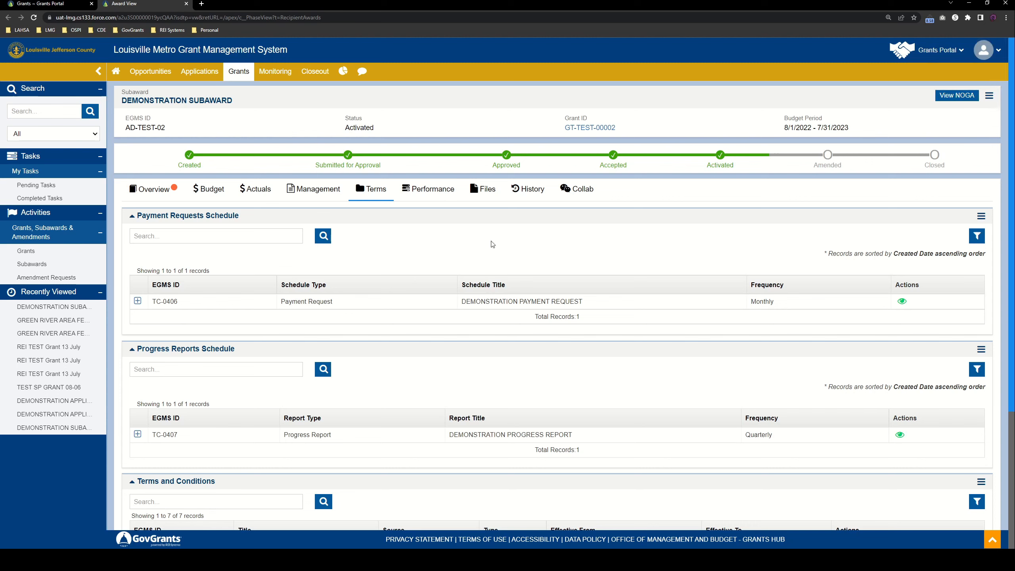
# Check the subaward's Actuals: $50,000.00 awarded, nothing spent, no payment requests.
pyautogui.click(258, 188)
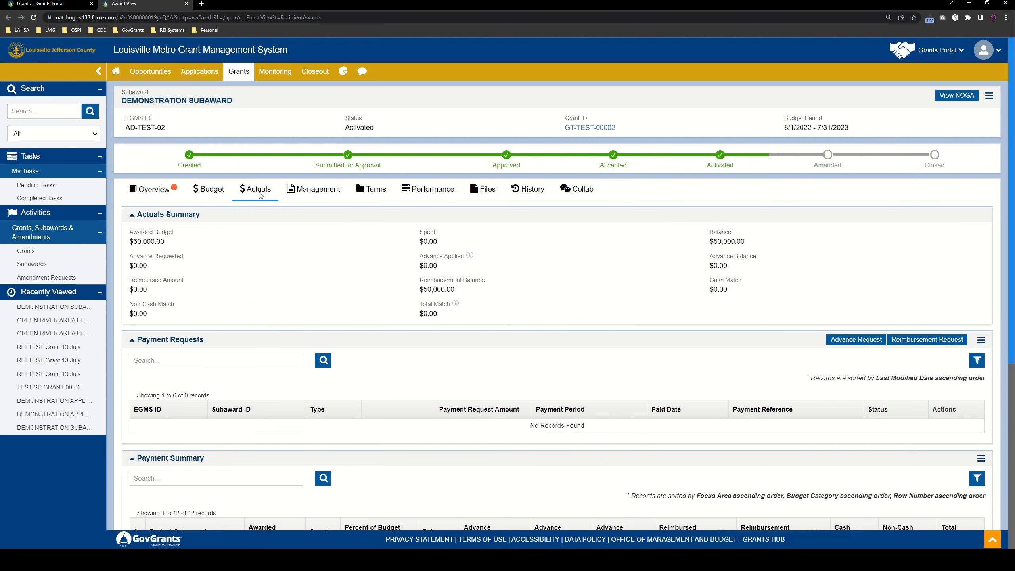
pyautogui.scroll(-3)
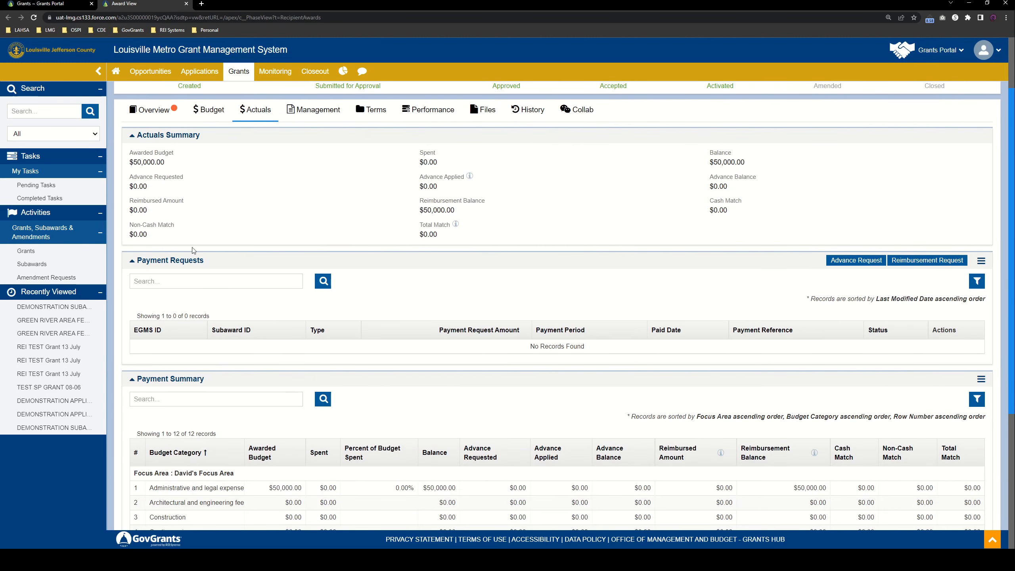
pyautogui.moveTo(175, 270)
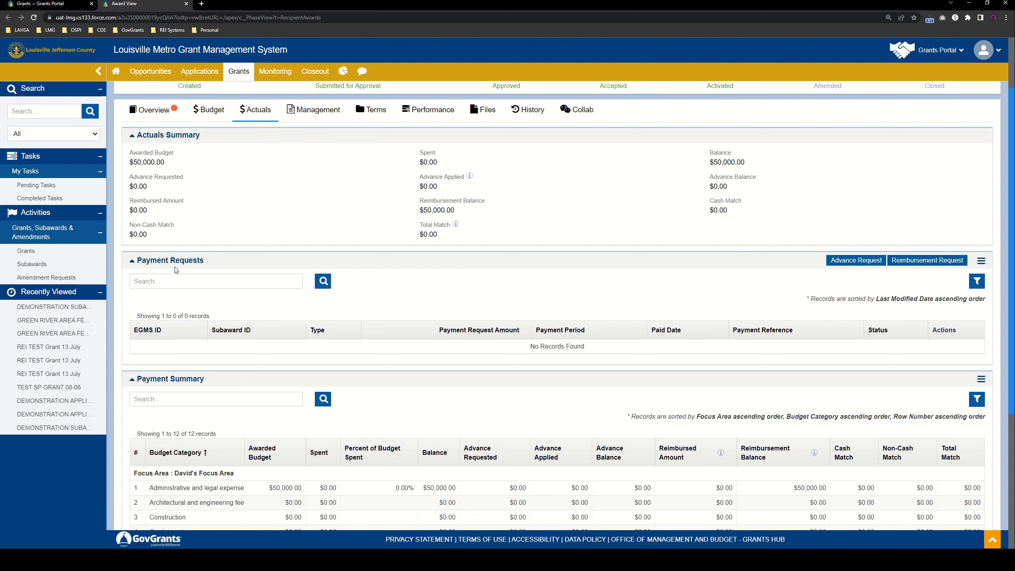
pyautogui.moveTo(882, 265)
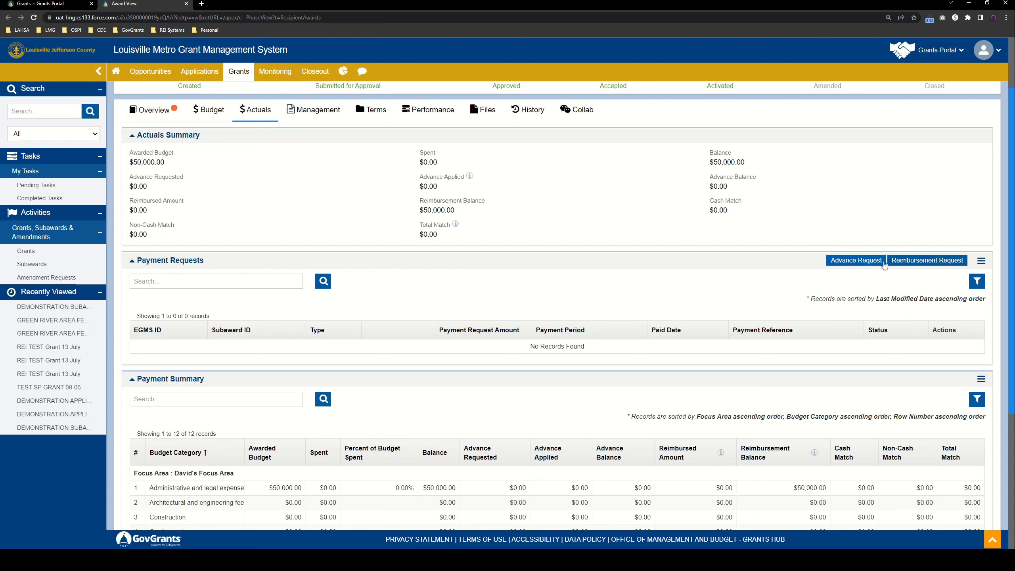
pyautogui.moveTo(950, 275)
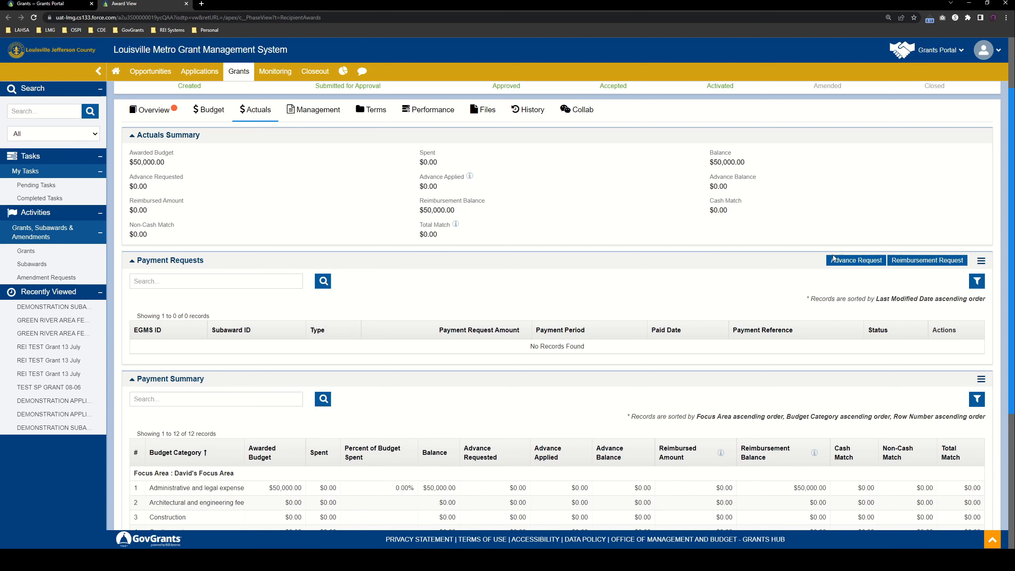
pyautogui.moveTo(777, 267)
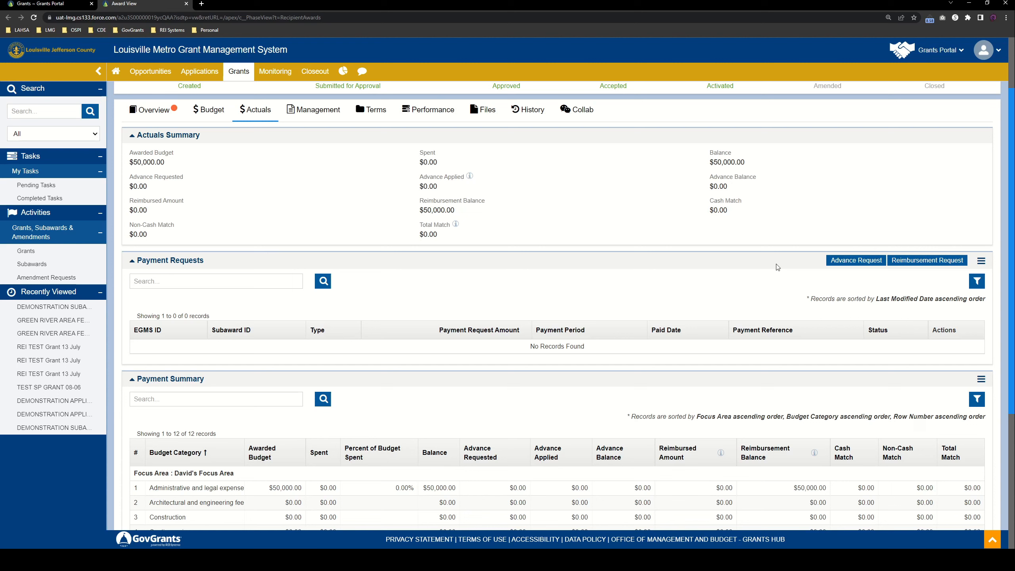
pyautogui.moveTo(950, 255)
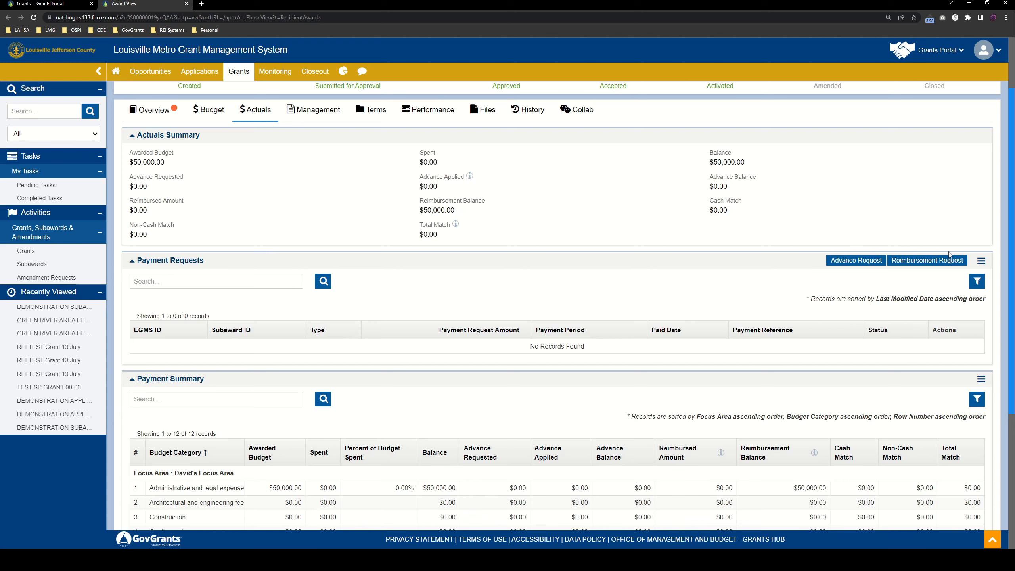
pyautogui.moveTo(886, 293)
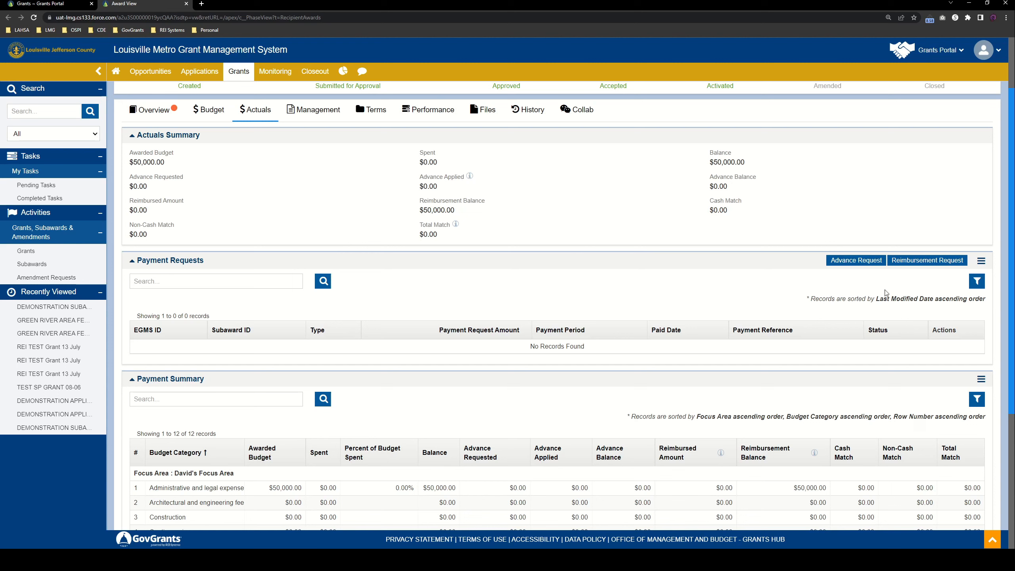
pyautogui.moveTo(927, 260)
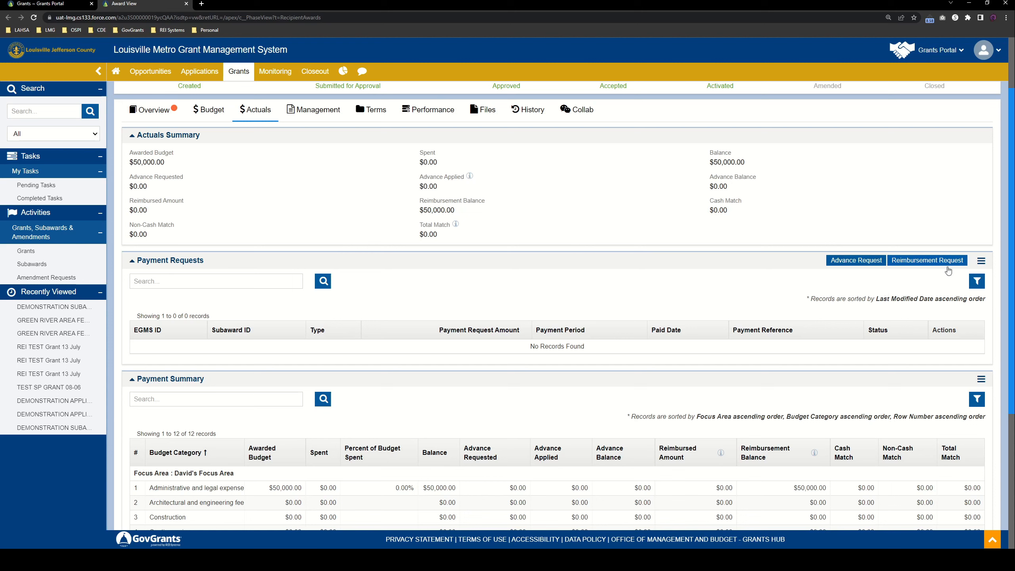
pyautogui.moveTo(949, 252)
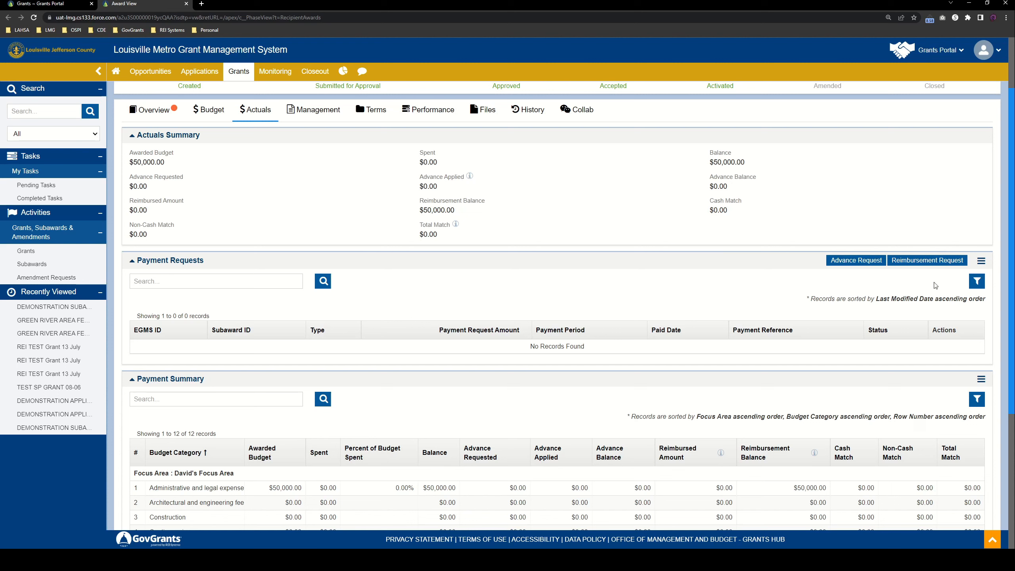
pyautogui.moveTo(855, 277)
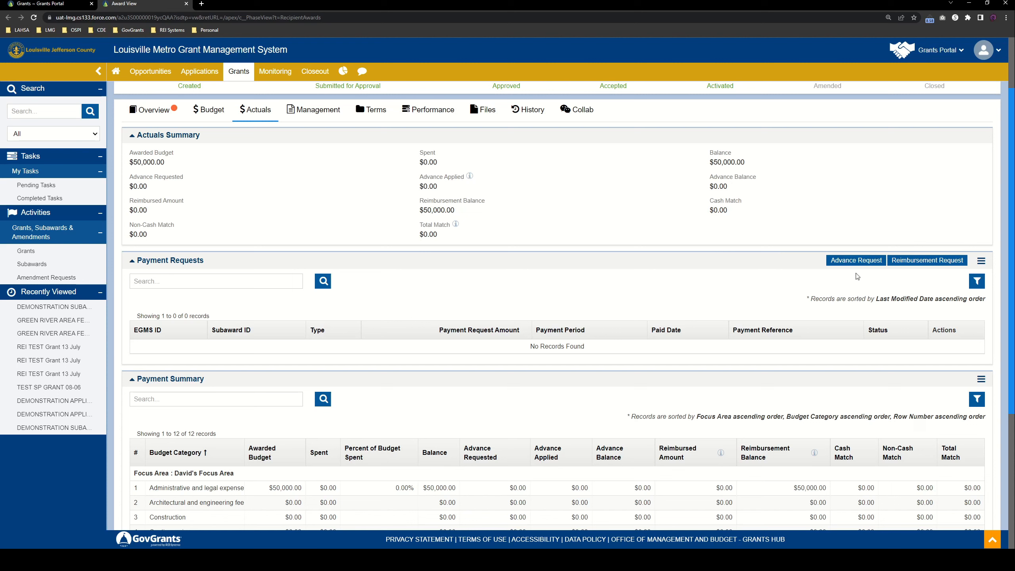
pyautogui.moveTo(927, 260)
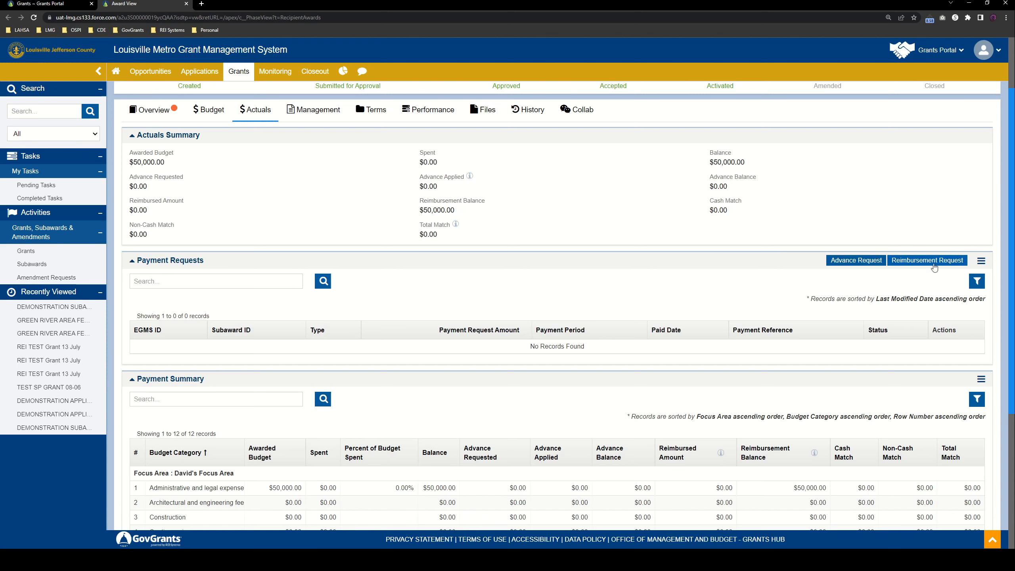
pyautogui.moveTo(704, 292)
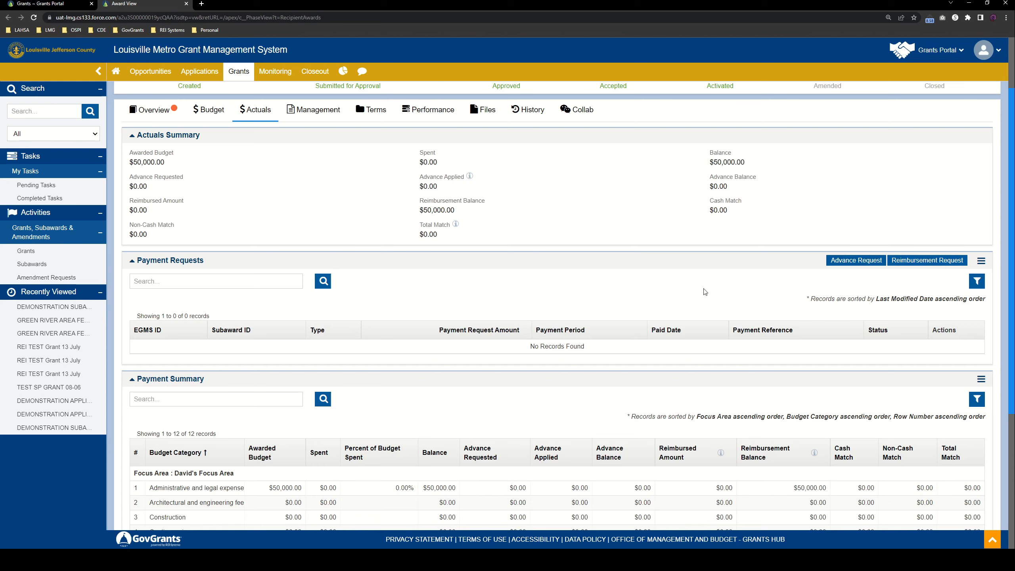
# Create an advance request titled 'TEST ADVANCE REQUEST' for 8/1/2022–7/31/2023 and save it.
pyautogui.click(855, 260)
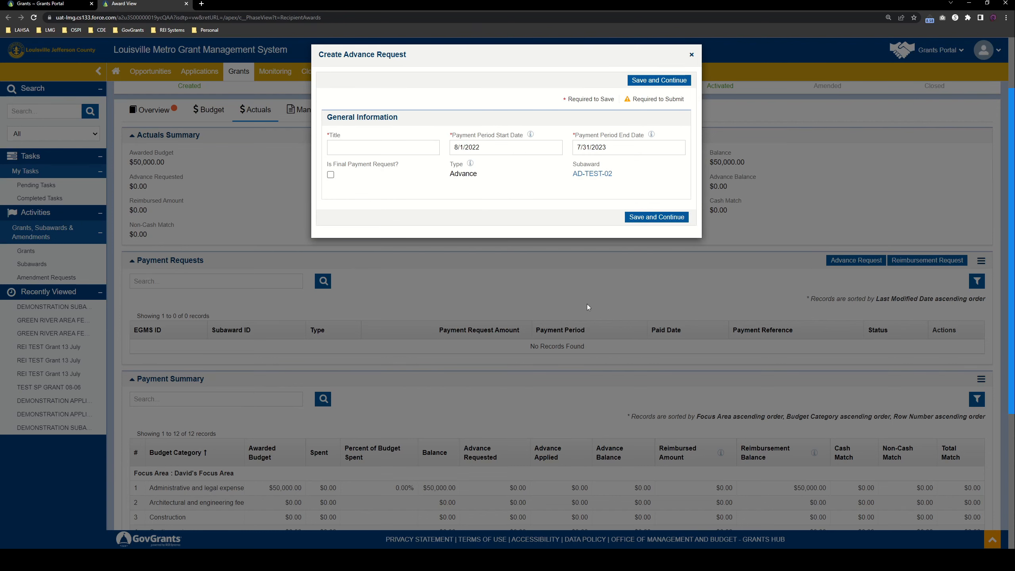
pyautogui.moveTo(389, 142)
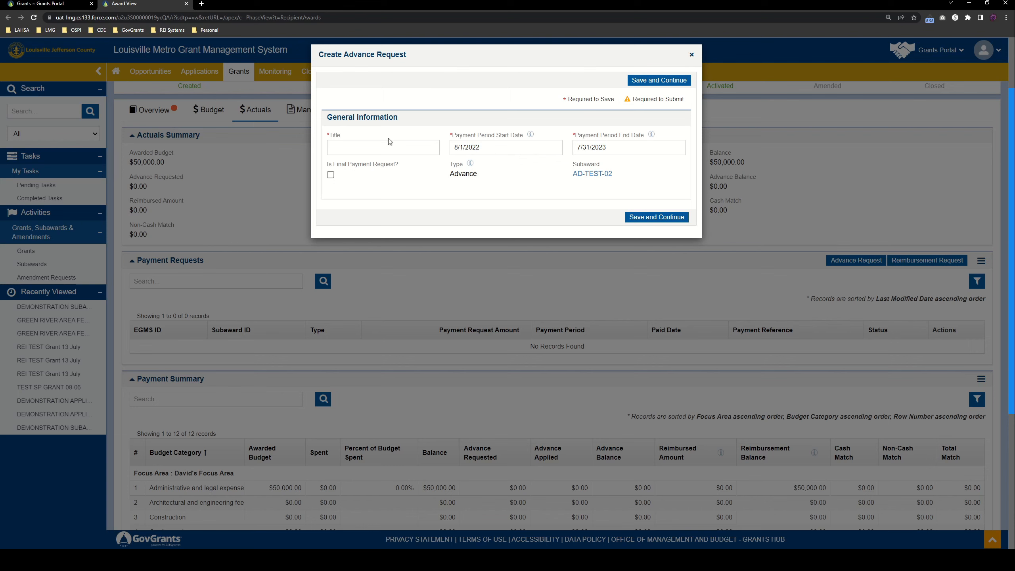
pyautogui.write('TEST AD')
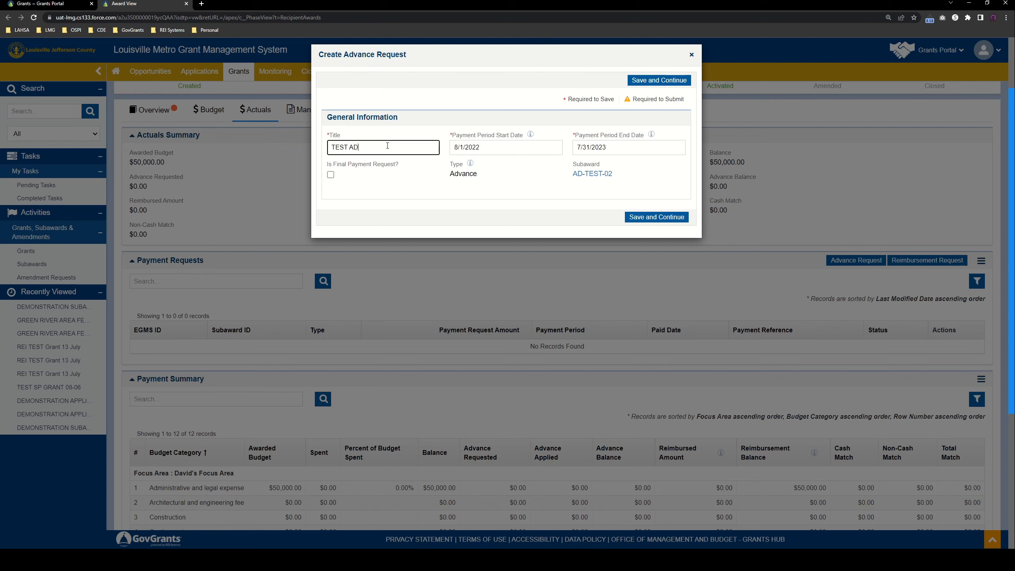
pyautogui.write('VANCE REQUEST')
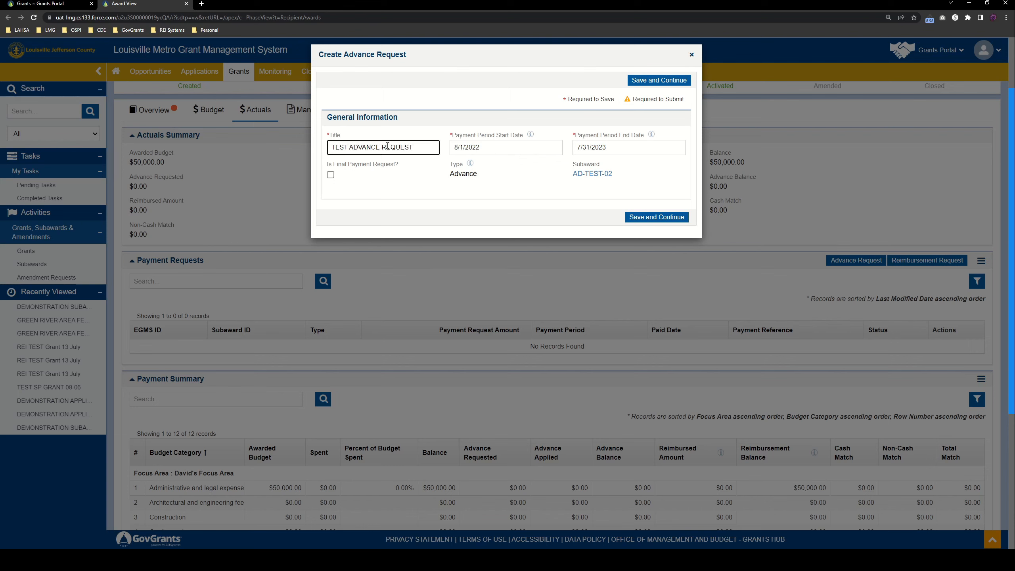
pyautogui.moveTo(512, 147)
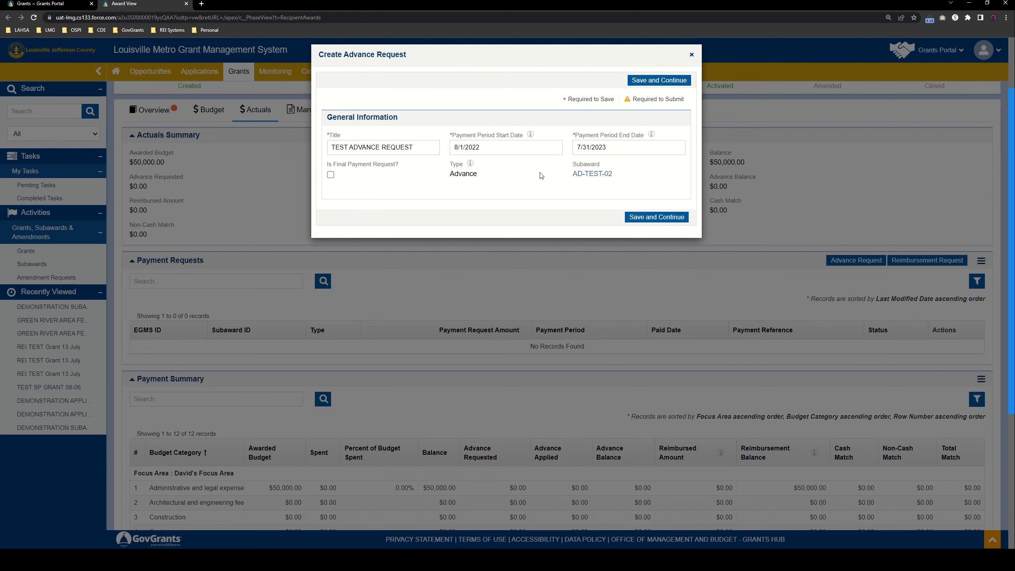
pyautogui.moveTo(932, 494)
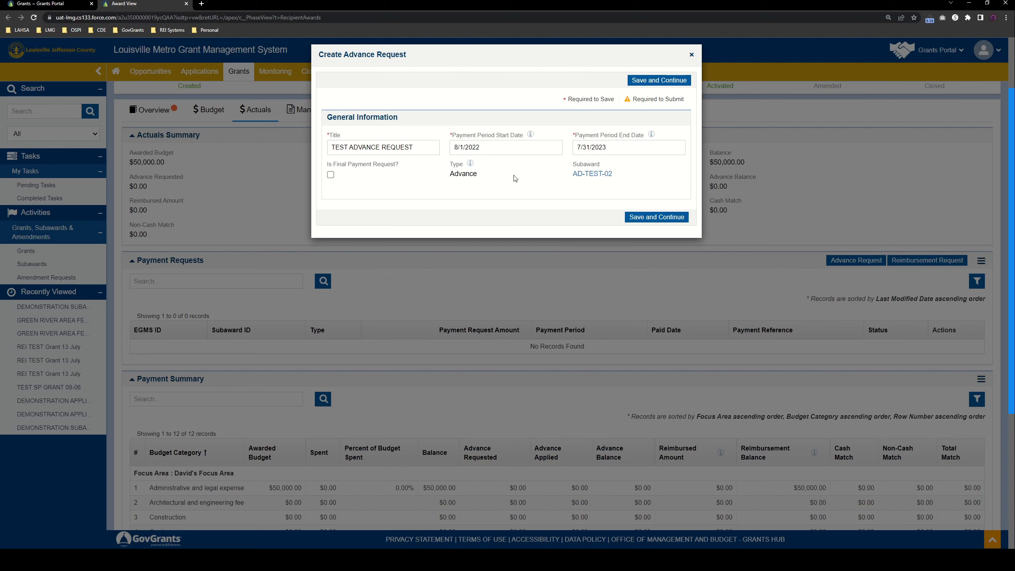
pyautogui.moveTo(592, 173)
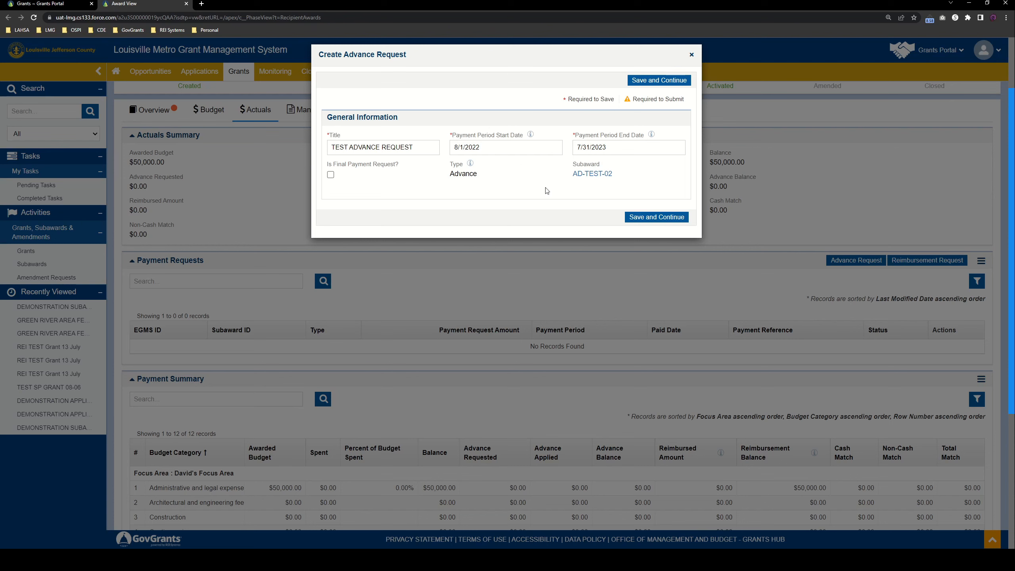
pyautogui.moveTo(592, 174)
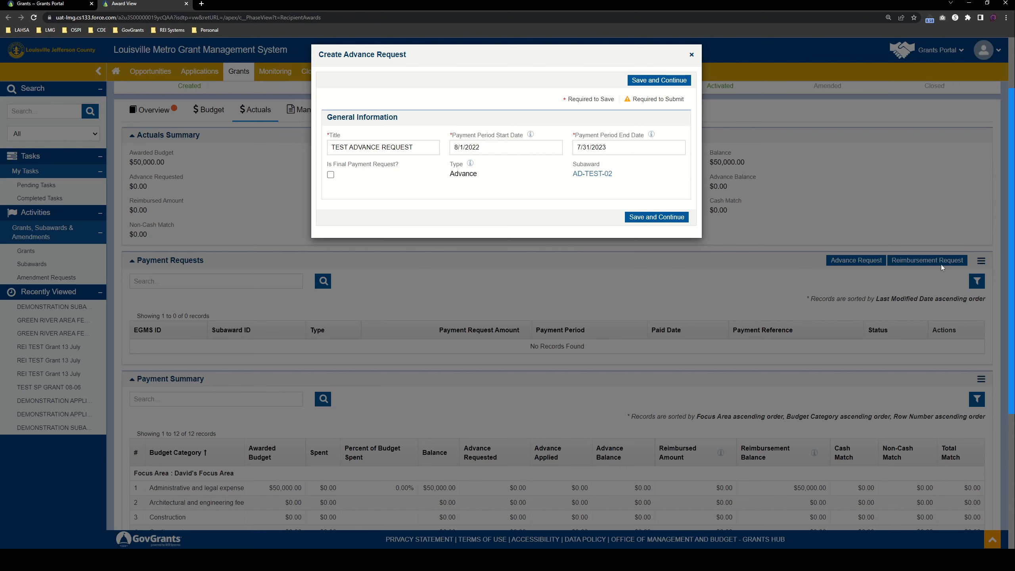
pyautogui.moveTo(343, 166)
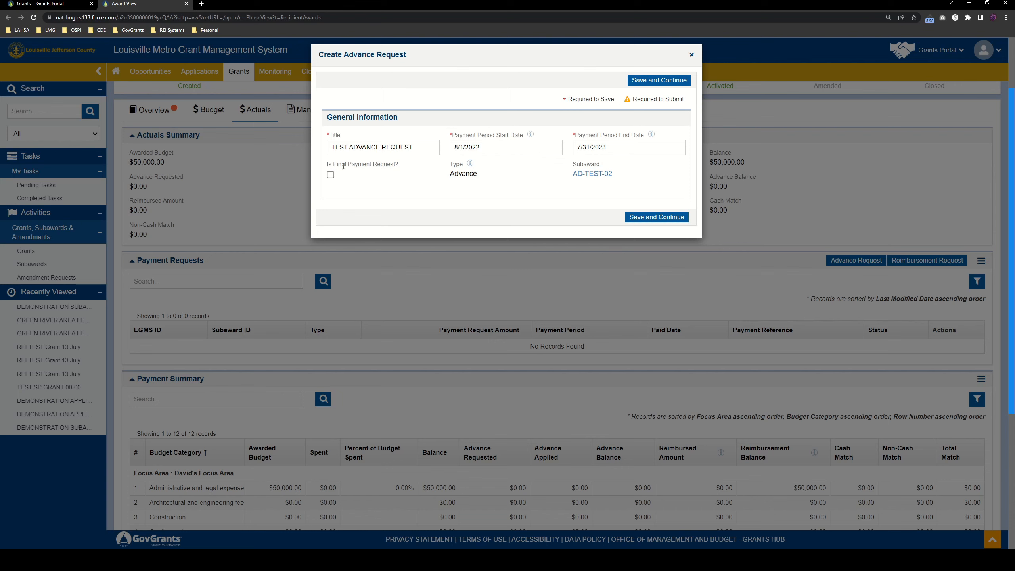
pyautogui.click(658, 80)
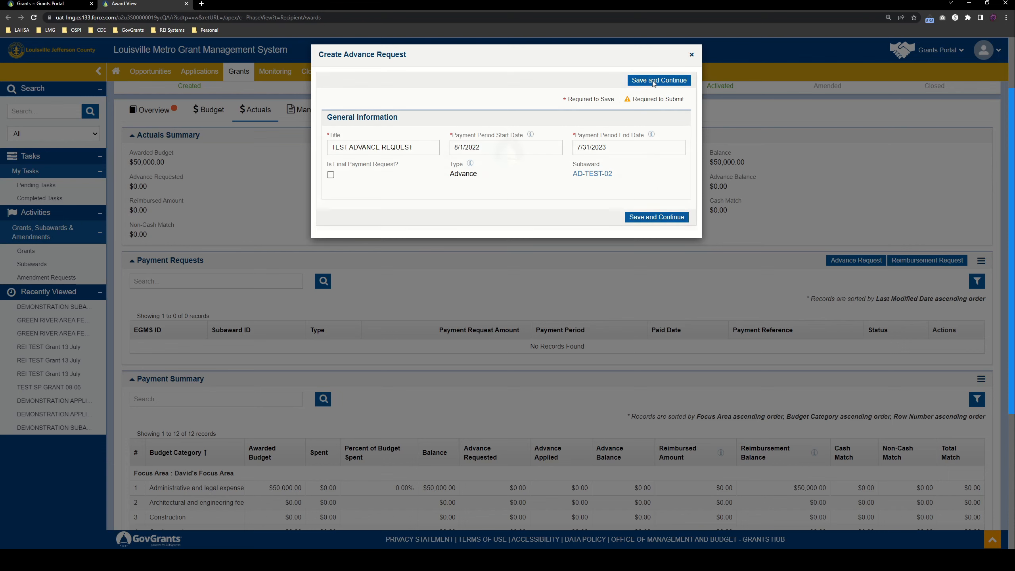
# Save the advance request so its Overview loads in Created status.
pyautogui.click(658, 80)
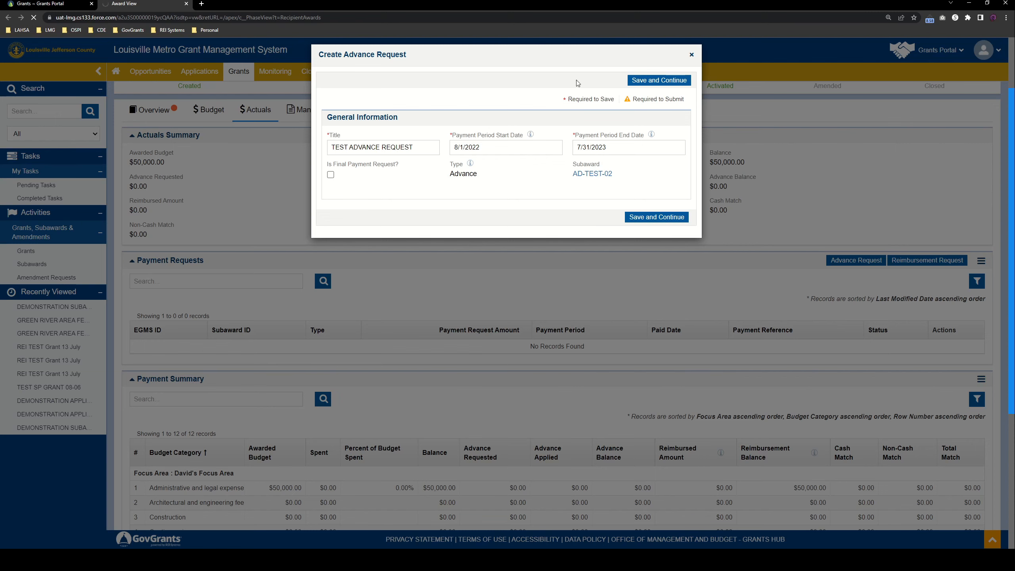
pyautogui.click(656, 216)
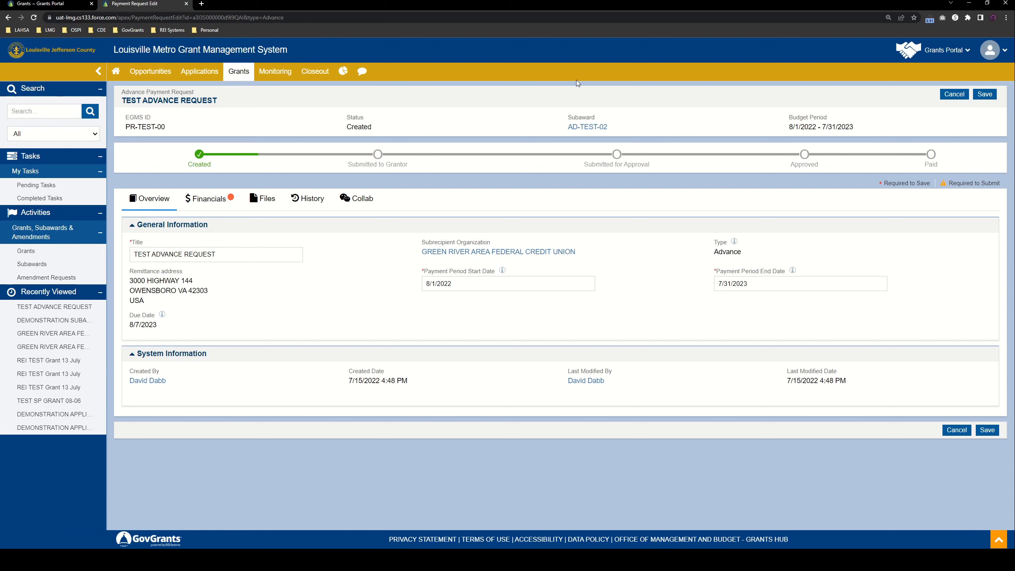
pyautogui.moveTo(535, 148)
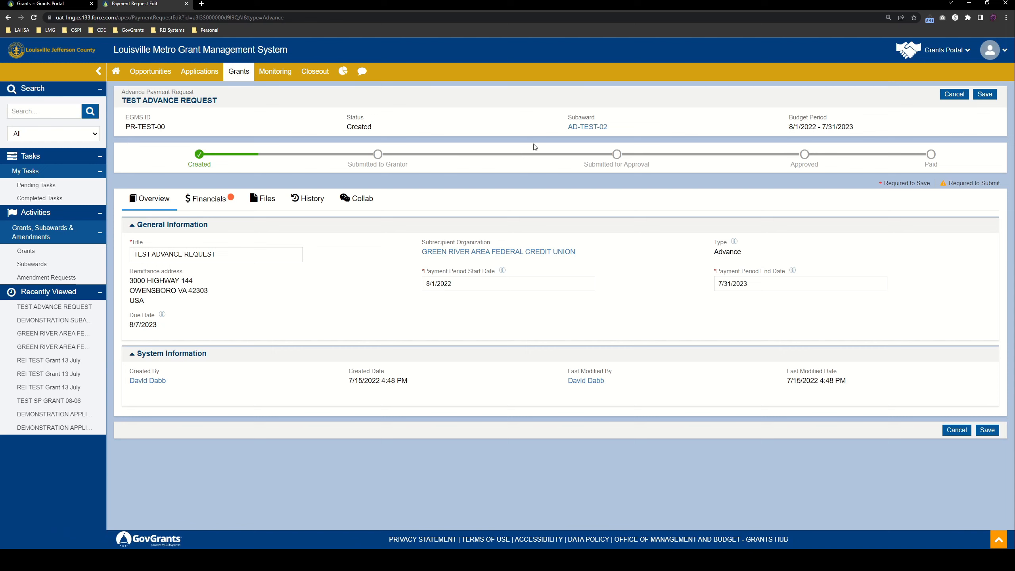
pyautogui.moveTo(636, 345)
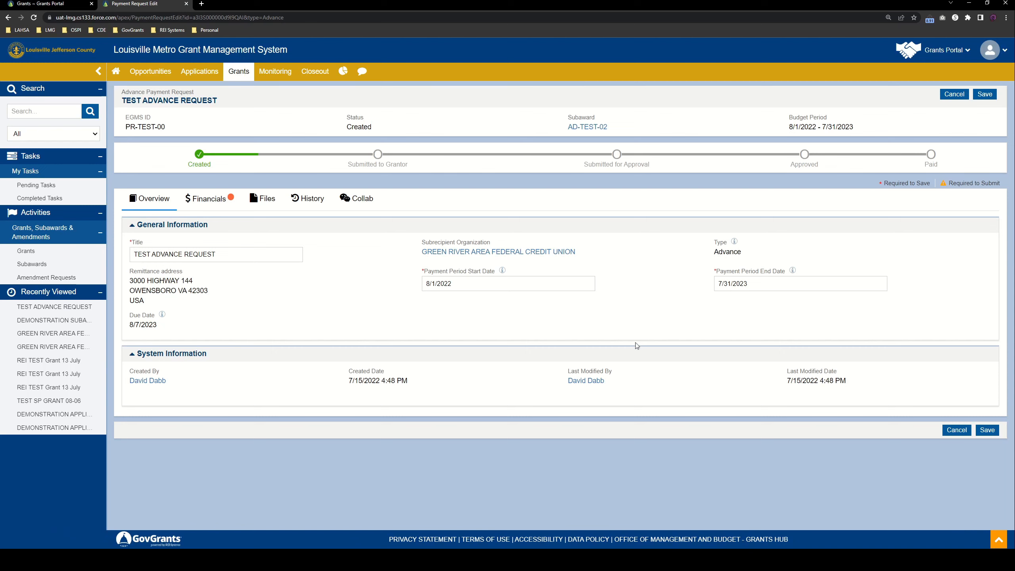
pyautogui.moveTo(356, 302)
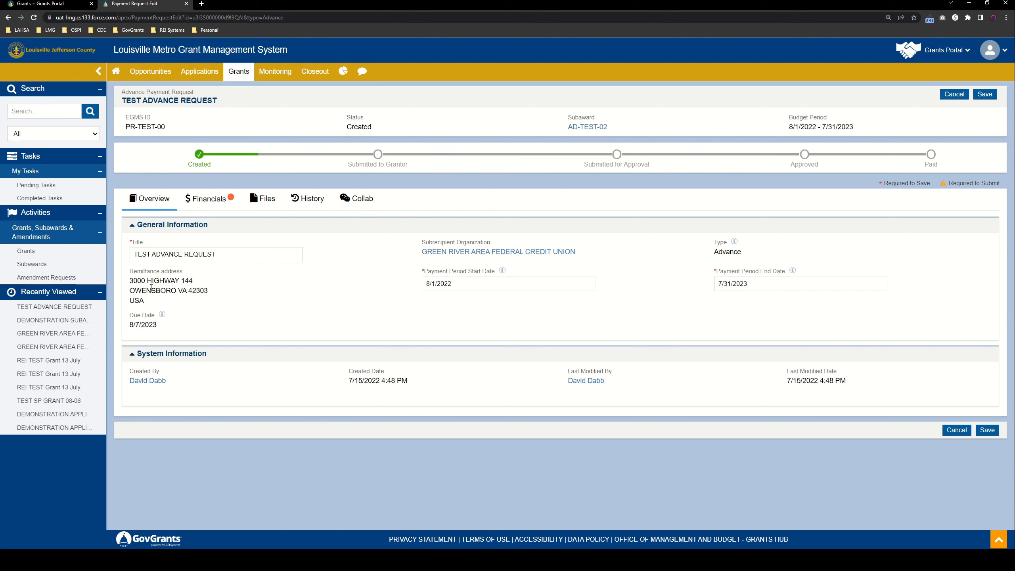
pyautogui.moveTo(634, 285)
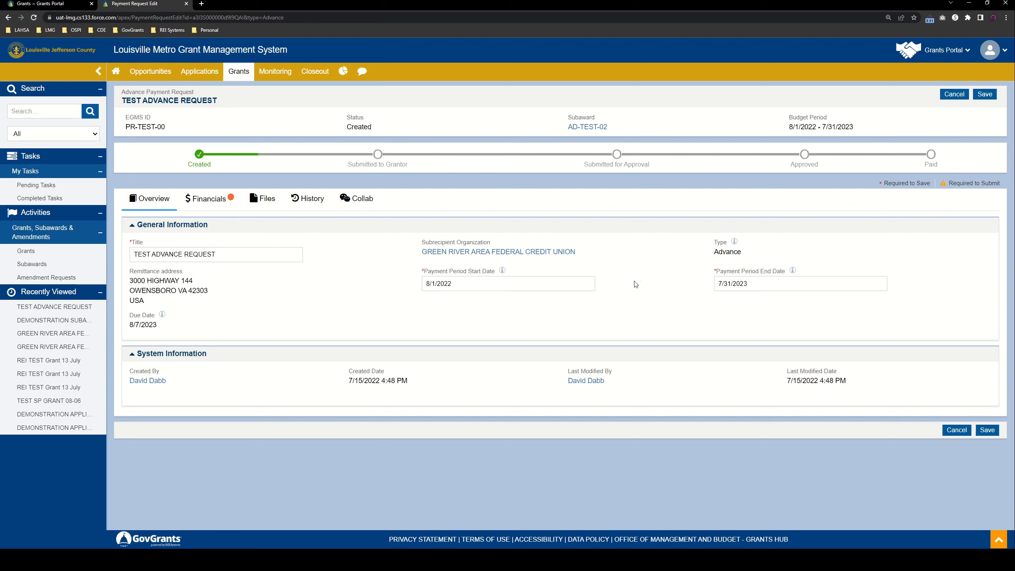
pyautogui.moveTo(548, 299)
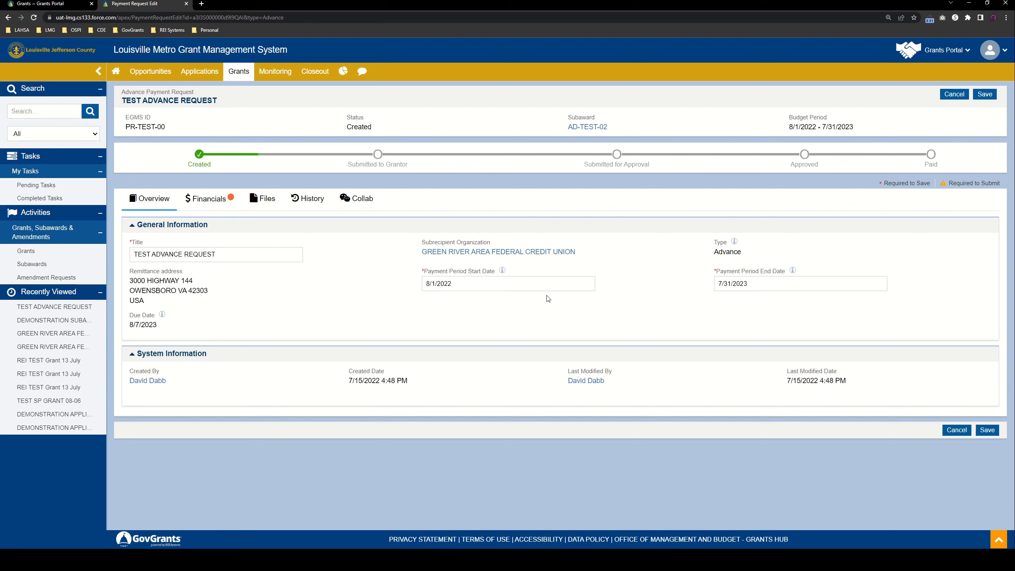
pyautogui.moveTo(449, 305)
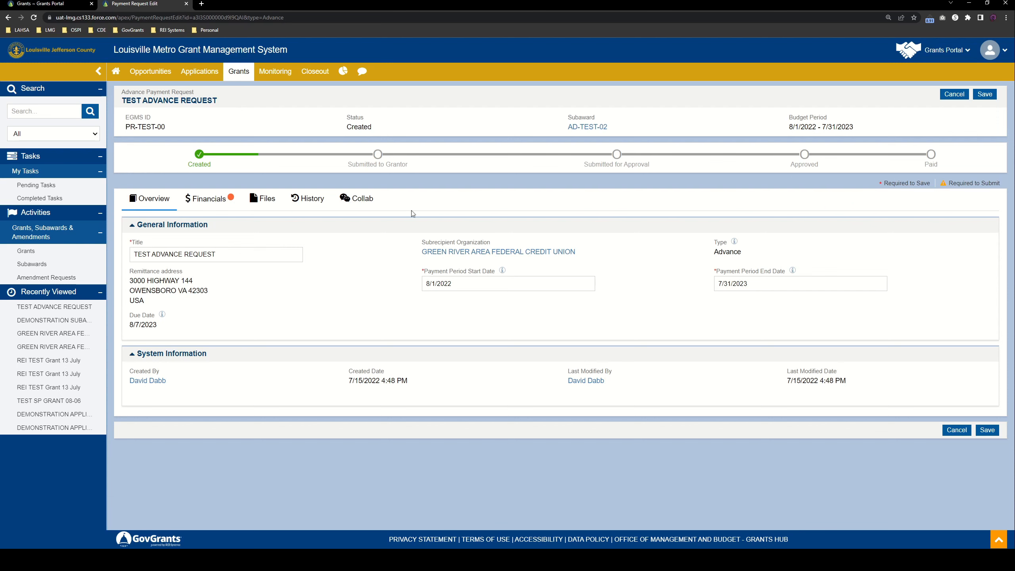
# Review the request's financials: $50,000.00 awarded budget and $0.00 requested this action.
pyautogui.click(208, 198)
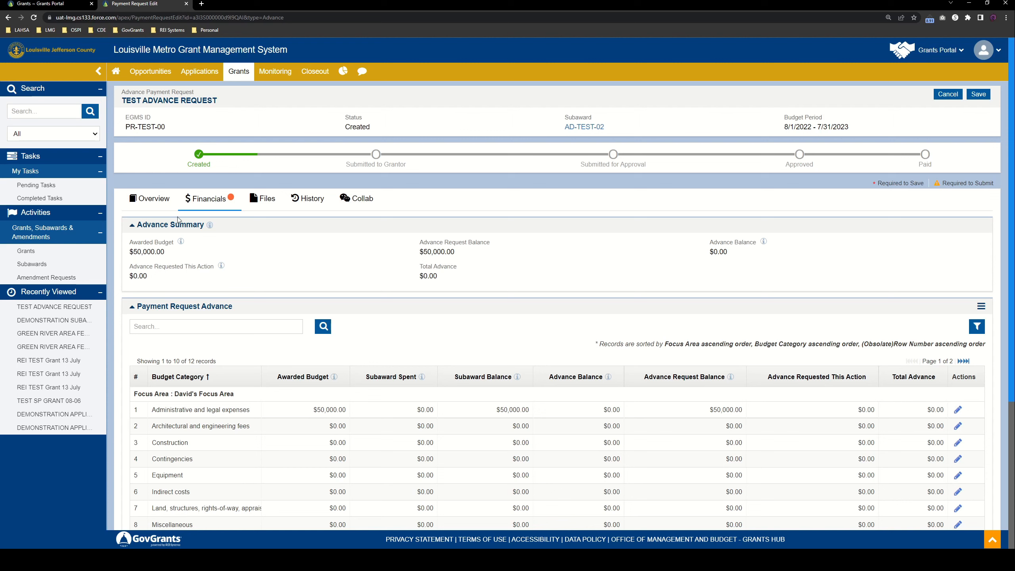
pyautogui.moveTo(672, 279)
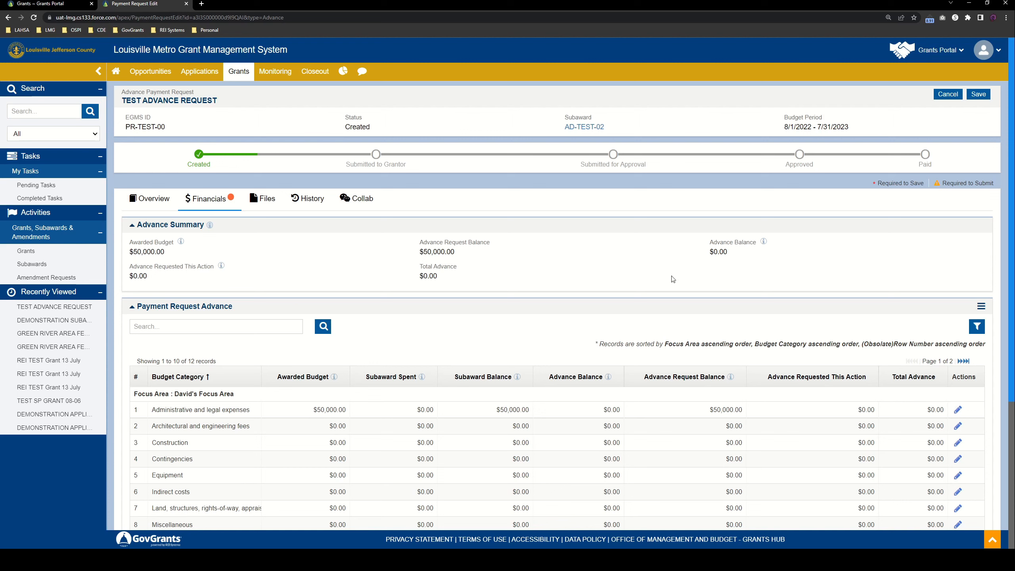
pyautogui.moveTo(128, 255)
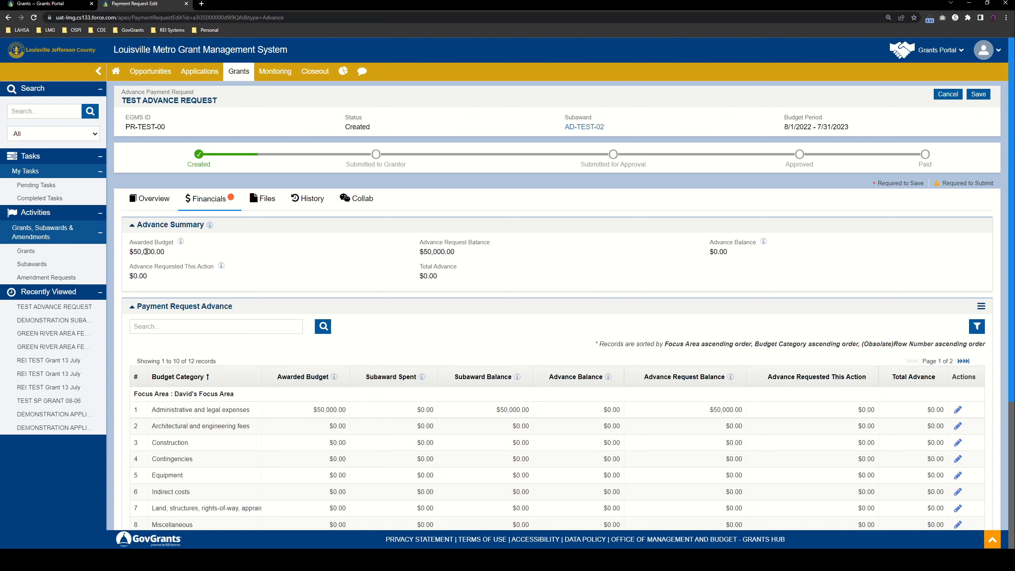
pyautogui.doubleClick(436, 251)
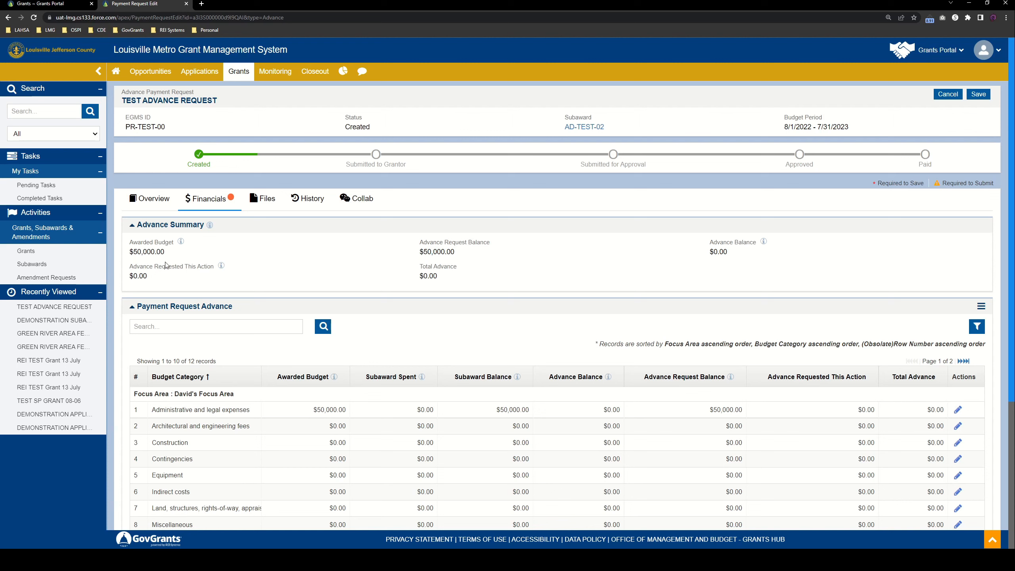
pyautogui.doubleClick(138, 276)
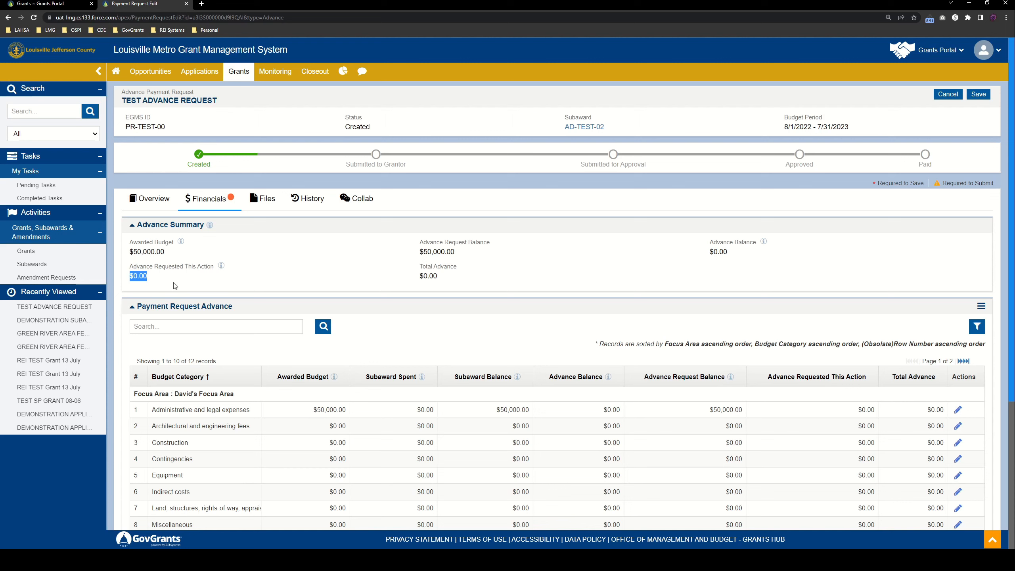
pyautogui.moveTo(507, 244)
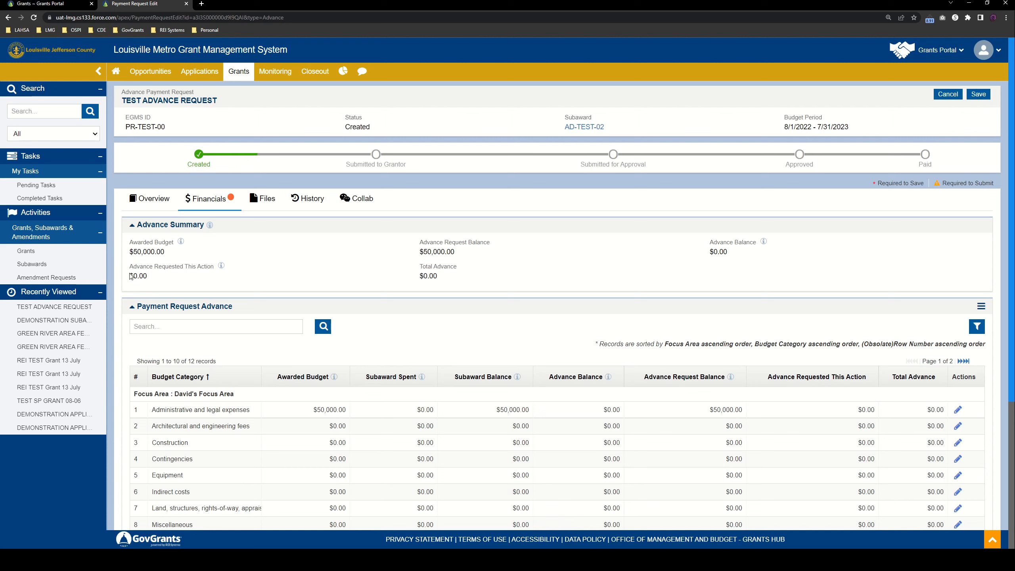
pyautogui.doubleClick(428, 276)
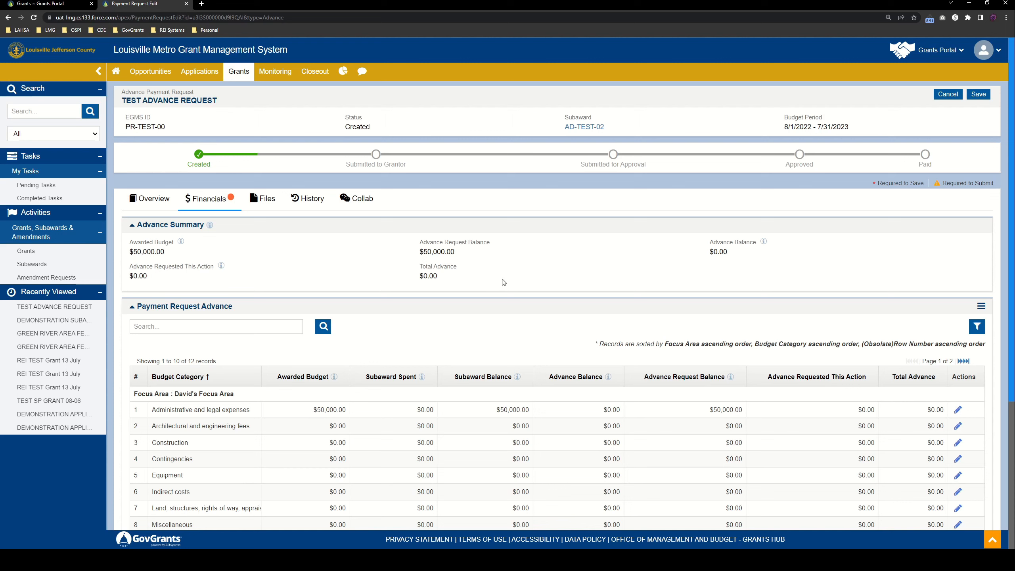
pyautogui.moveTo(439, 281)
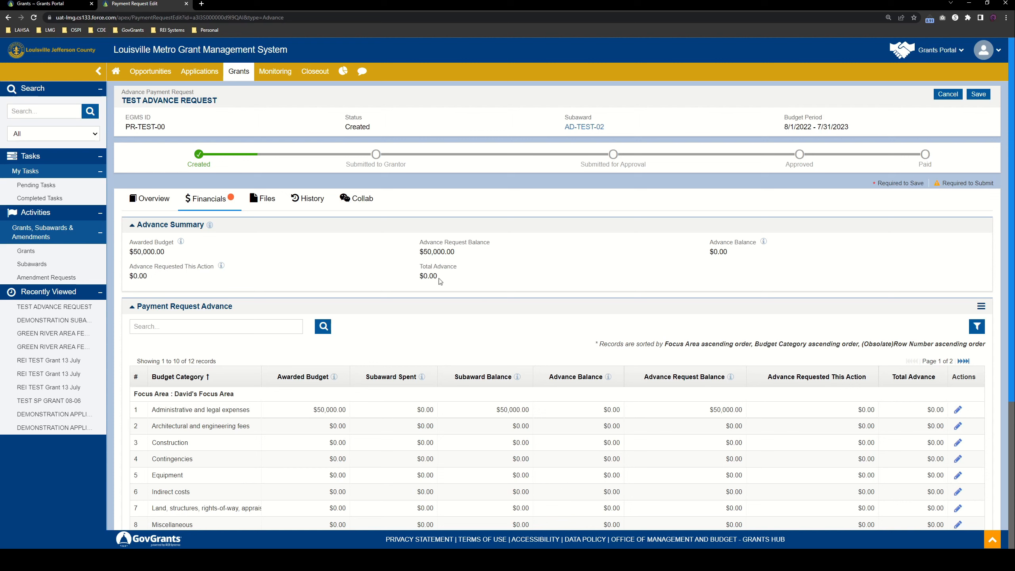
pyautogui.moveTo(585, 256)
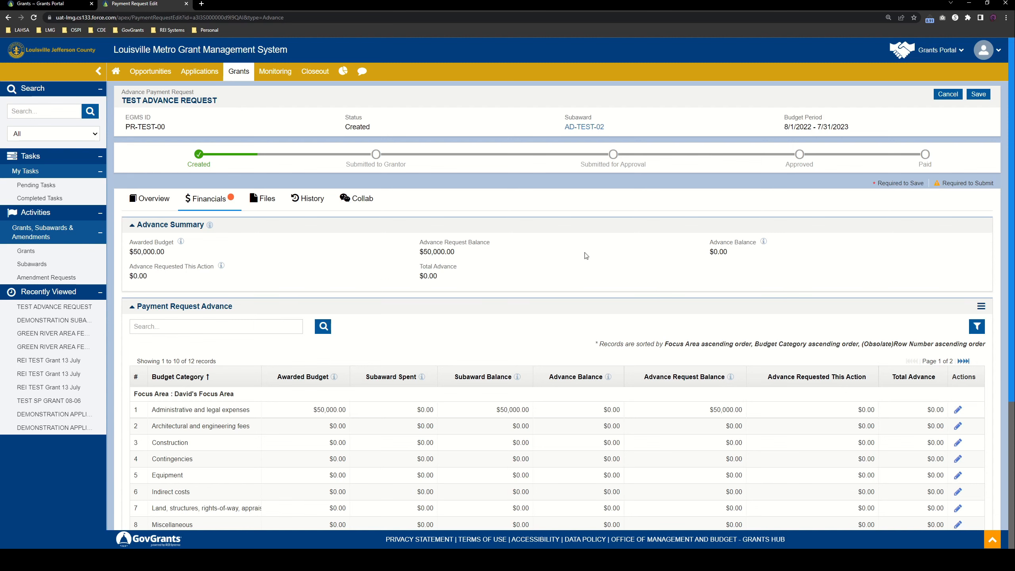
# Open the Administrative and legal expenses row of the Payment Request Advance grid for editing.
pyautogui.scroll(-3)
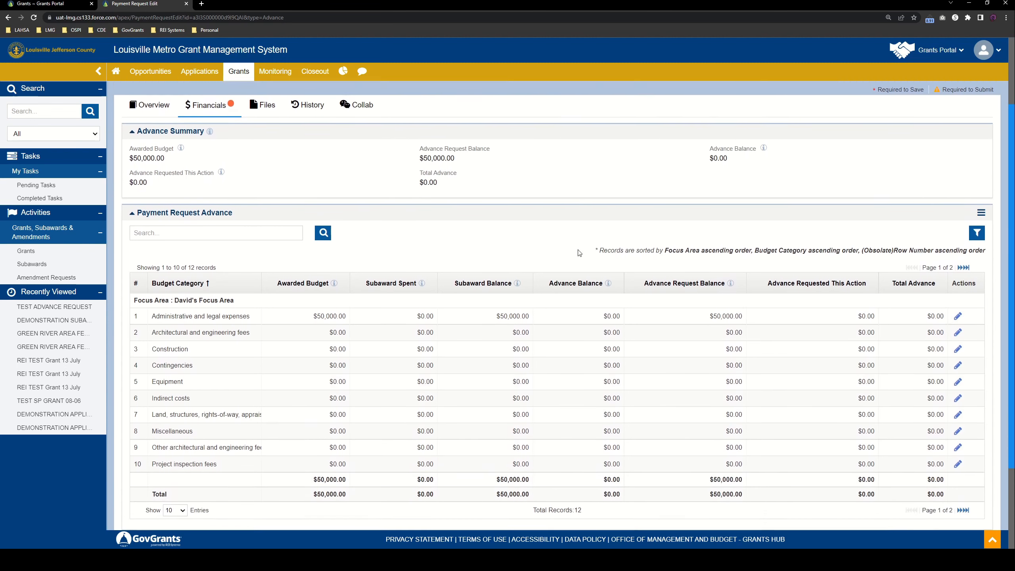
pyautogui.scroll(-3)
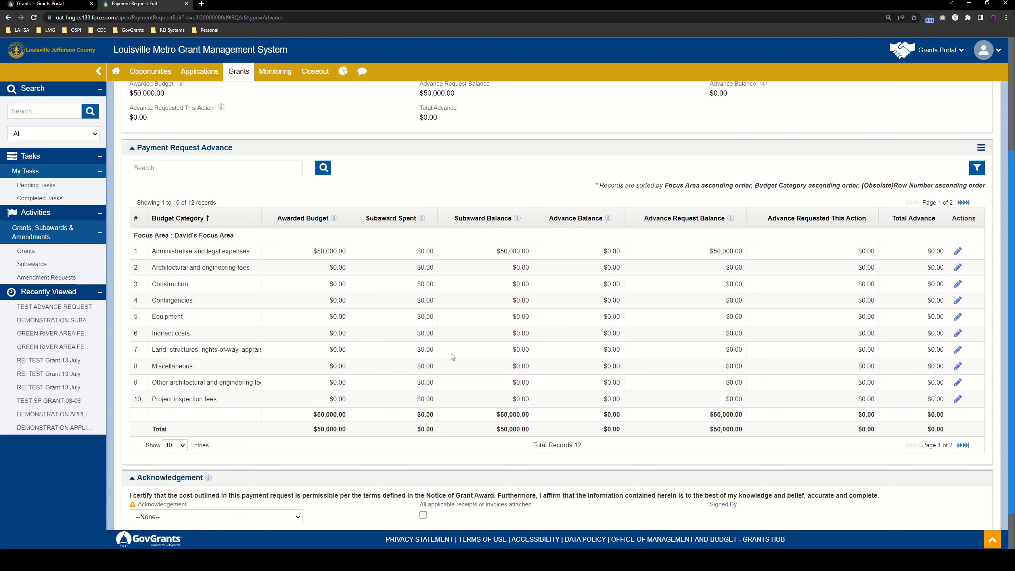
pyautogui.moveTo(348, 293)
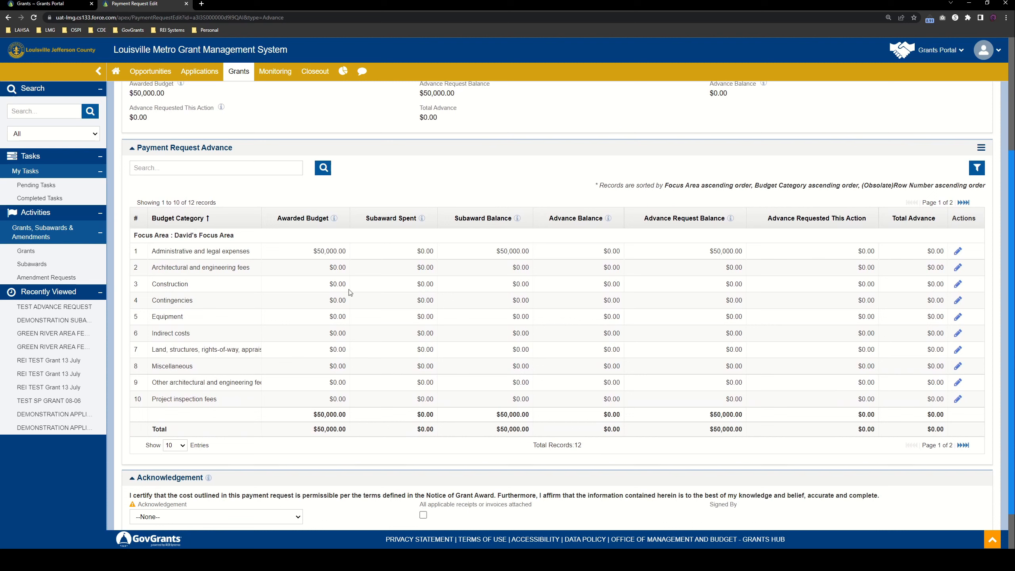
pyautogui.moveTo(568, 418)
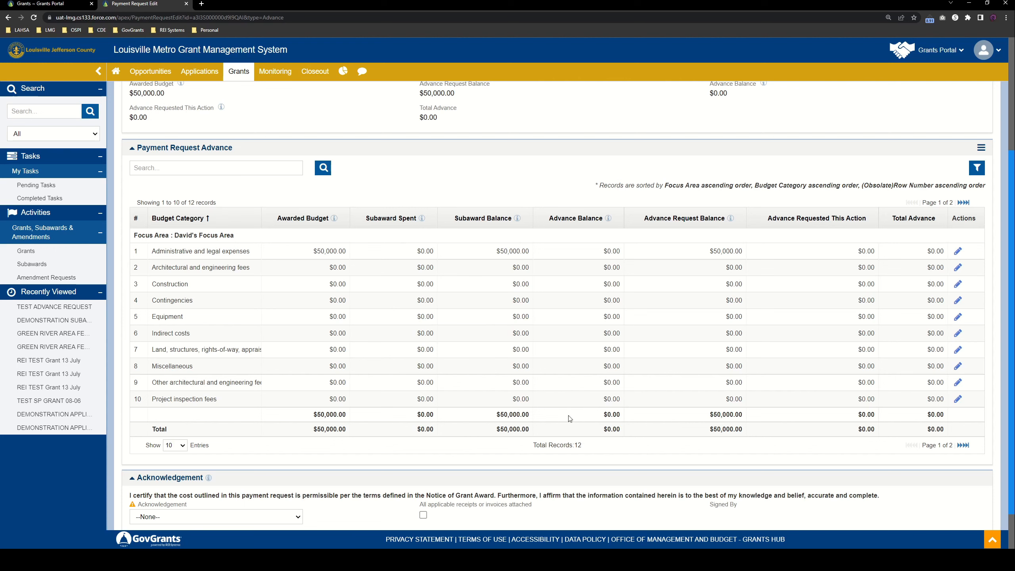
pyautogui.moveTo(575, 399)
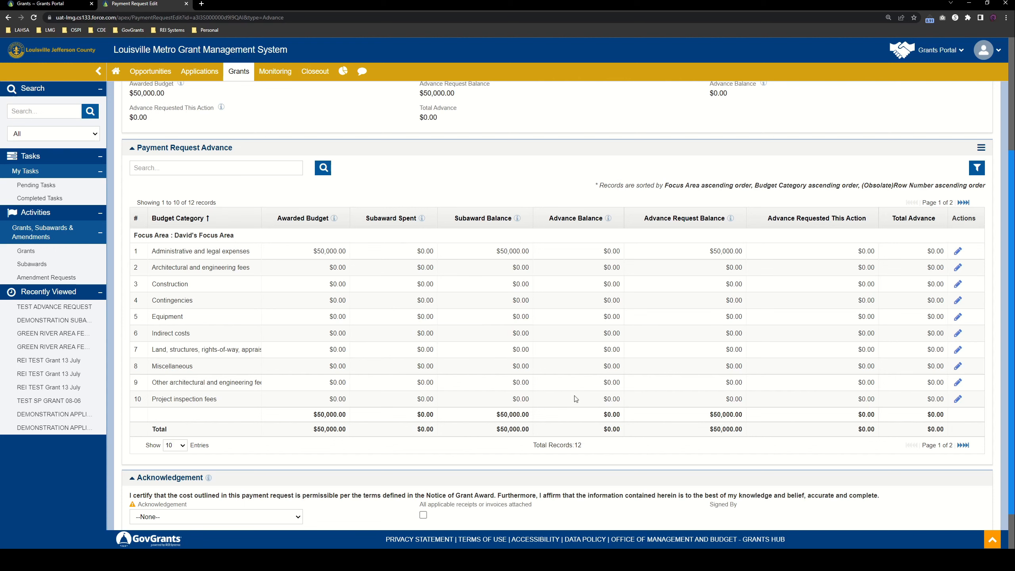
pyautogui.moveTo(548, 393)
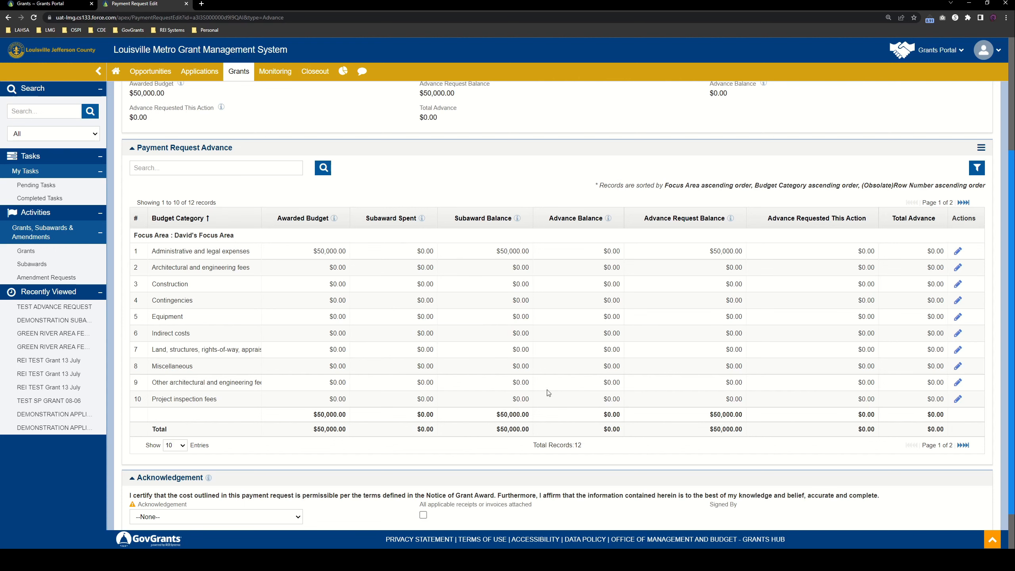
pyautogui.scroll(3)
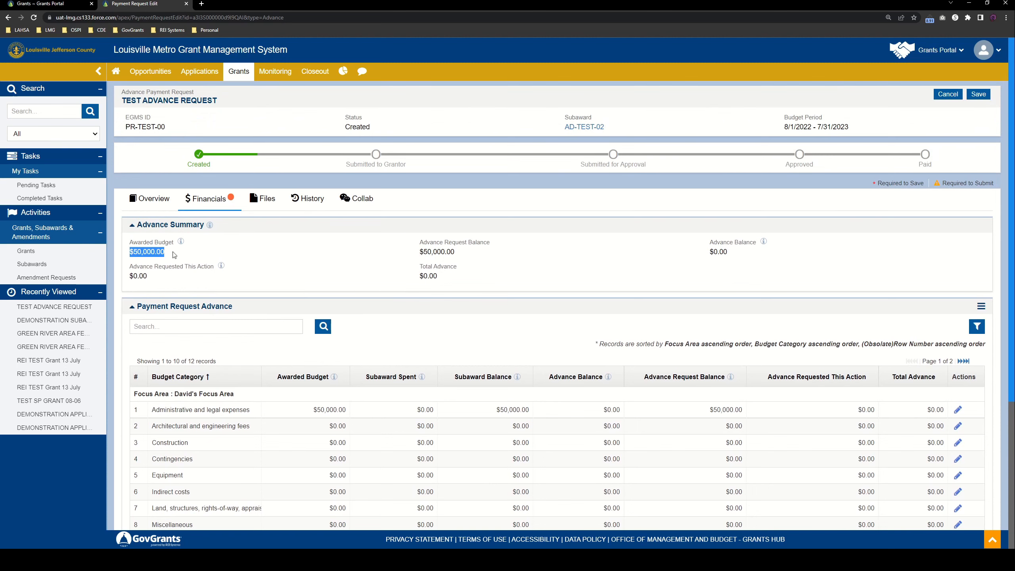
pyautogui.scroll(-3)
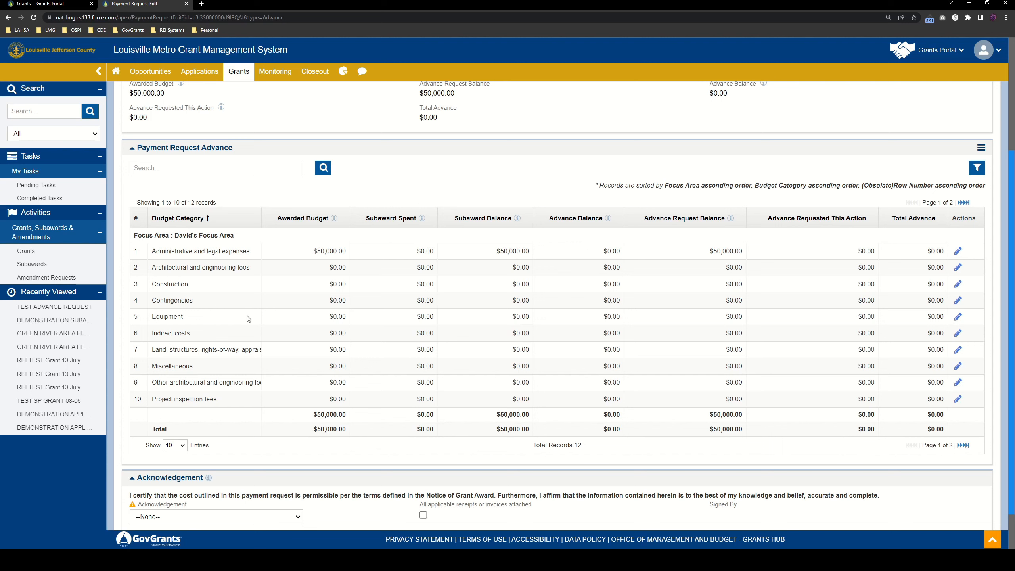
pyautogui.moveTo(221, 253)
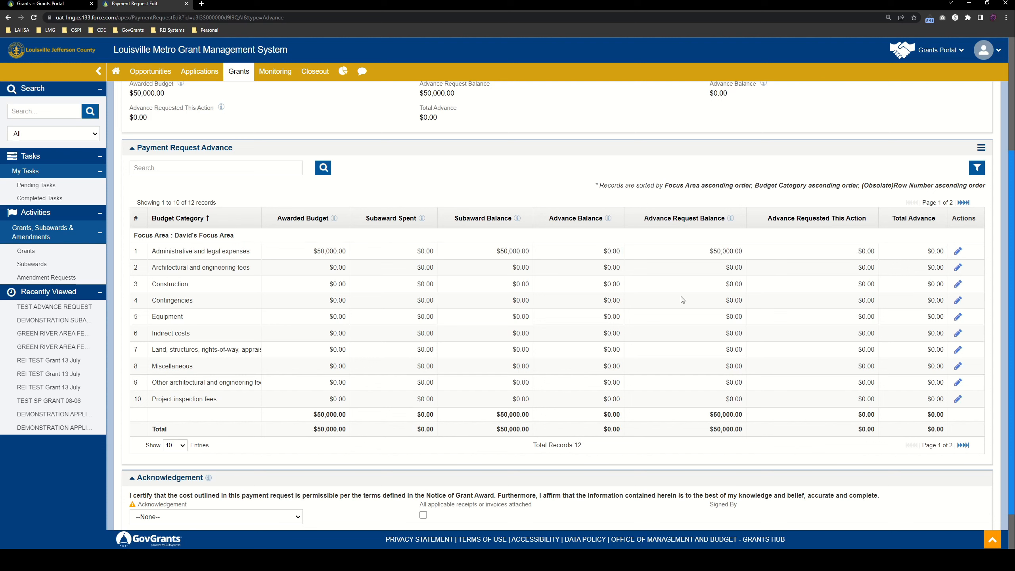
pyautogui.doubleClick(170, 283)
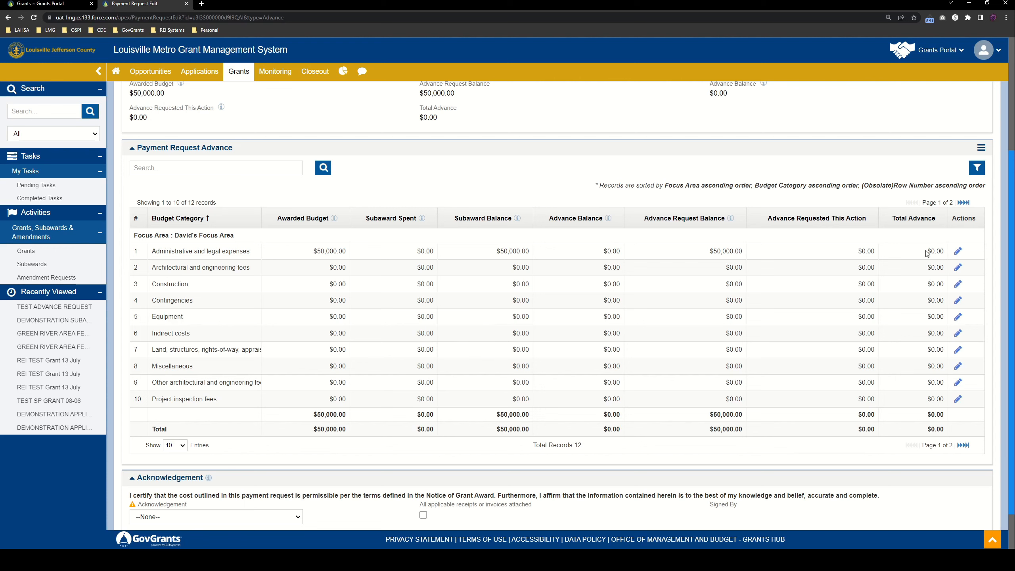
pyautogui.click(958, 250)
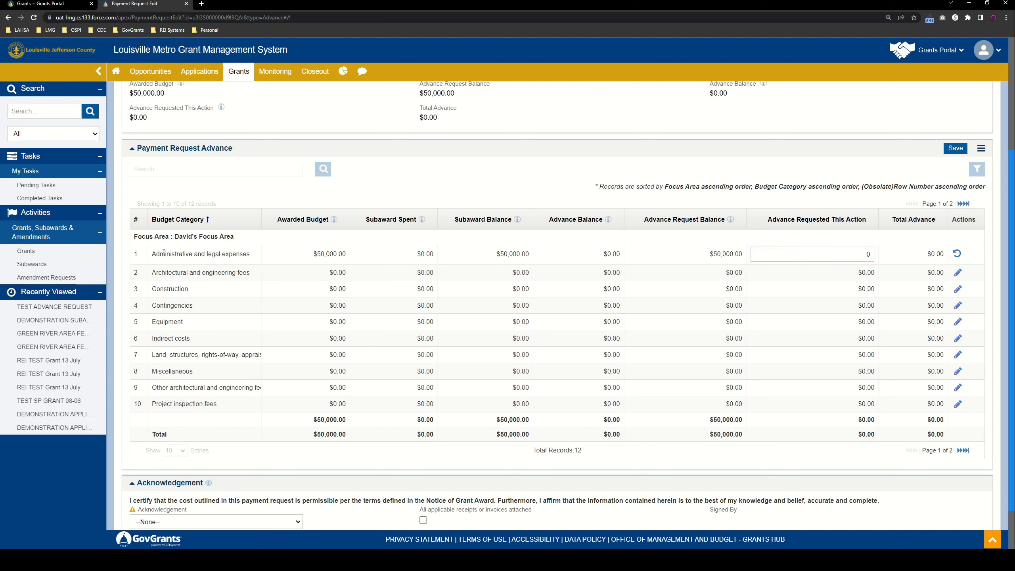
# Request a $5,000 advance for Administrative and legal expenses and save the row.
pyautogui.doubleClick(201, 252)
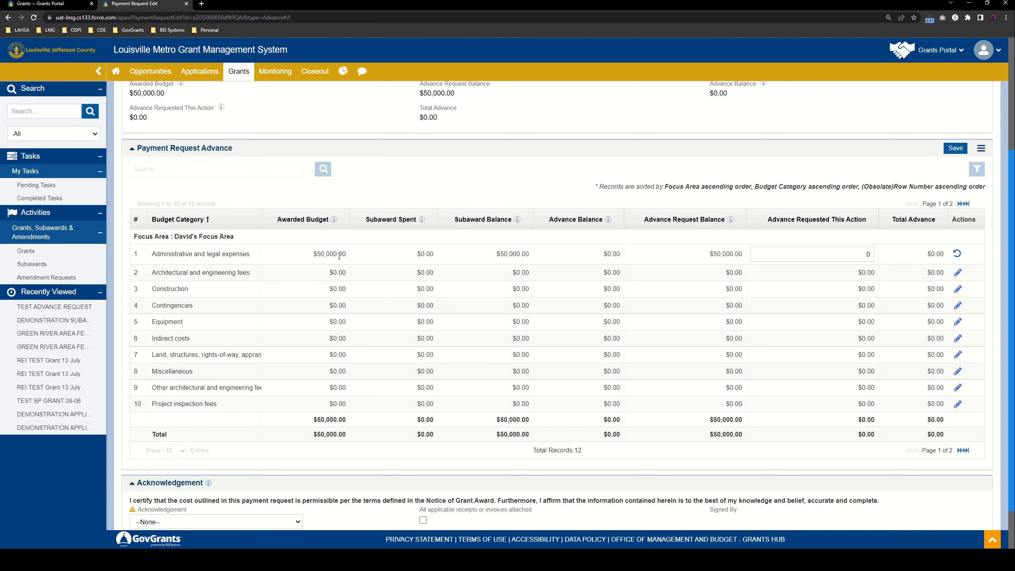
pyautogui.click(812, 253)
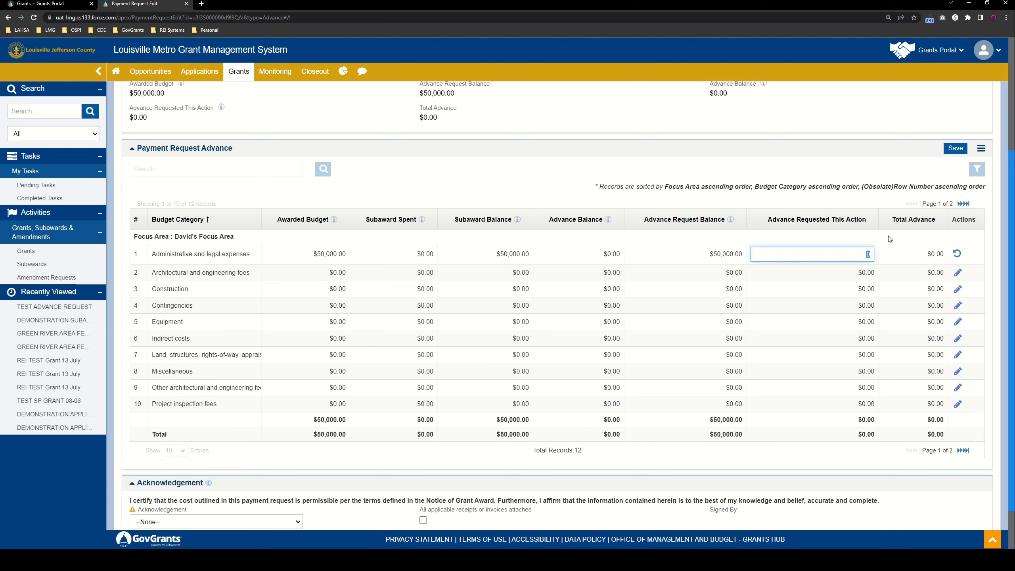
pyautogui.write('5,000')
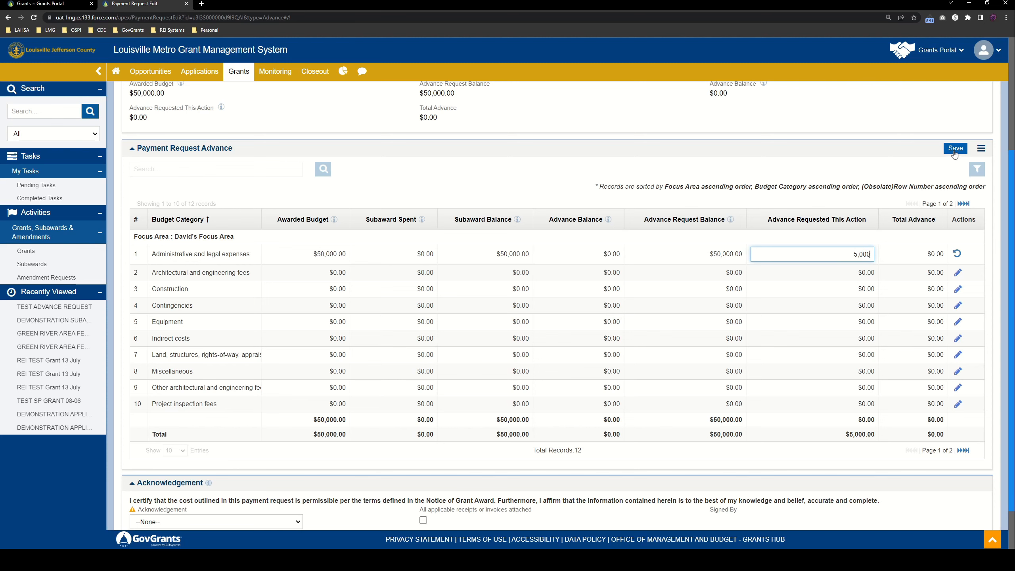
pyautogui.click(954, 148)
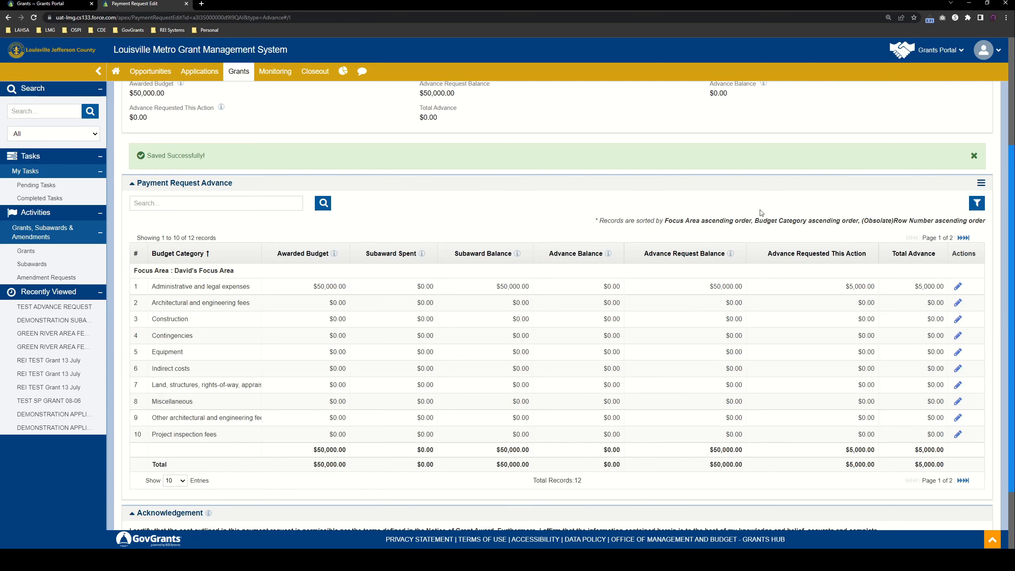
pyautogui.click(974, 156)
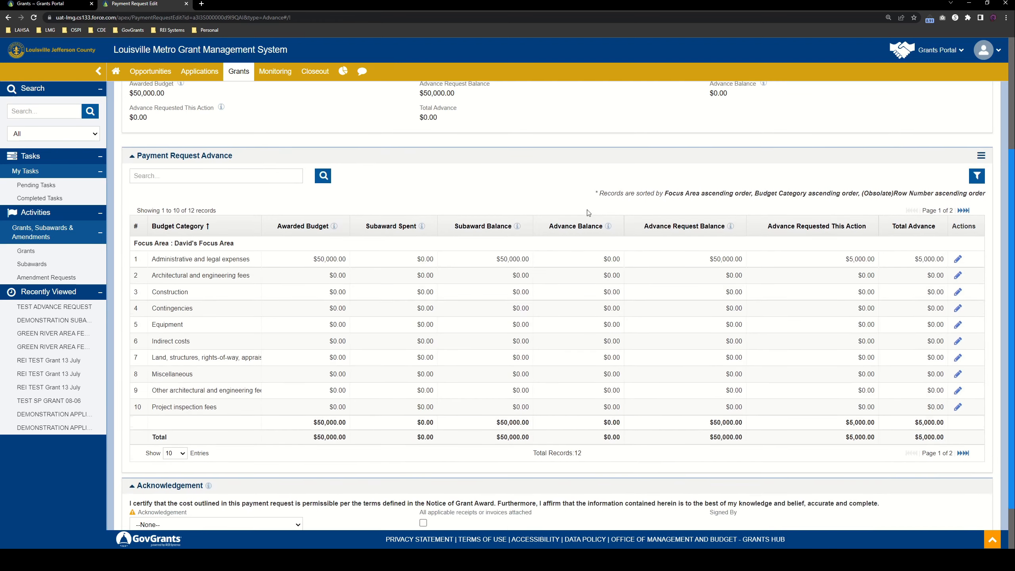
# Set the acknowledgement to I Agree, mark receipts attached, and save the request.
pyautogui.scroll(-3)
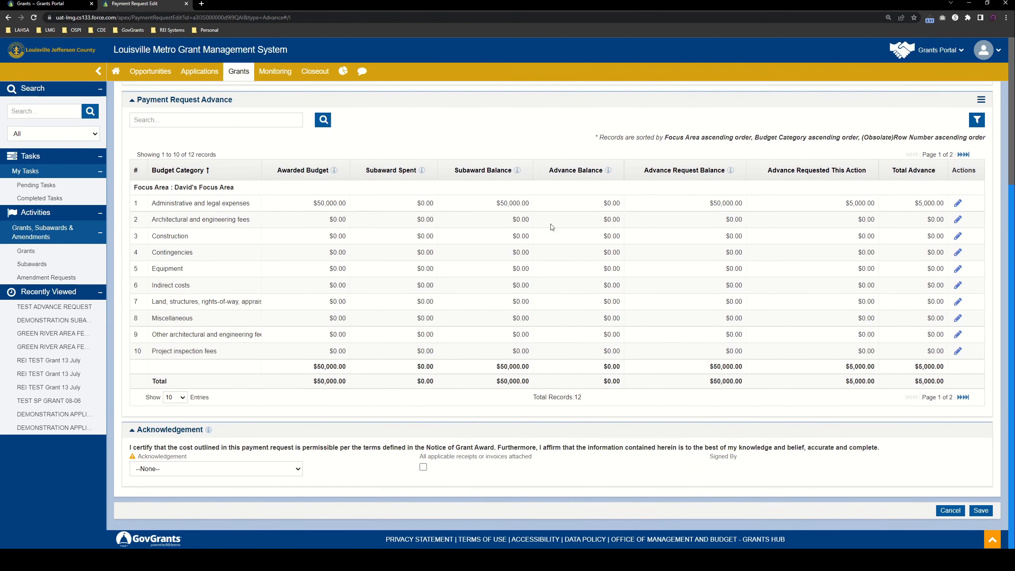
pyautogui.moveTo(243, 456)
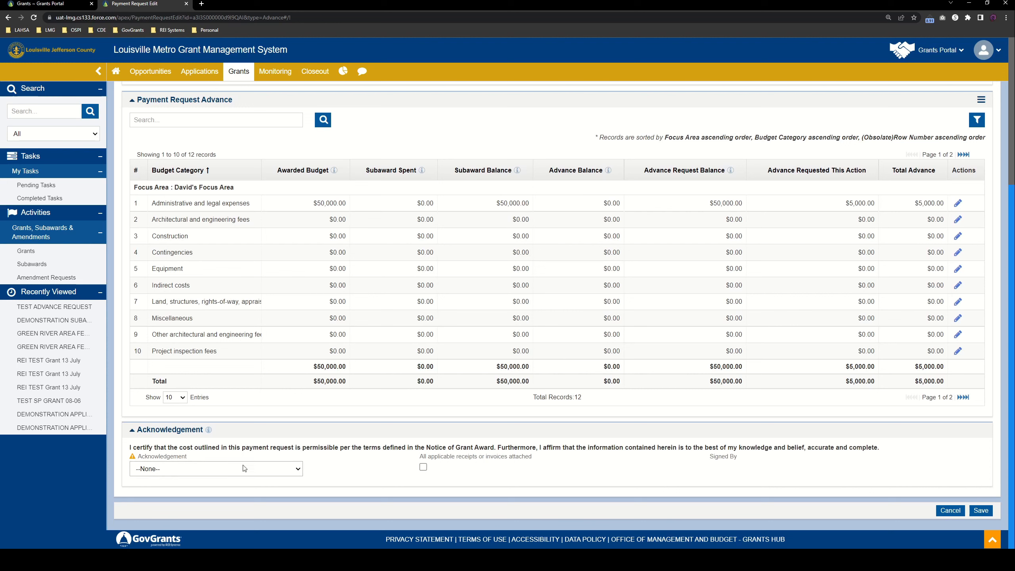
pyautogui.moveTo(163, 492)
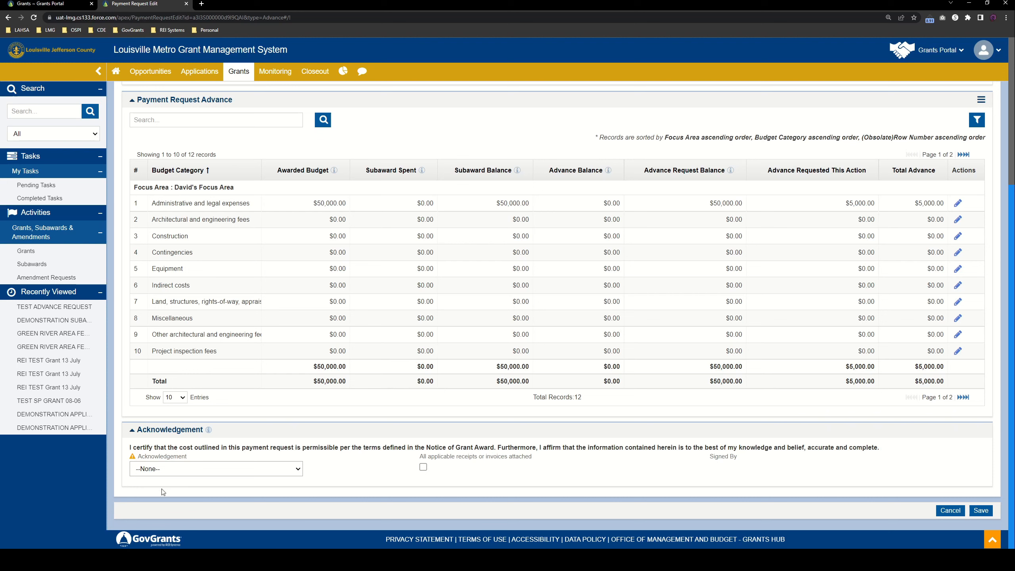
pyautogui.click(216, 468)
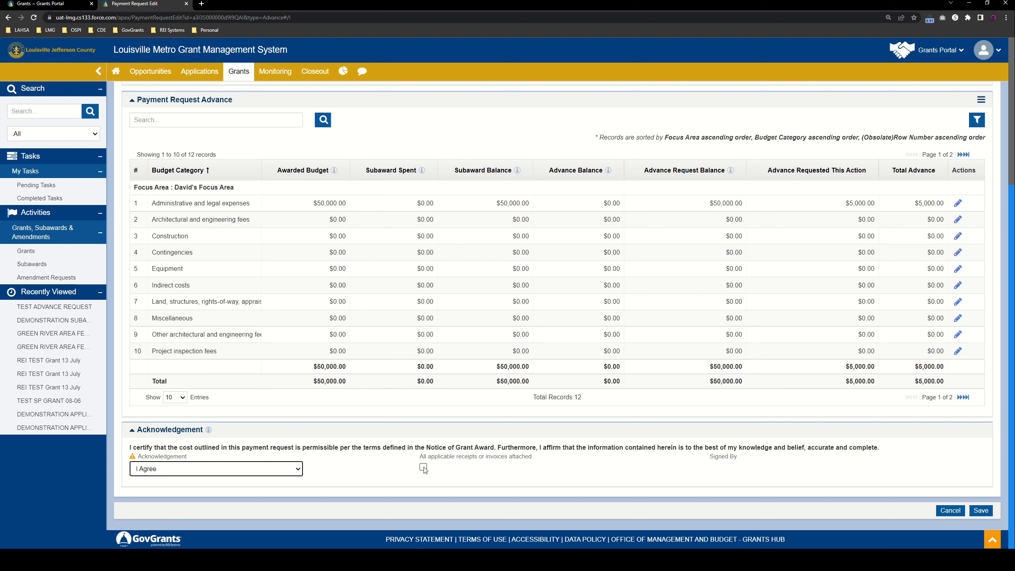
pyautogui.click(422, 466)
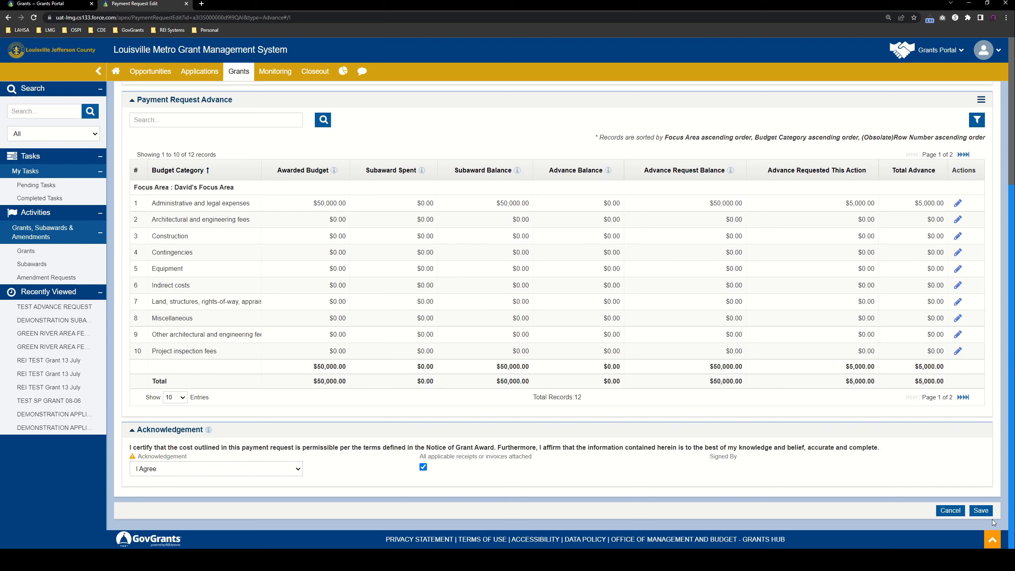
pyautogui.moveTo(740, 477)
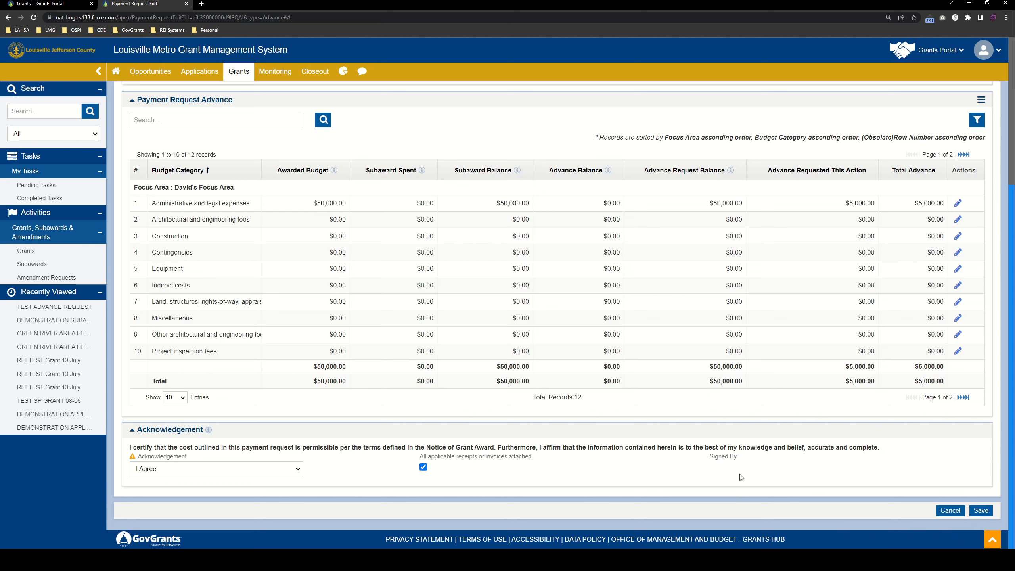
pyautogui.moveTo(717, 448)
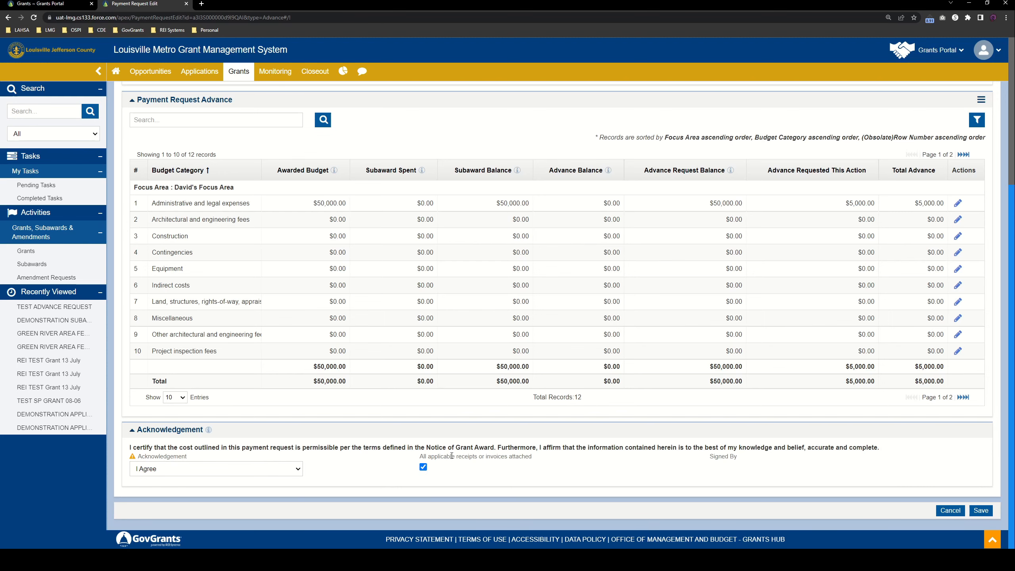
pyautogui.scroll(-3)
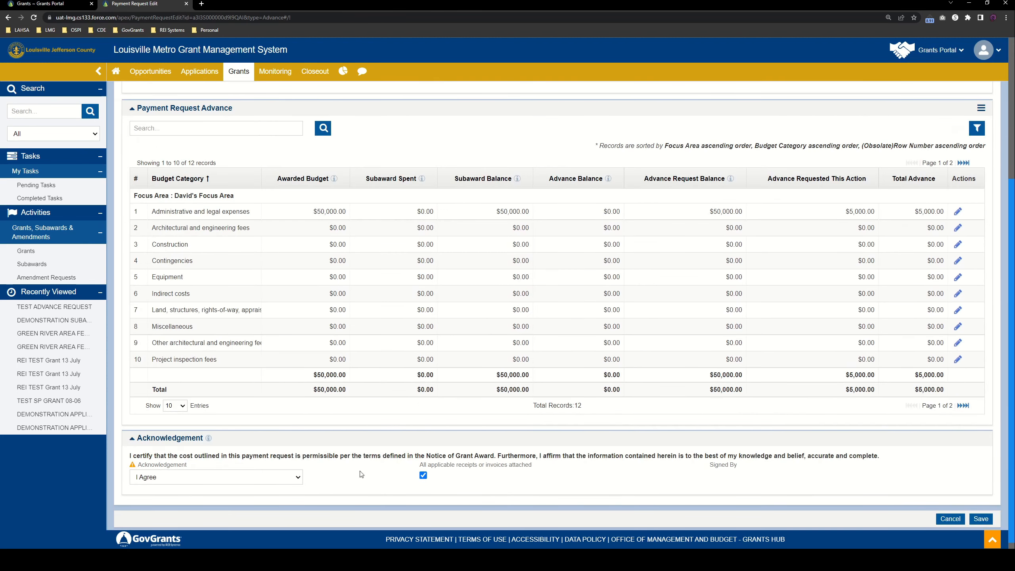
pyautogui.moveTo(481, 473)
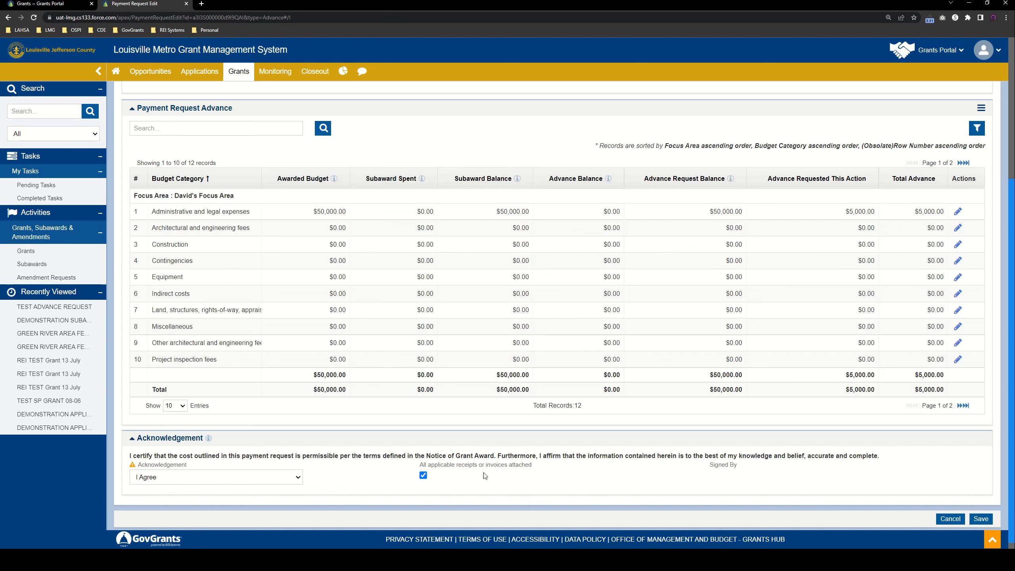
pyautogui.scroll(3)
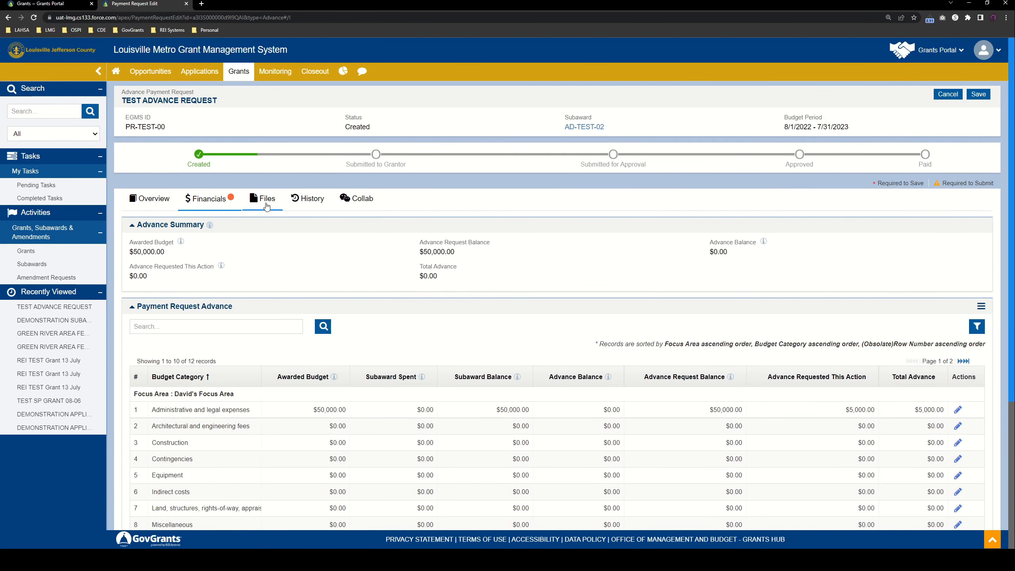
pyautogui.scroll(-3)
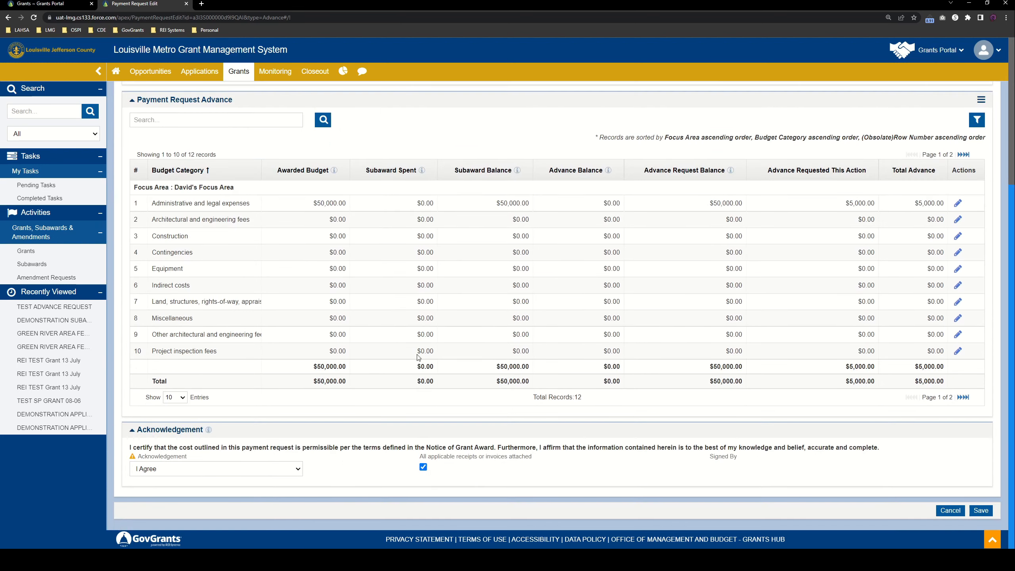
pyautogui.moveTo(981, 510)
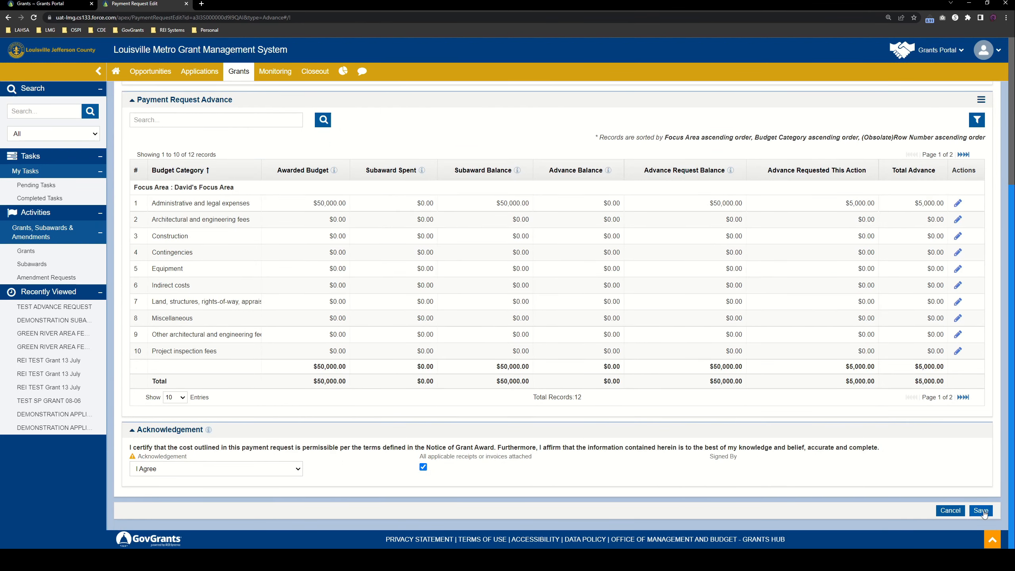
pyautogui.click(980, 511)
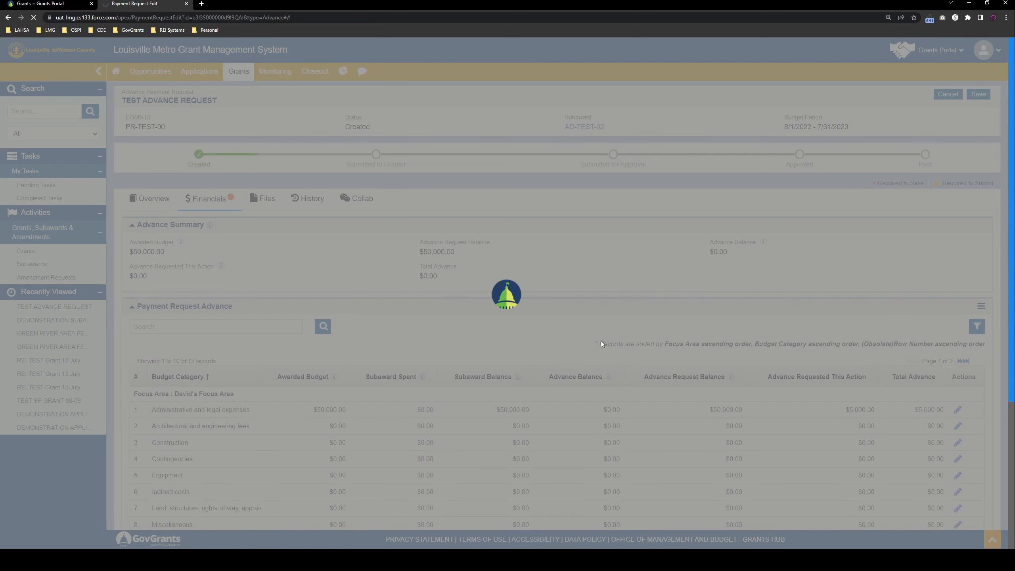
# Review the saved request's $5,000.00 total advance for Administrative and legal expenses.
pyautogui.click(978, 94)
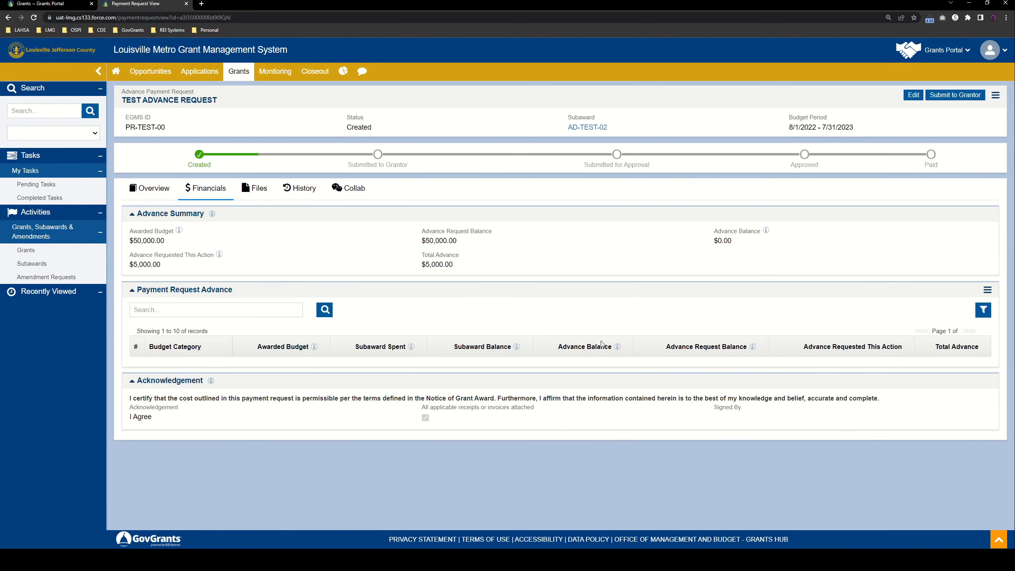
pyautogui.click(323, 310)
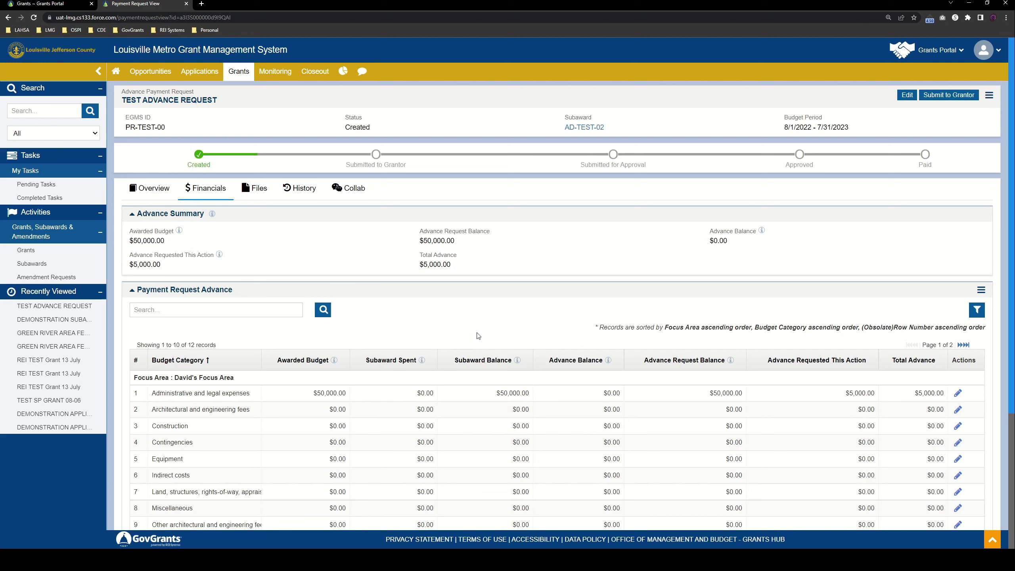
pyautogui.doubleClick(171, 254)
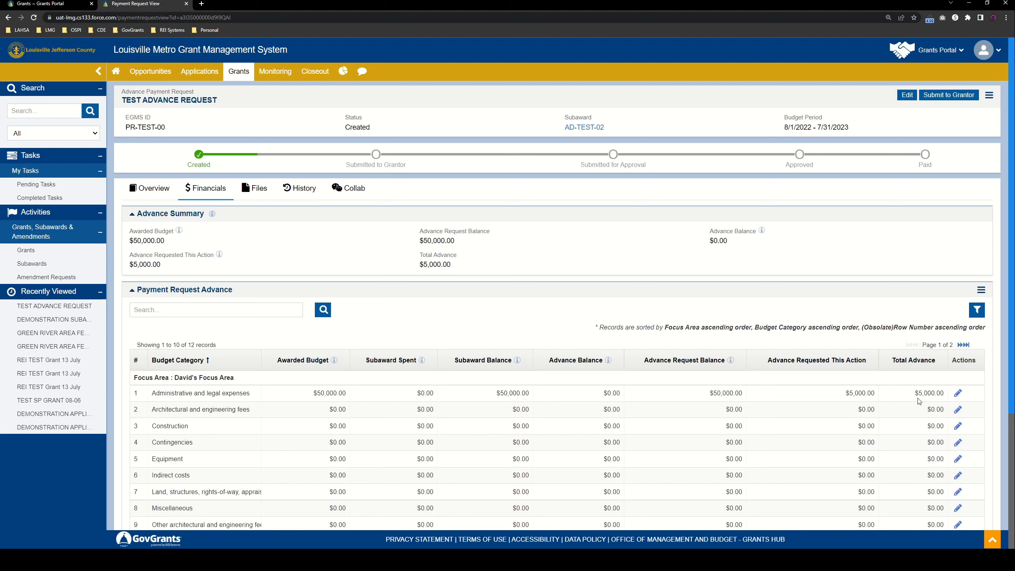
pyautogui.moveTo(924, 393)
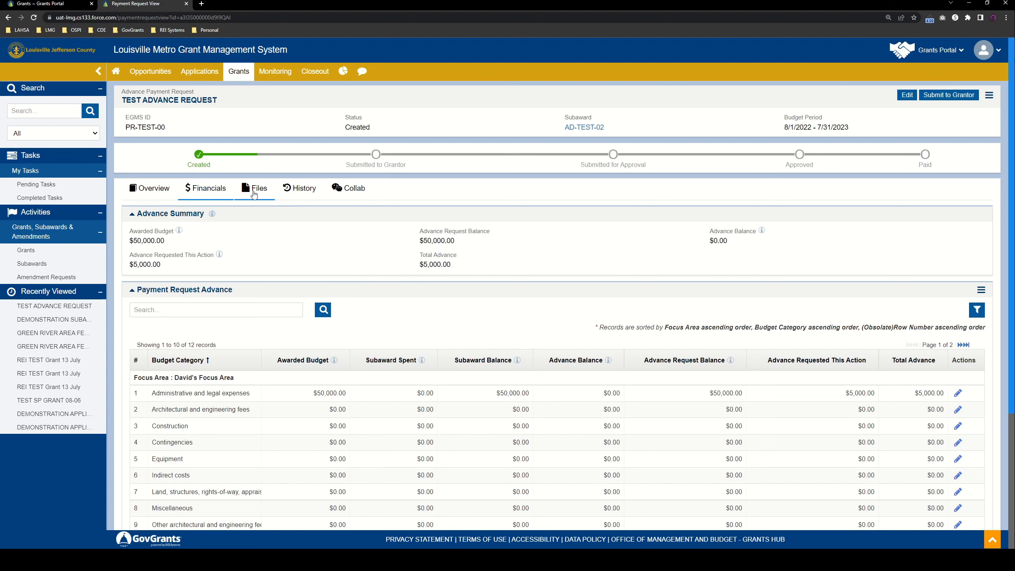
# Show the request's Files checklist and preview the mandatory document's template PDF.
pyautogui.click(258, 187)
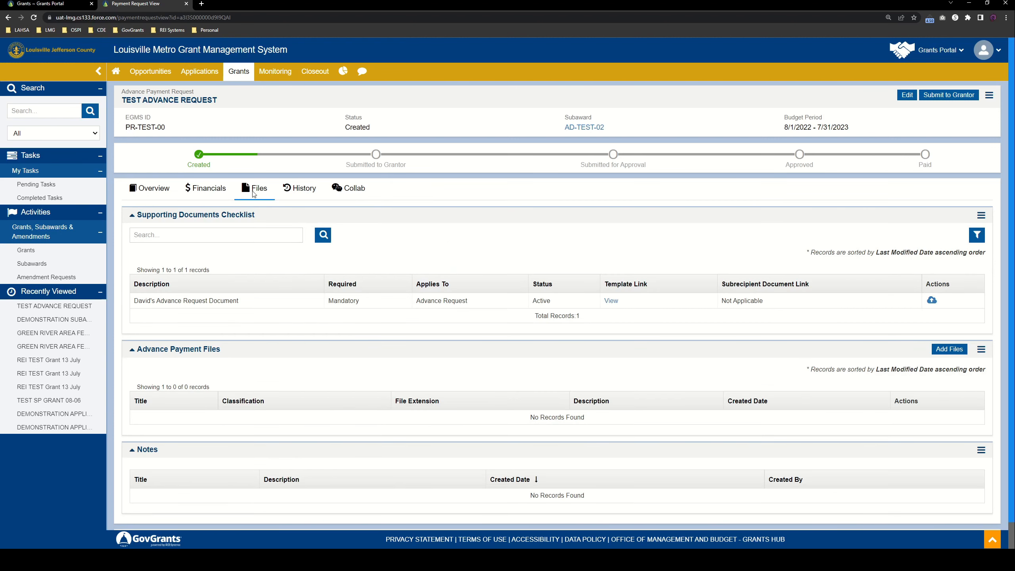
pyautogui.moveTo(274, 220)
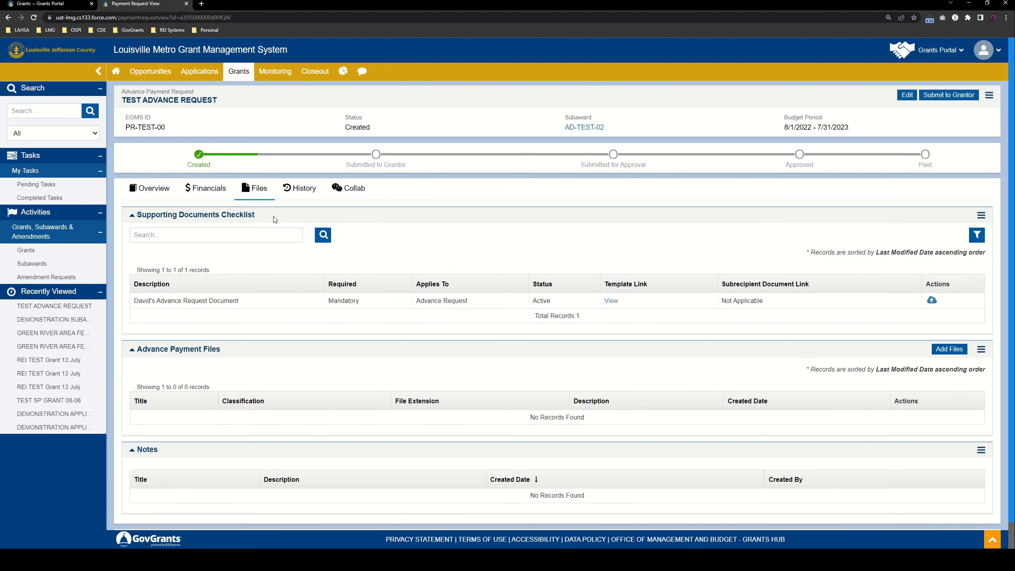
pyautogui.moveTo(406, 233)
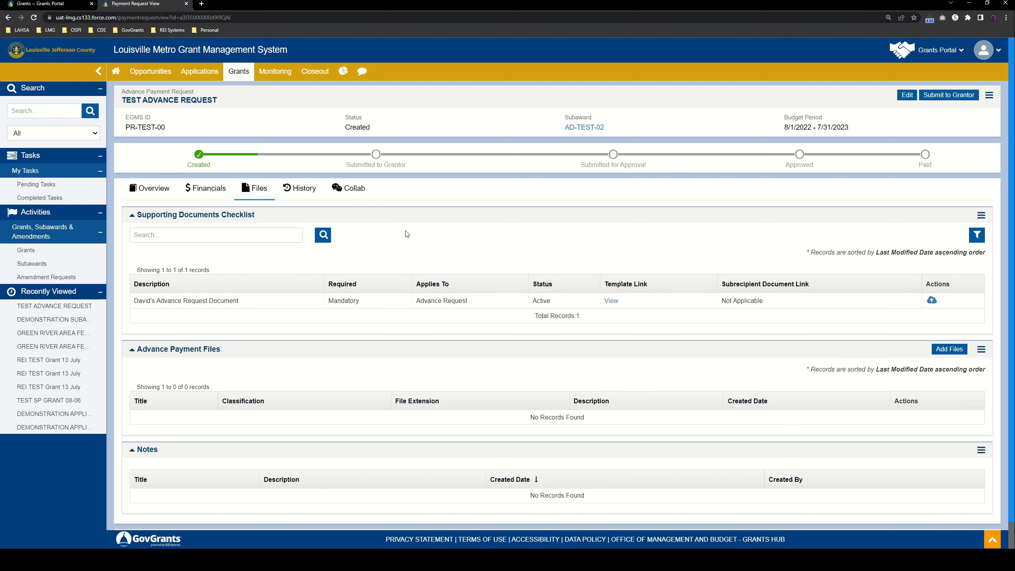
pyautogui.moveTo(481, 320)
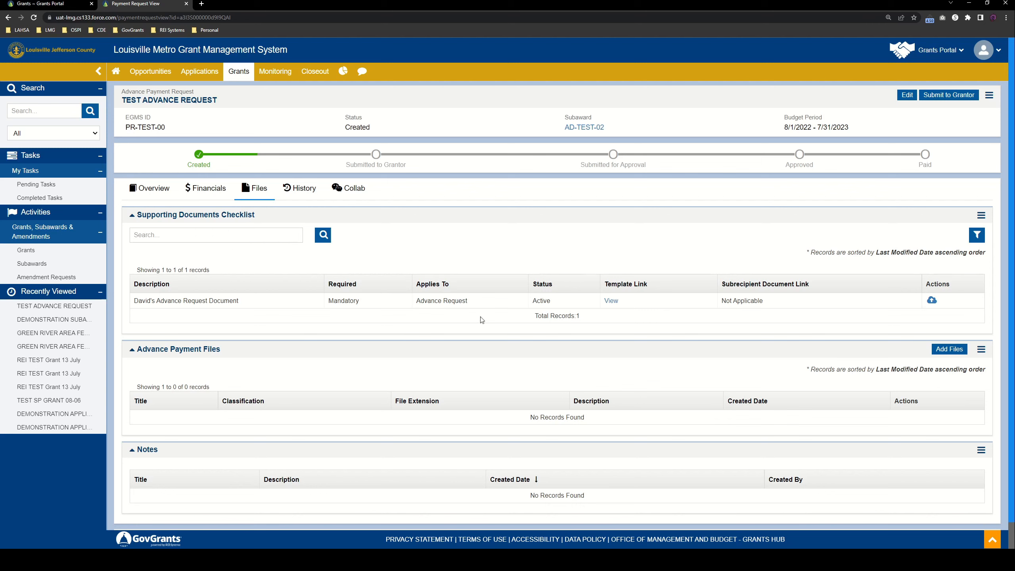
pyautogui.moveTo(550, 263)
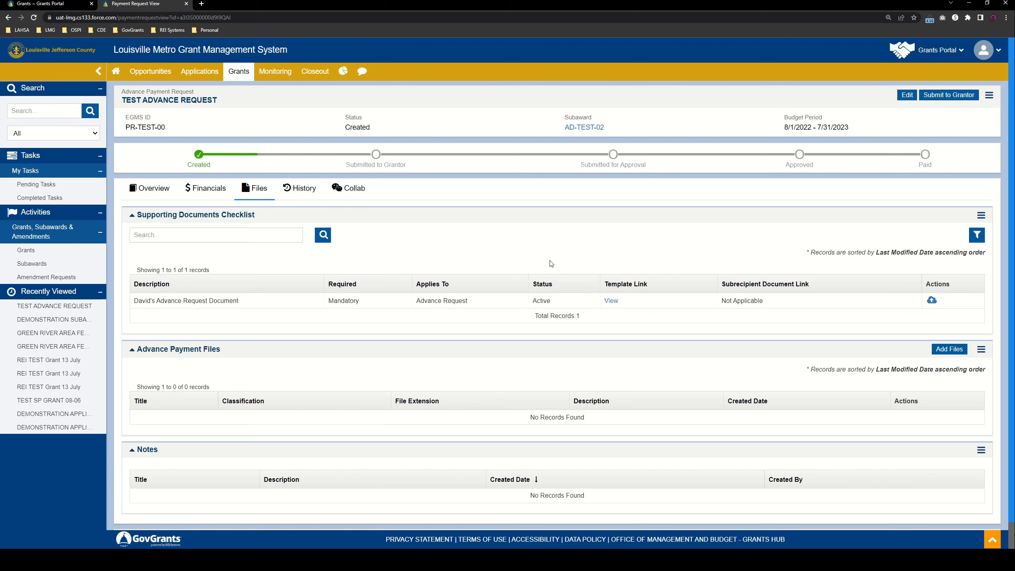
pyautogui.doubleClick(344, 301)
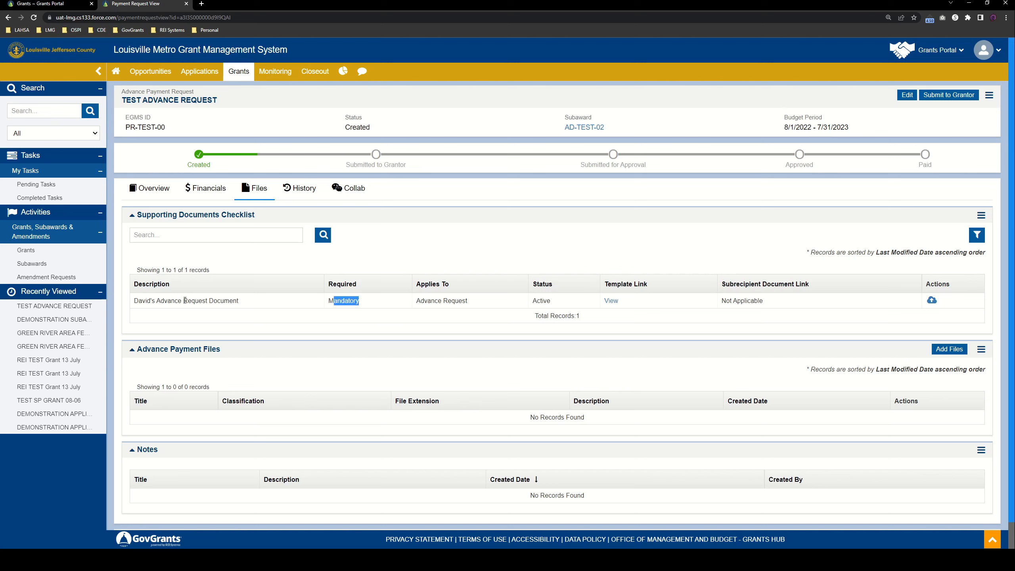
pyautogui.click(309, 308)
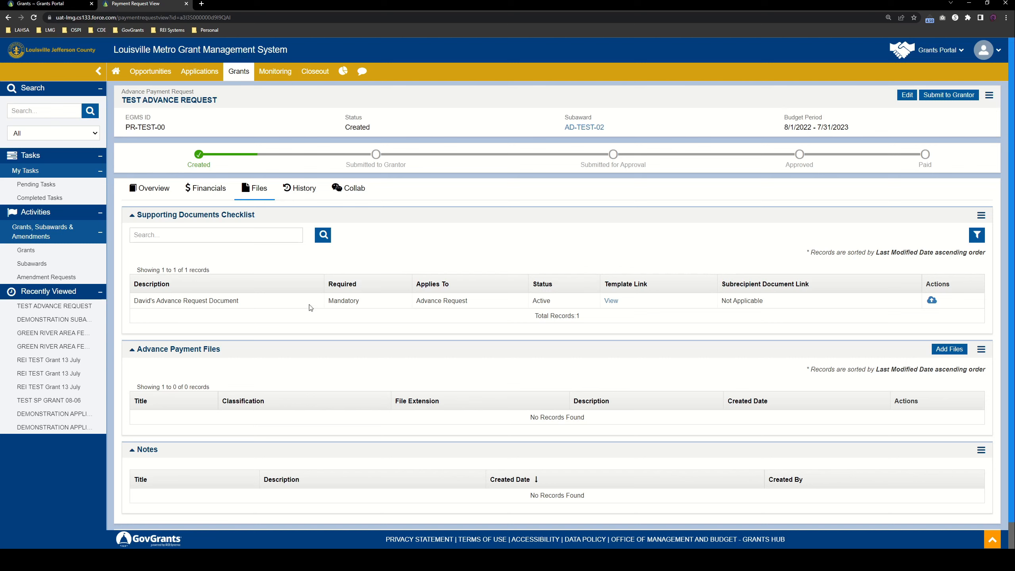
pyautogui.moveTo(611, 307)
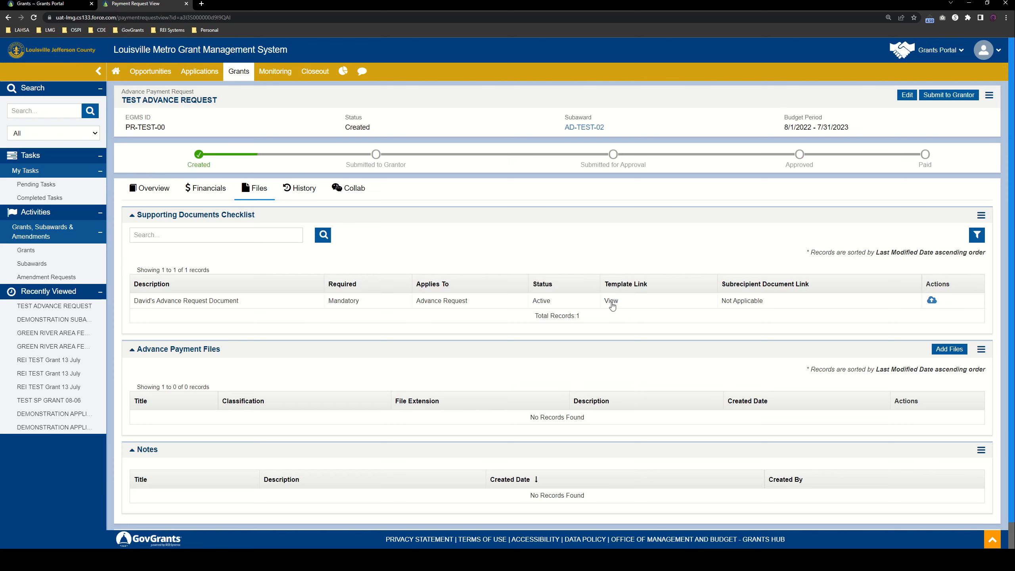
pyautogui.click(611, 300)
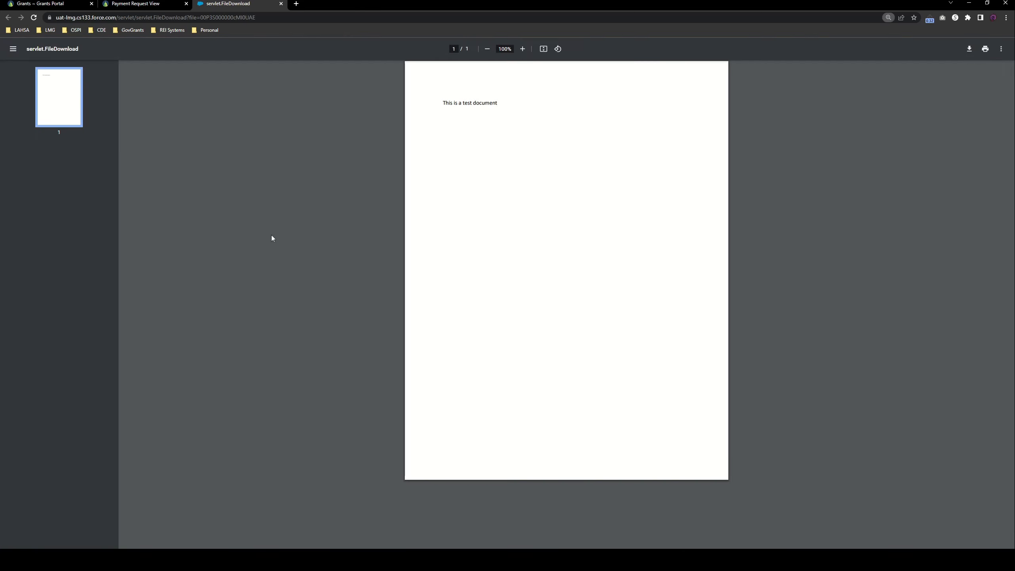
pyautogui.moveTo(512, 133)
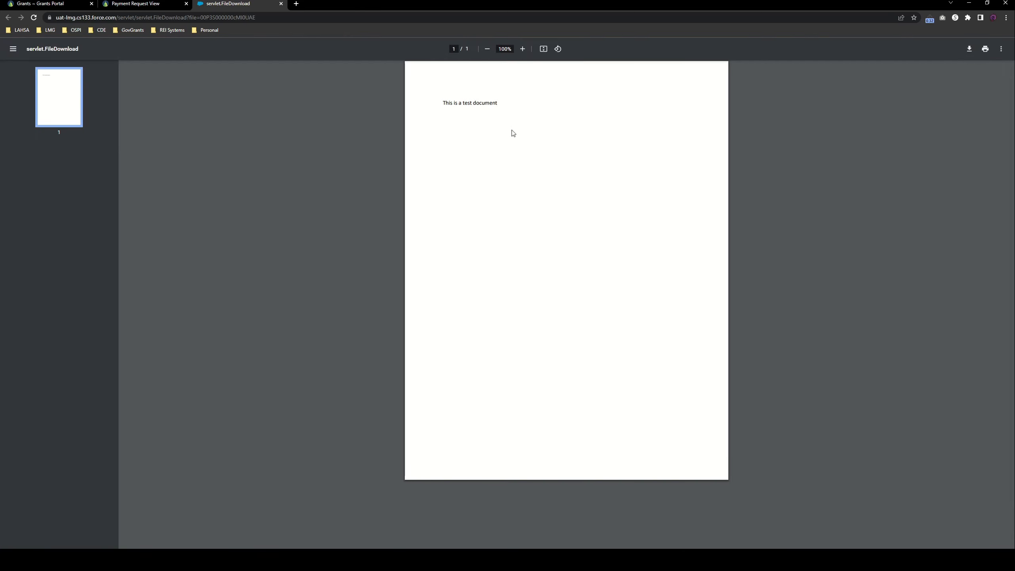
pyautogui.click(282, 3)
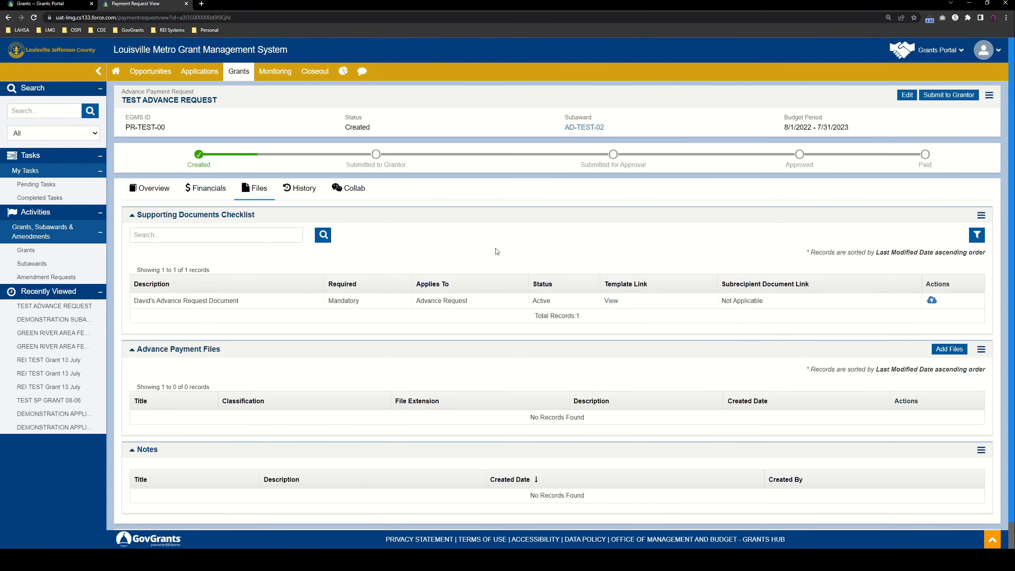
pyautogui.moveTo(651, 311)
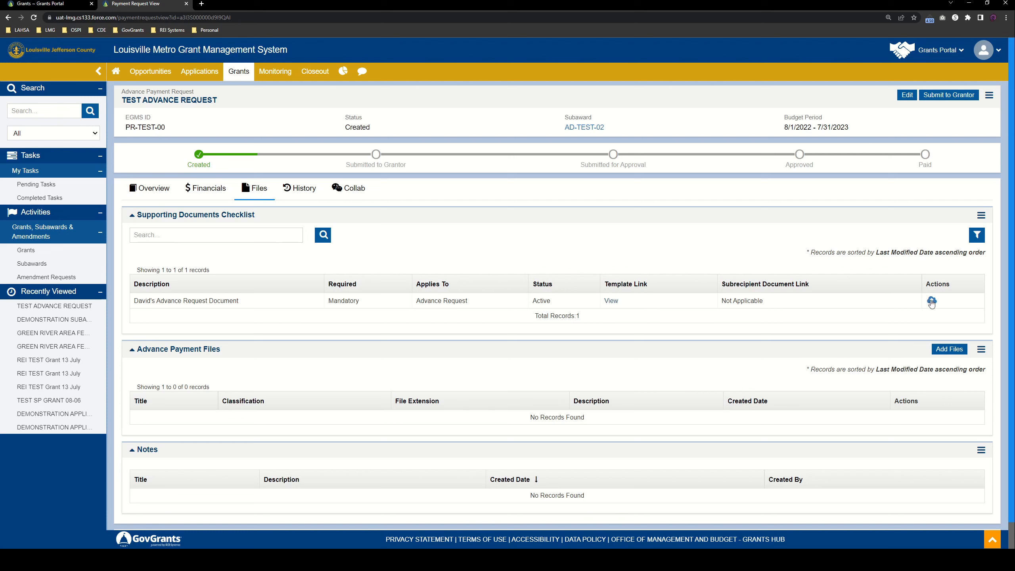
# Upload the test PDF as the mandatory advance request document and save it.
pyautogui.click(932, 300)
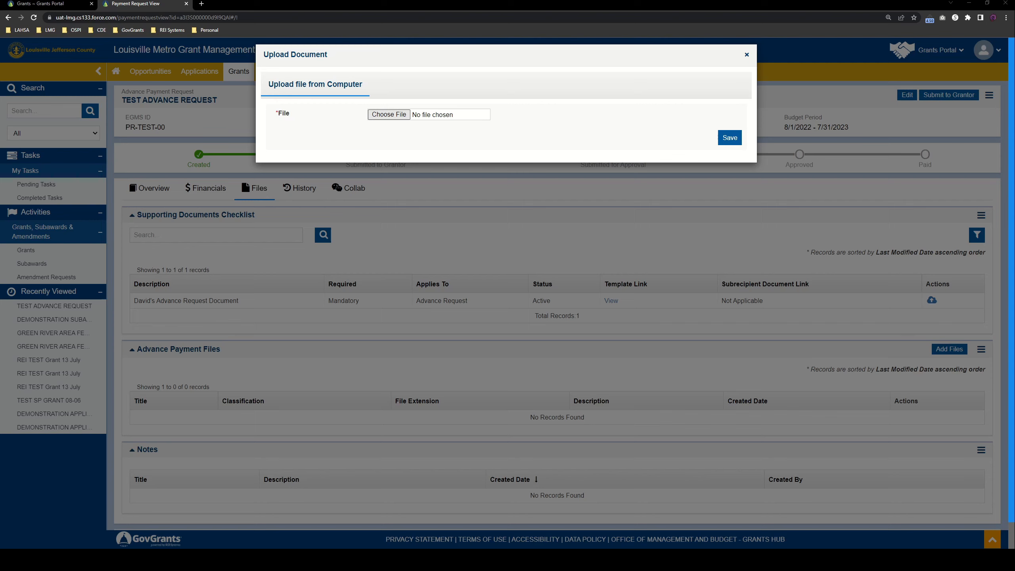
pyautogui.click(388, 115)
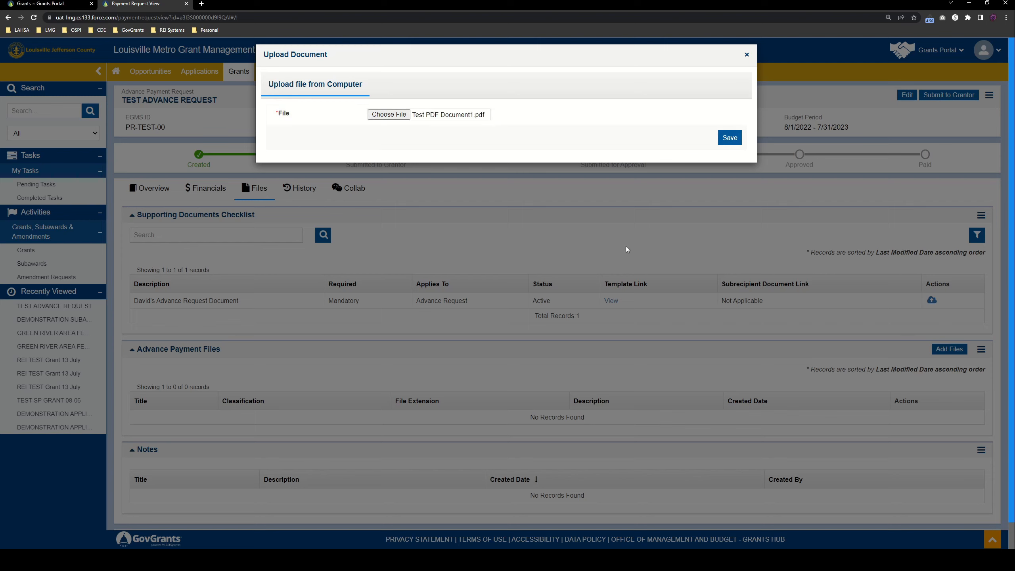
pyautogui.click(728, 137)
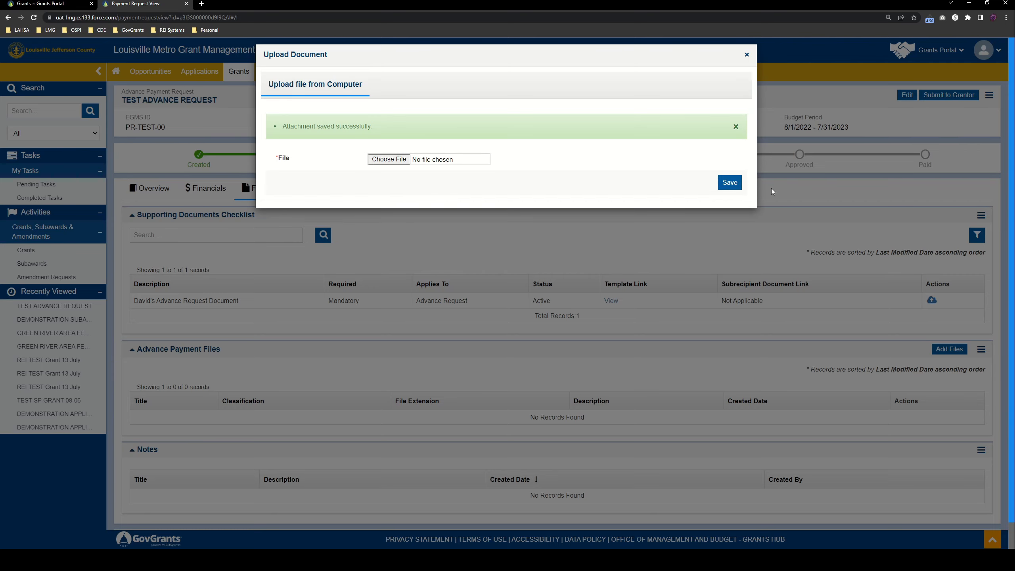
pyautogui.click(746, 54)
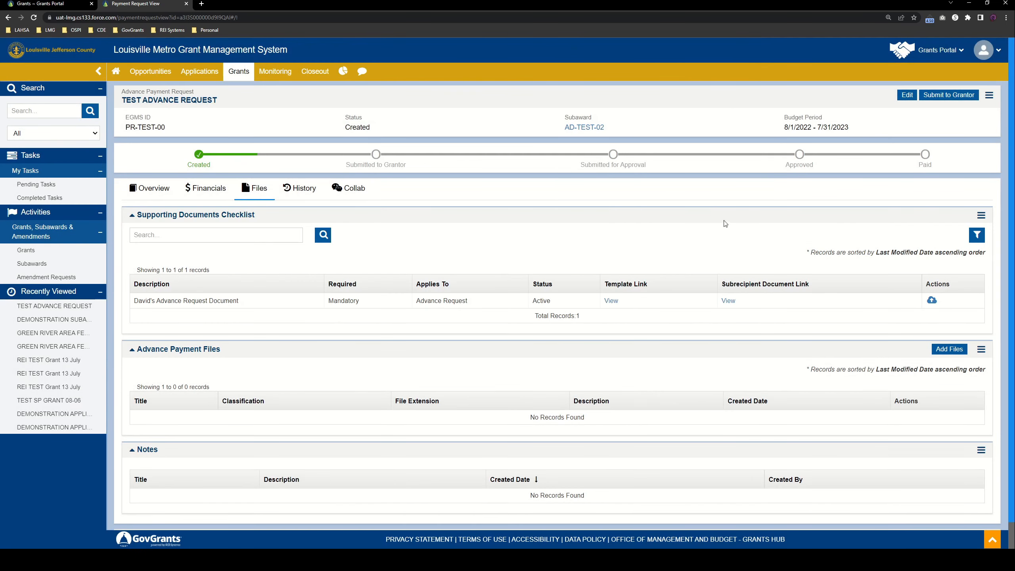
pyautogui.moveTo(767, 263)
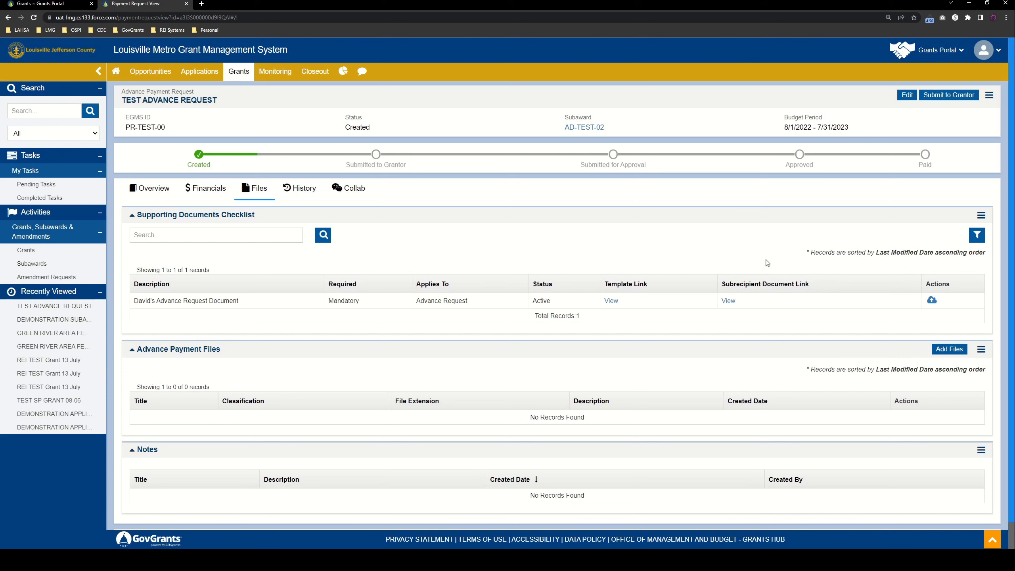
pyautogui.moveTo(728, 301)
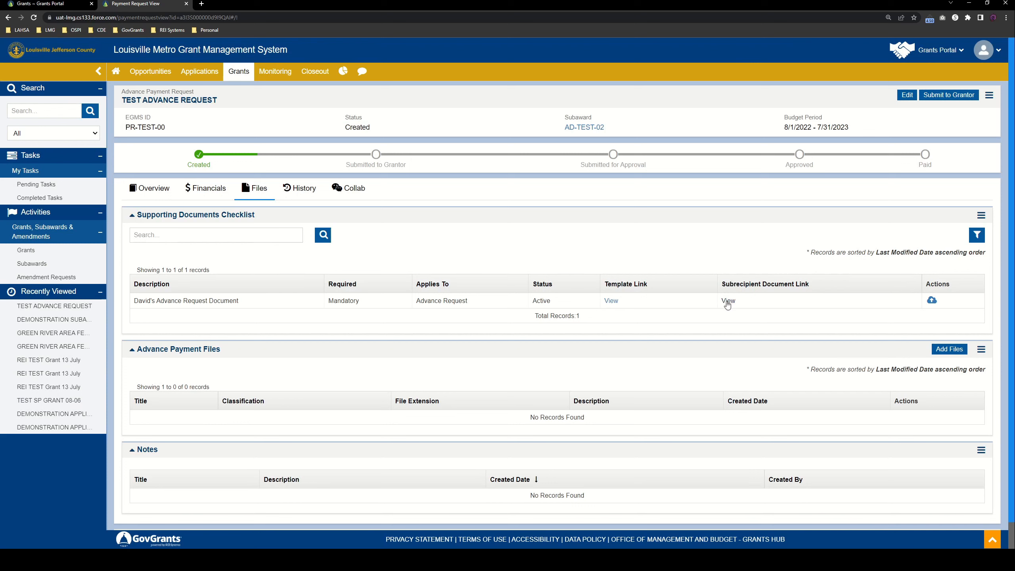
pyautogui.moveTo(548, 228)
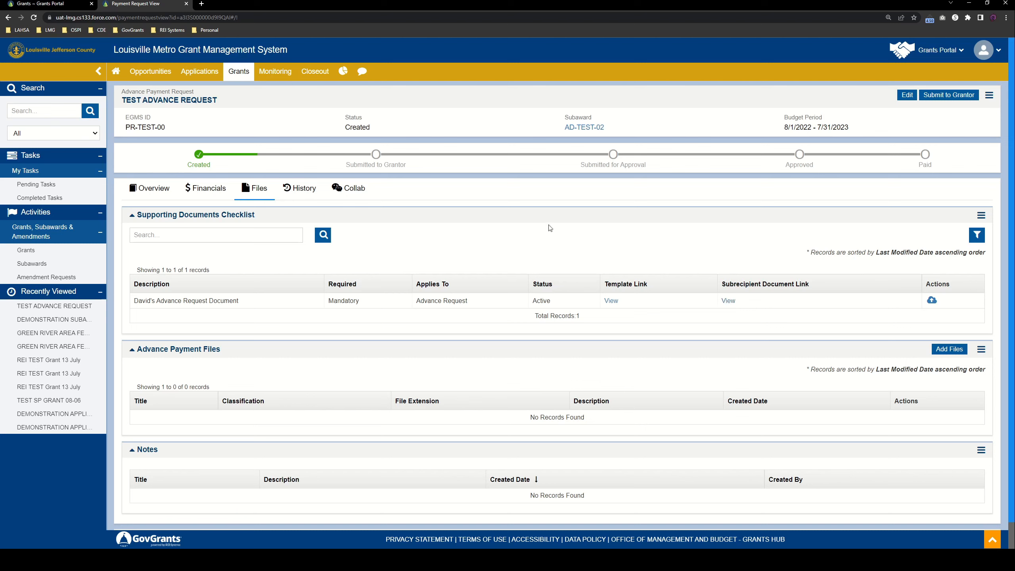
pyautogui.moveTo(590, 200)
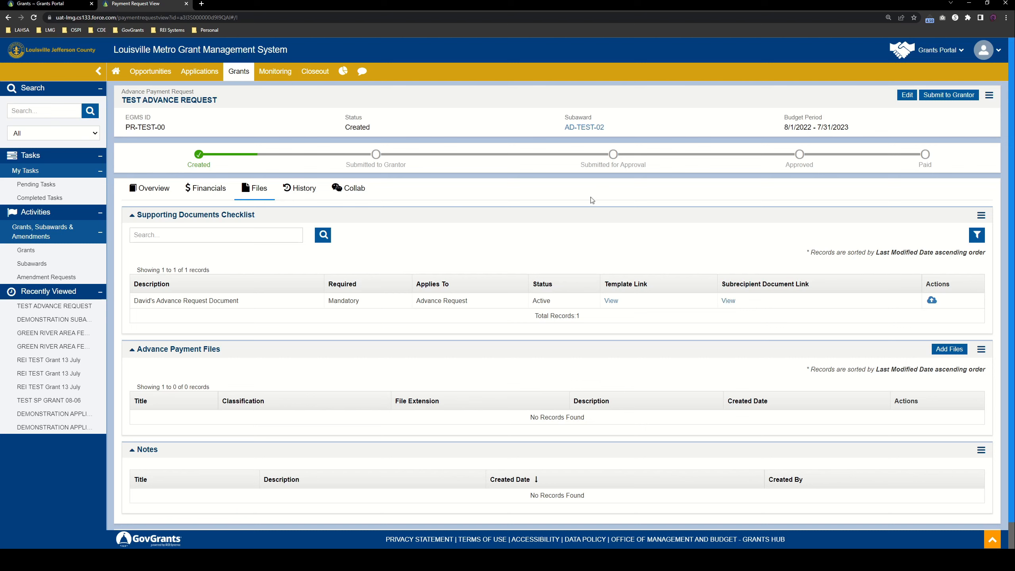
pyautogui.doubleClick(343, 300)
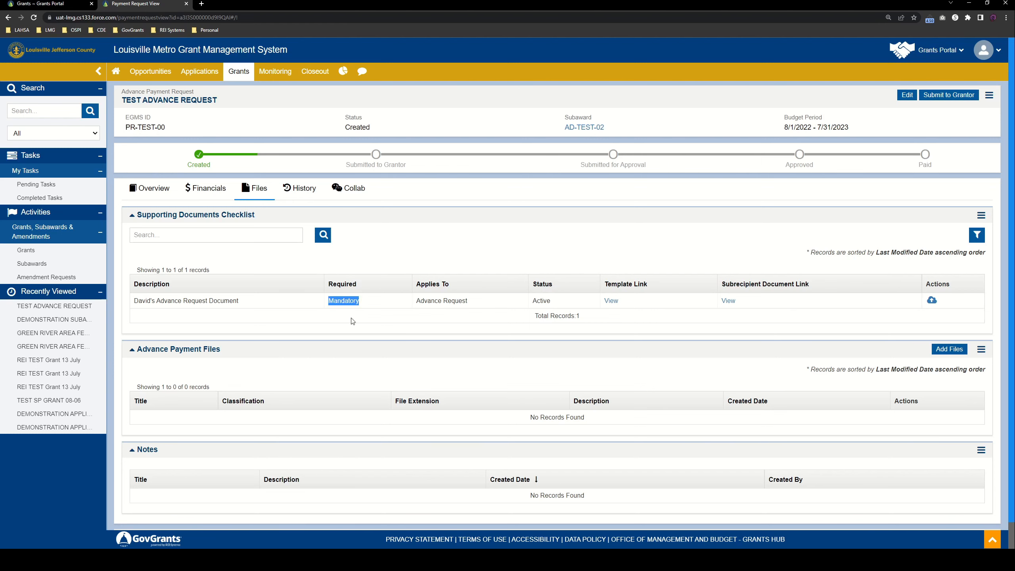
pyautogui.scroll(-3)
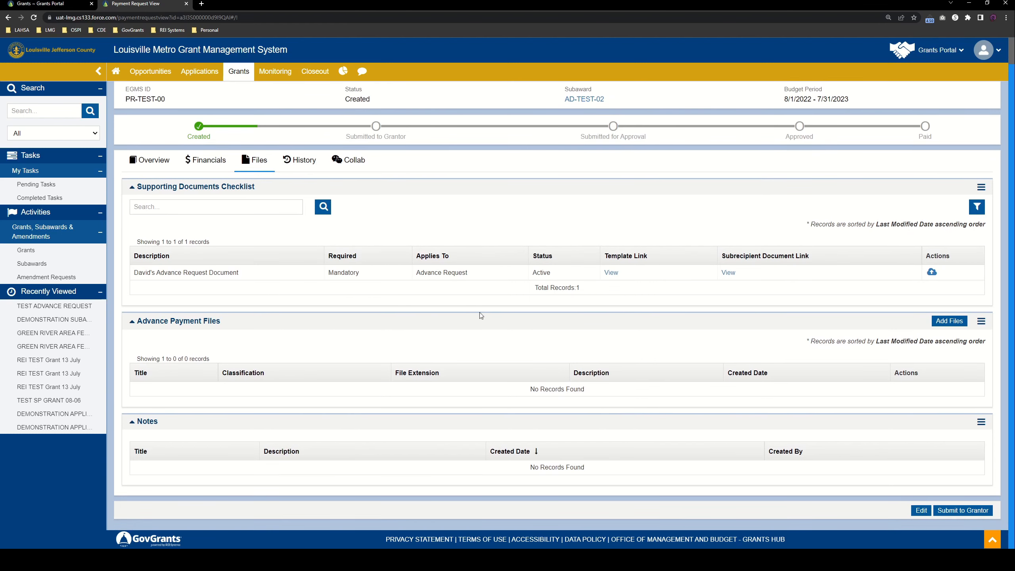
pyautogui.moveTo(602, 388)
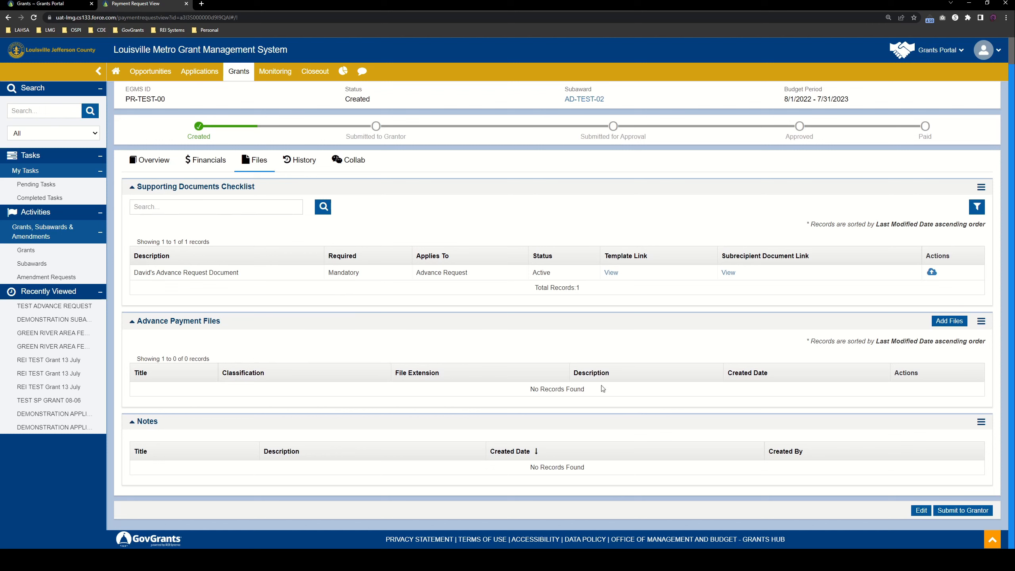
pyautogui.moveTo(920, 338)
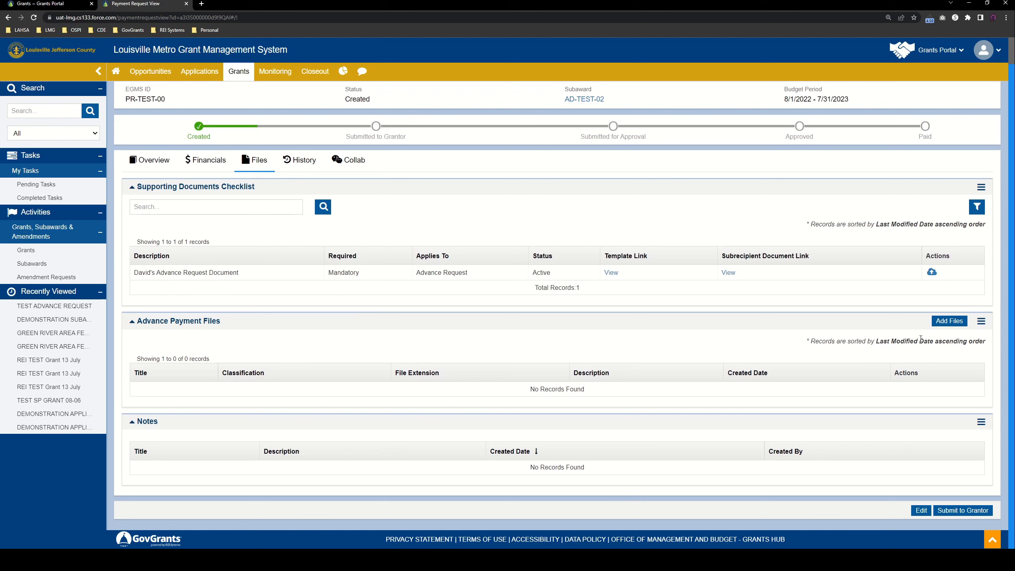
# Upload Test PDF Document1.pdf to Advance Payment Files with description 'TEST FILE'.
pyautogui.click(949, 320)
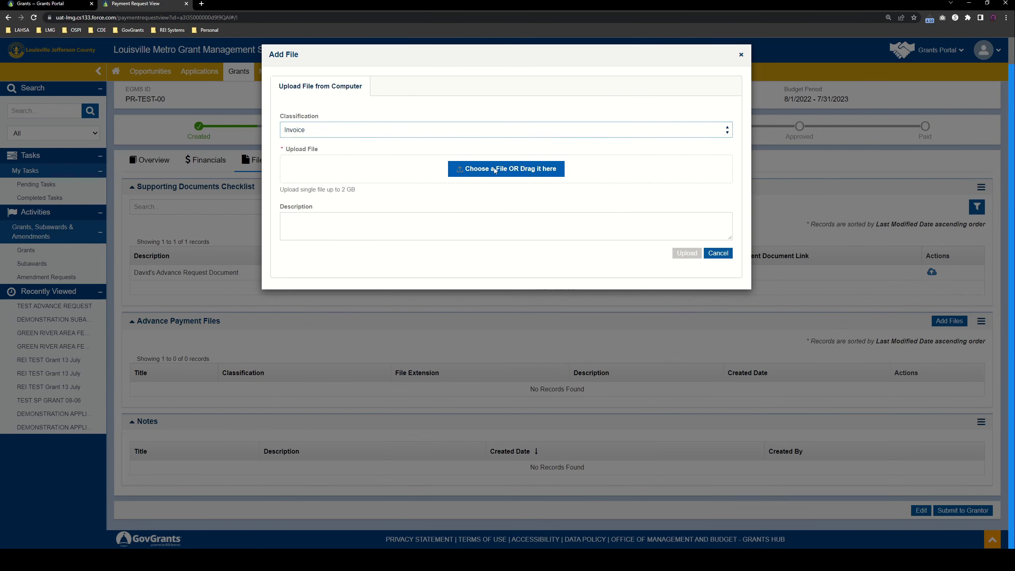
pyautogui.click(506, 168)
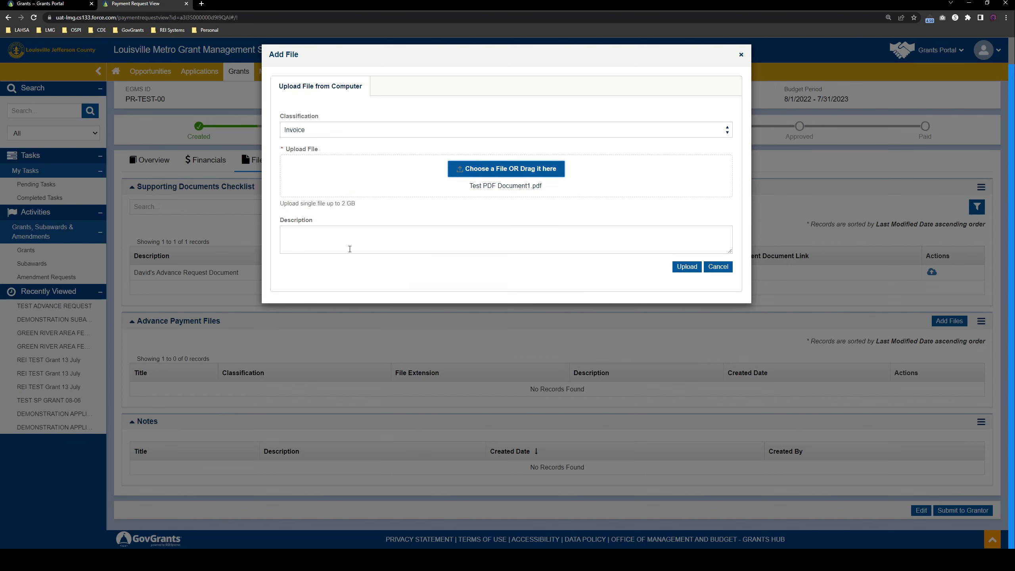
pyautogui.write('t')
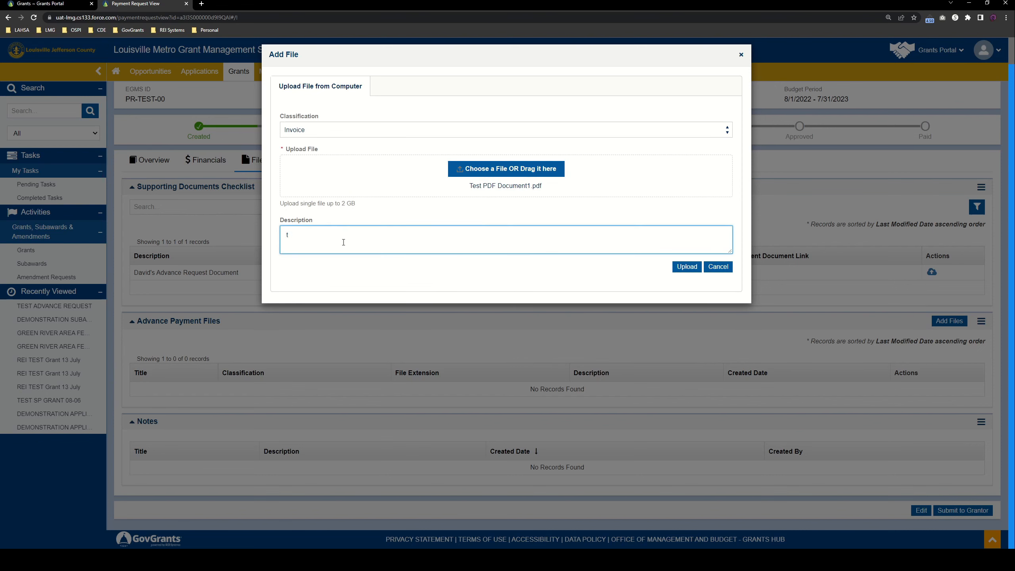
pyautogui.write('TEST FILE')
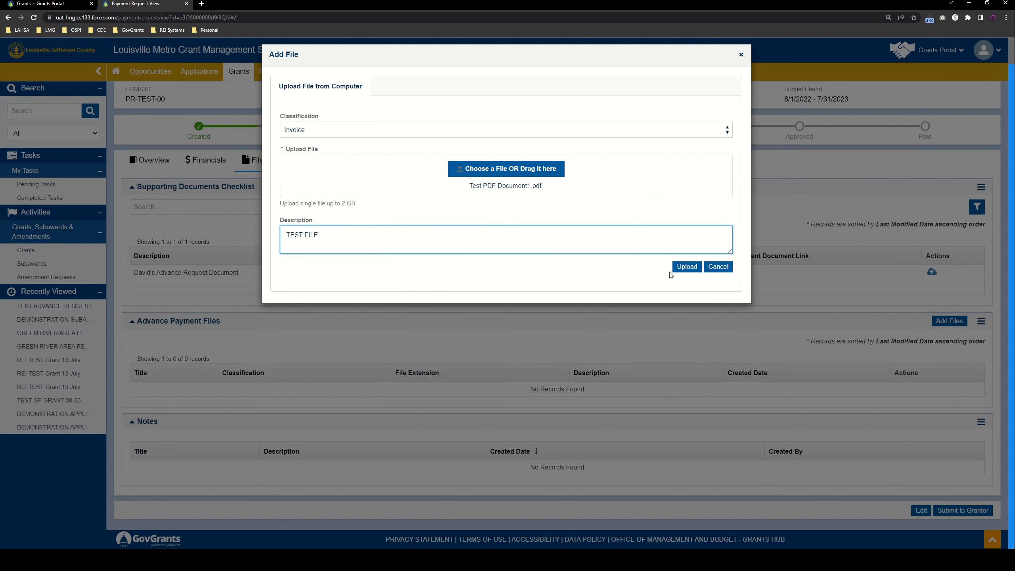
pyautogui.click(686, 267)
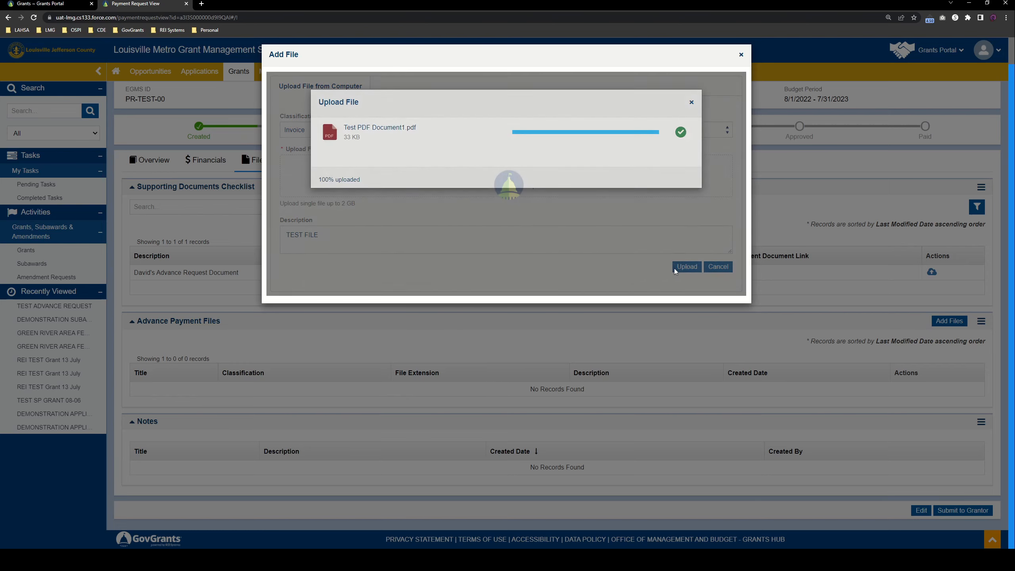
pyautogui.click(686, 267)
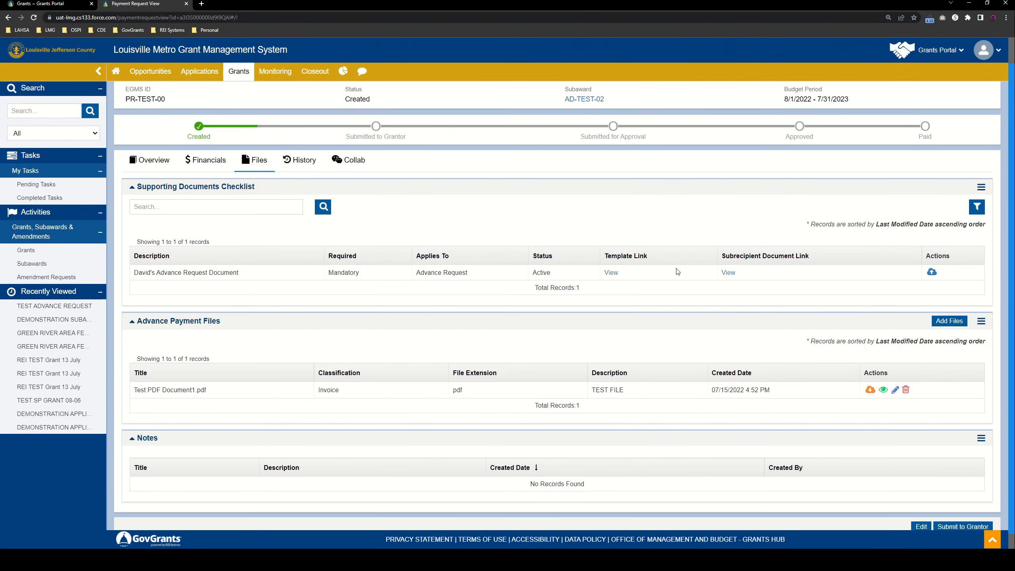
pyautogui.moveTo(461, 222)
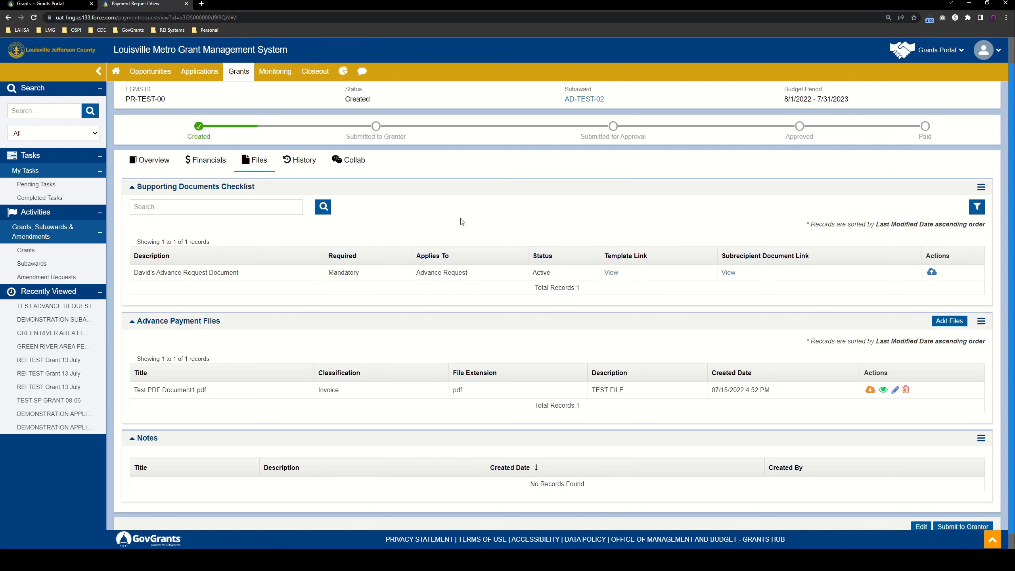
# Browse the History, Collab and Financials tabs, ending on the request's Overview.
pyautogui.click(299, 159)
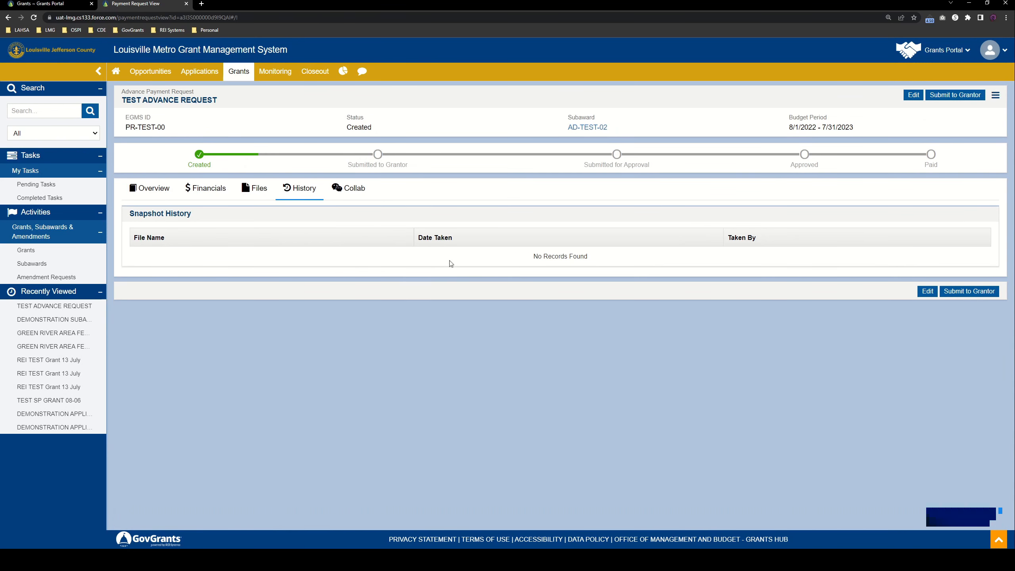
pyautogui.moveTo(512, 283)
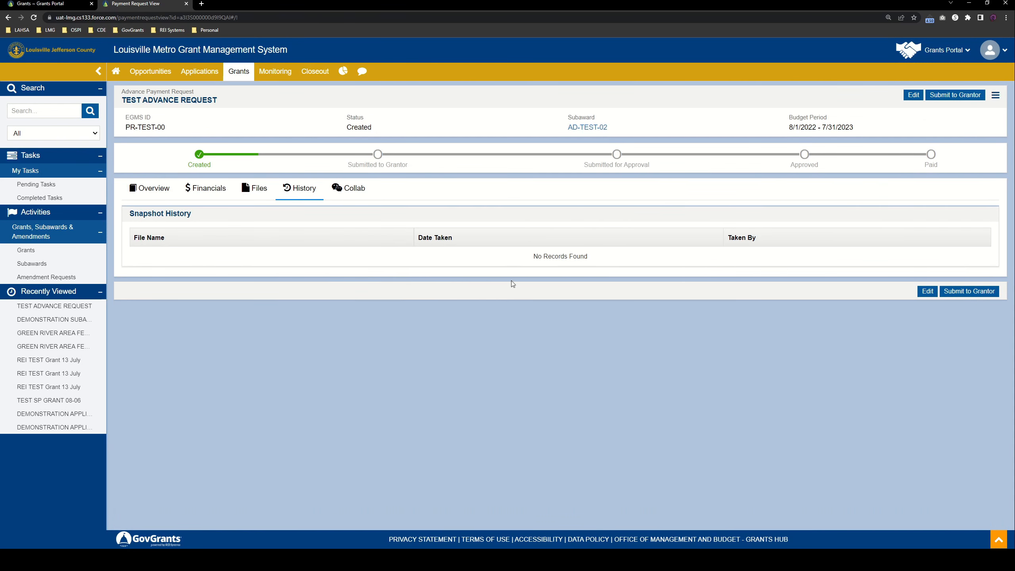
pyautogui.click(347, 187)
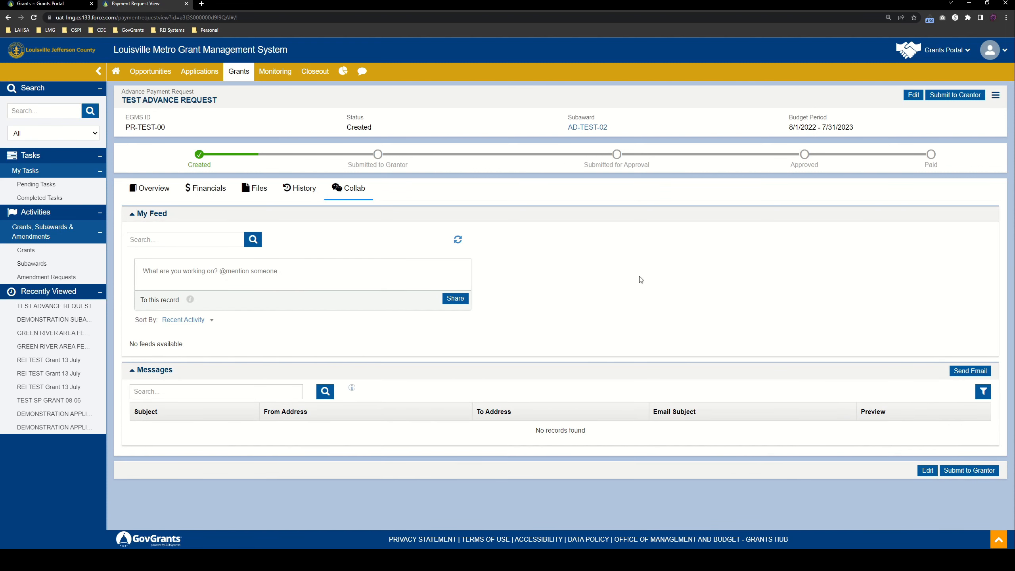
pyautogui.click(298, 188)
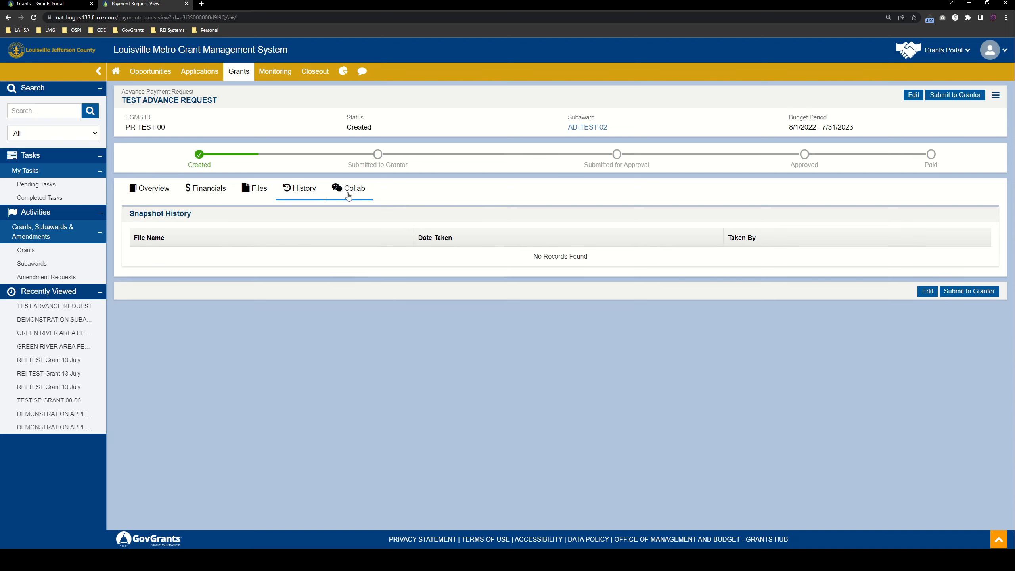
pyautogui.click(209, 187)
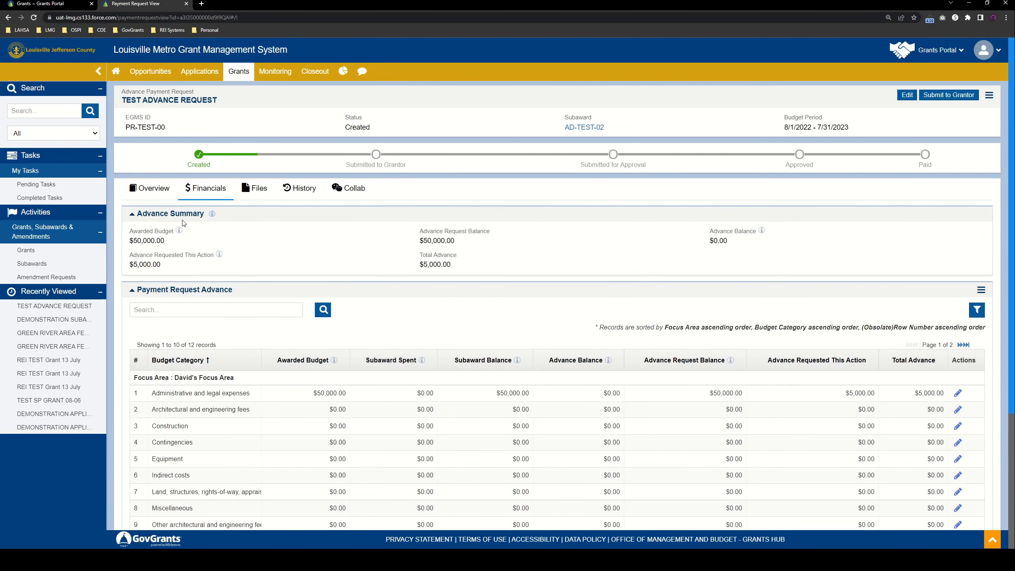
pyautogui.click(155, 188)
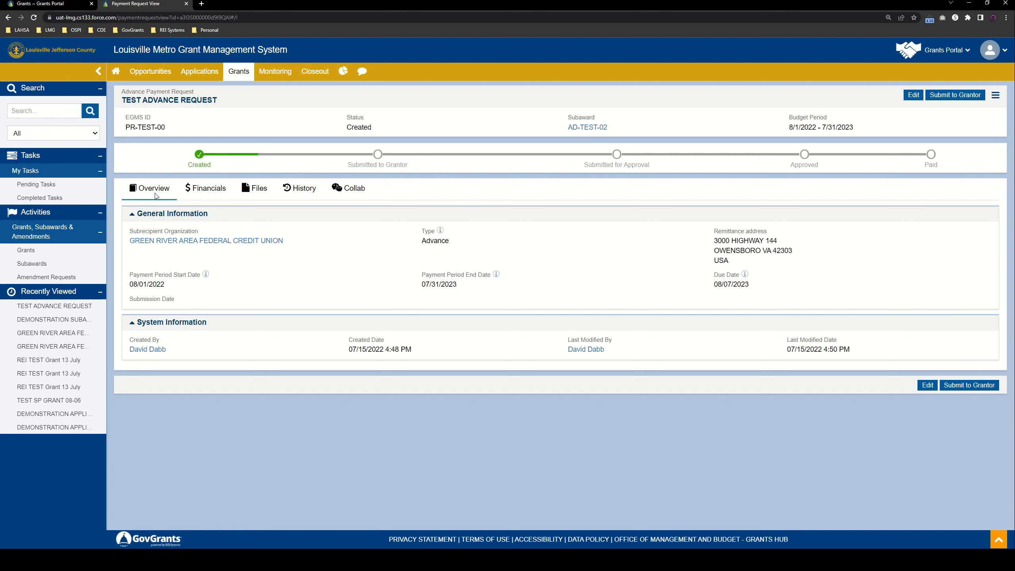
pyautogui.moveTo(367, 284)
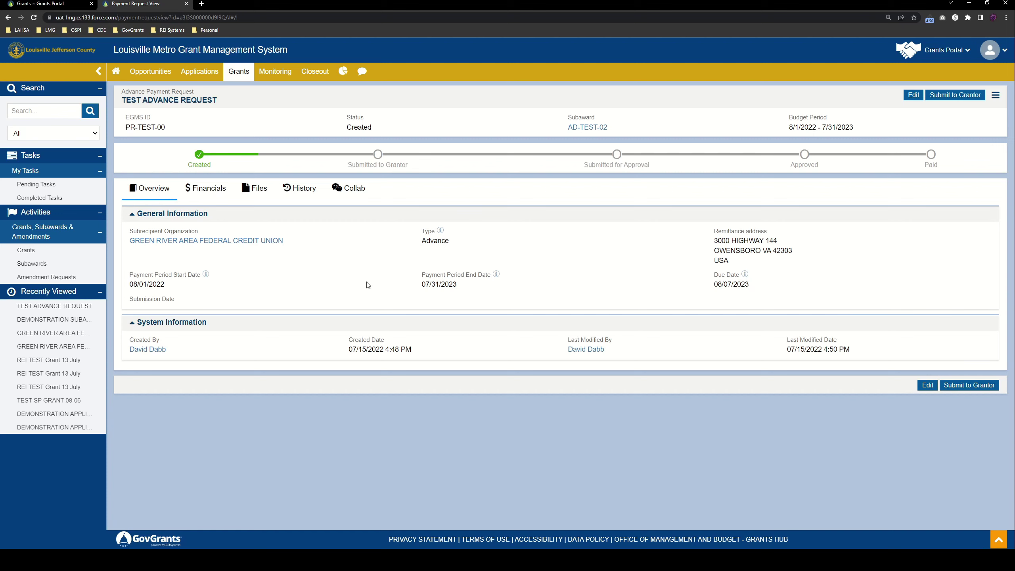
pyautogui.moveTo(955, 95)
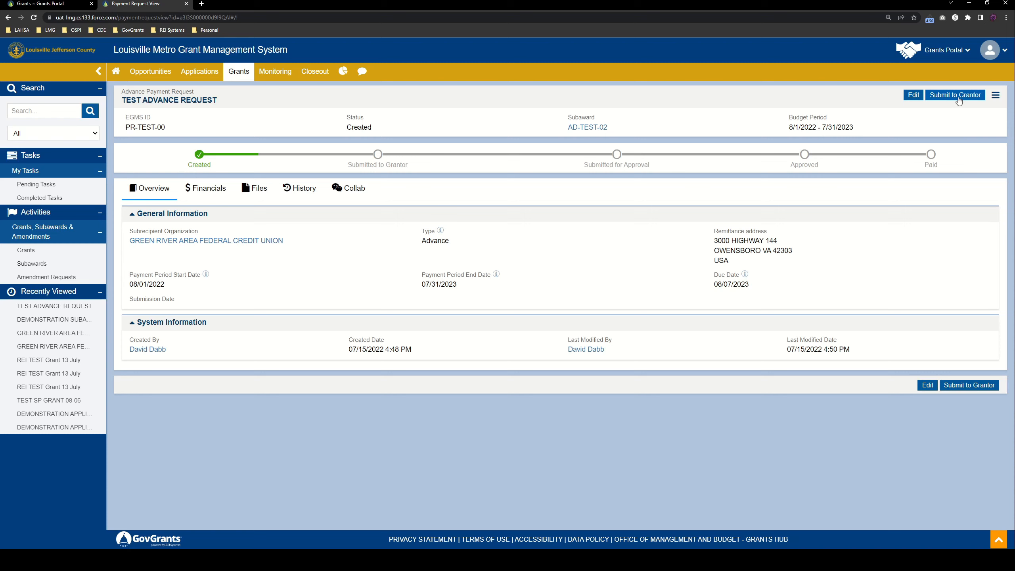
pyautogui.moveTo(409, 175)
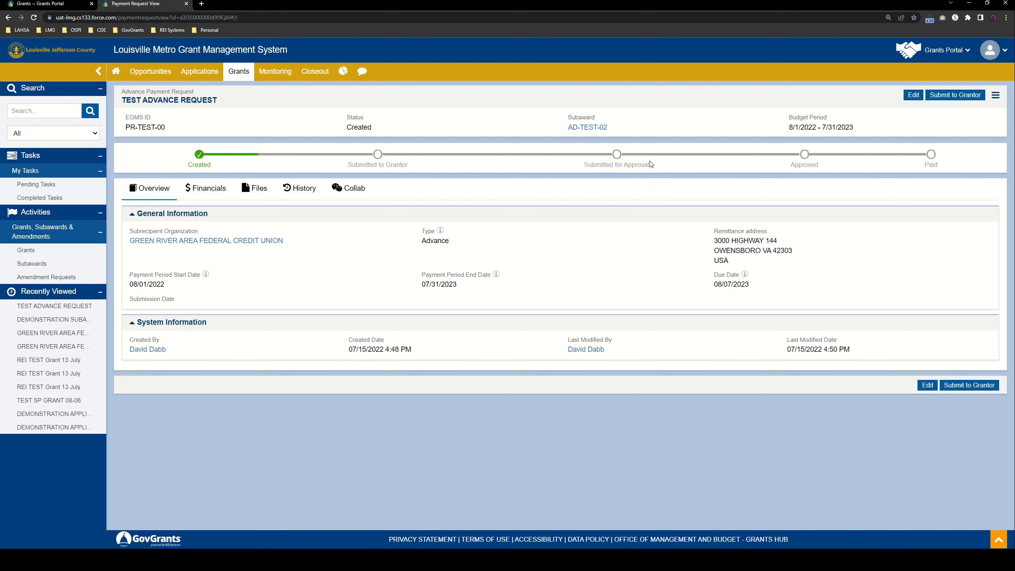
pyautogui.moveTo(839, 170)
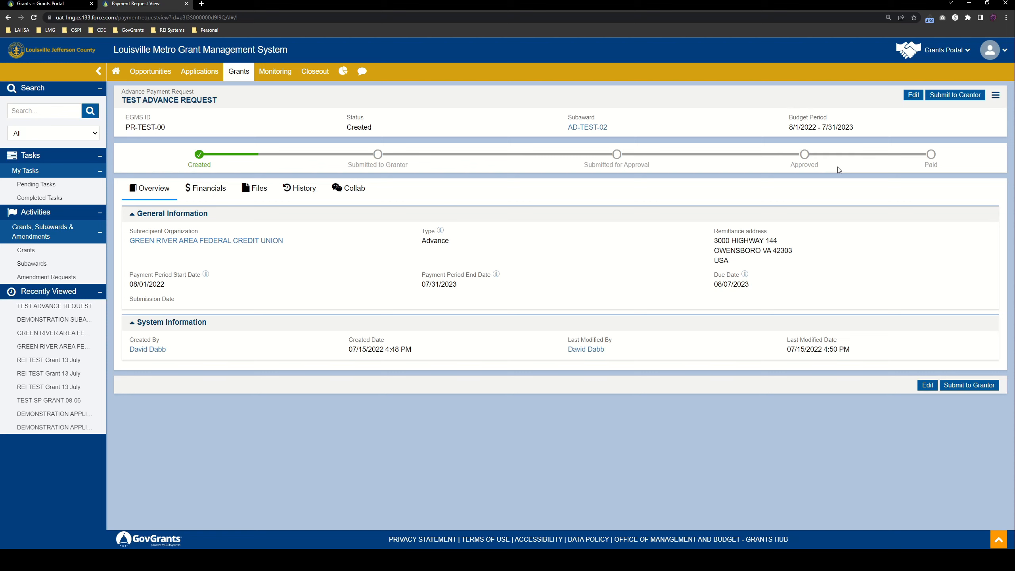
pyautogui.moveTo(447, 194)
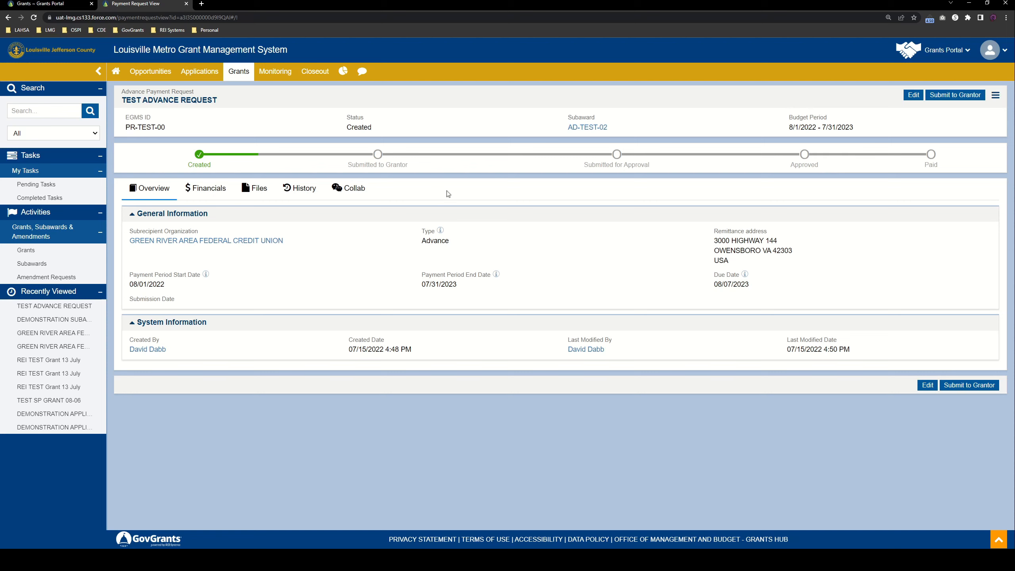
pyautogui.moveTo(358, 166)
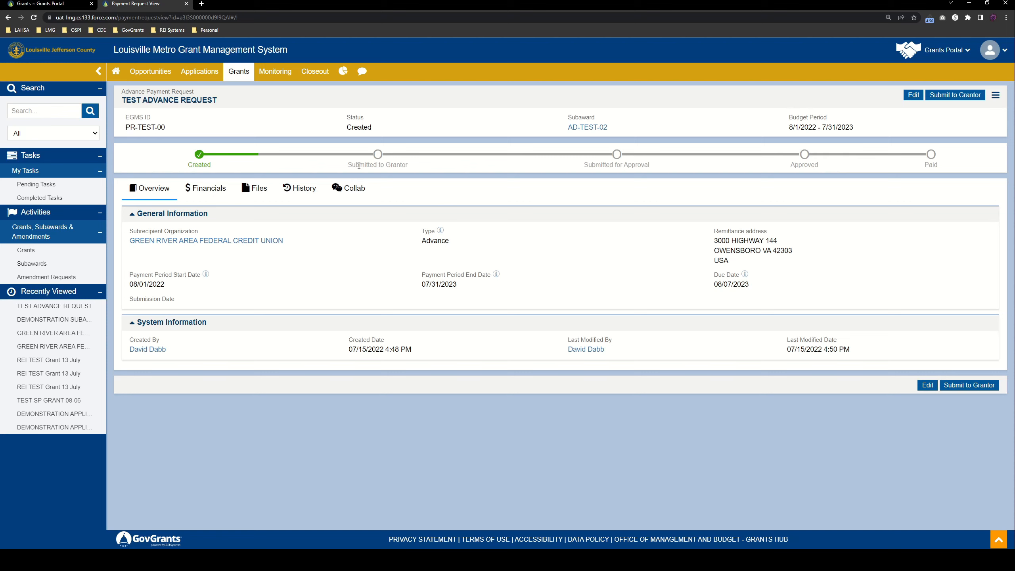
pyautogui.moveTo(336, 276)
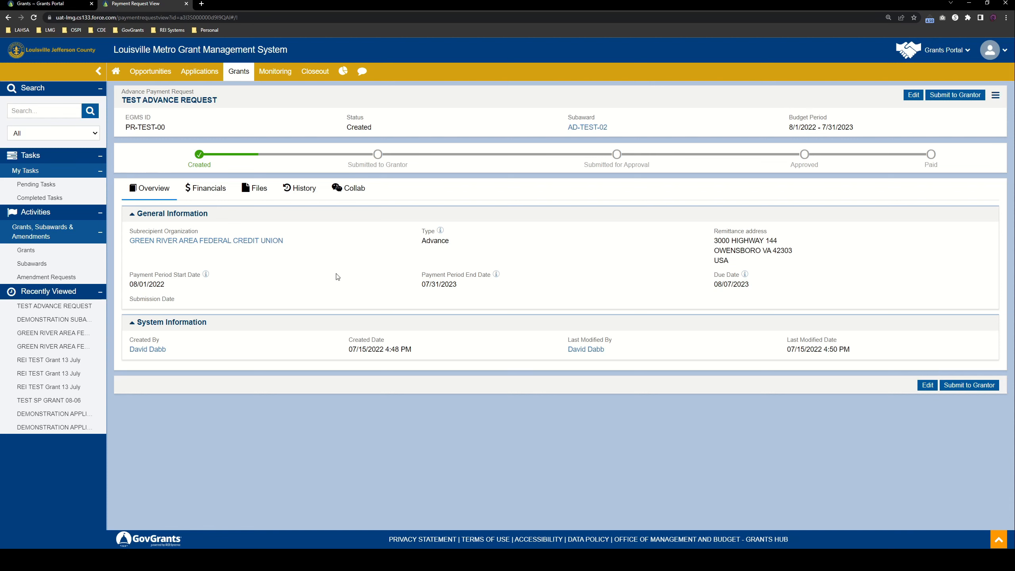
pyautogui.moveTo(264, 240)
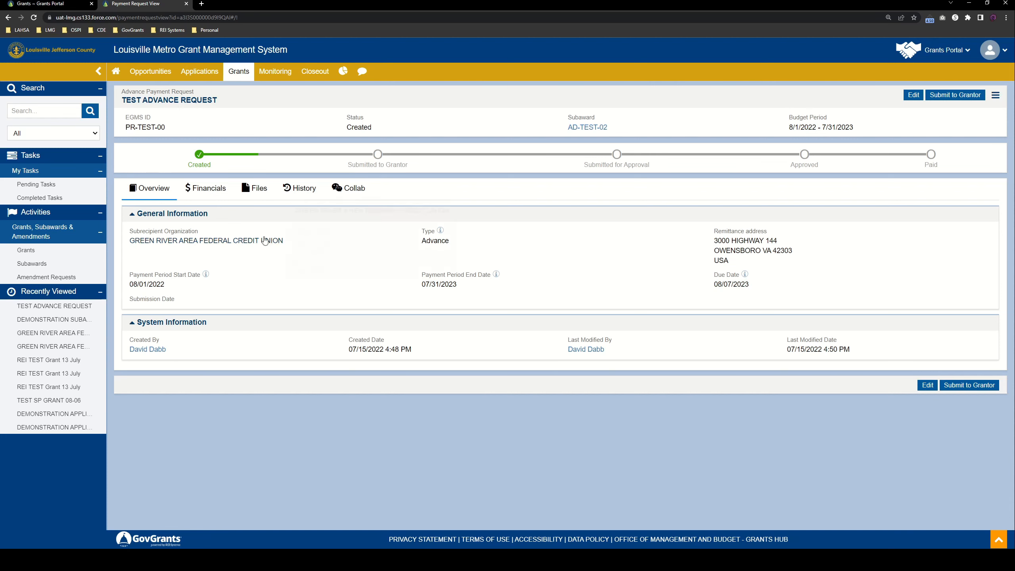
# Review Financials, then submit TEST ADVANCE REQUEST to the grantor and confirm.
pyautogui.click(205, 187)
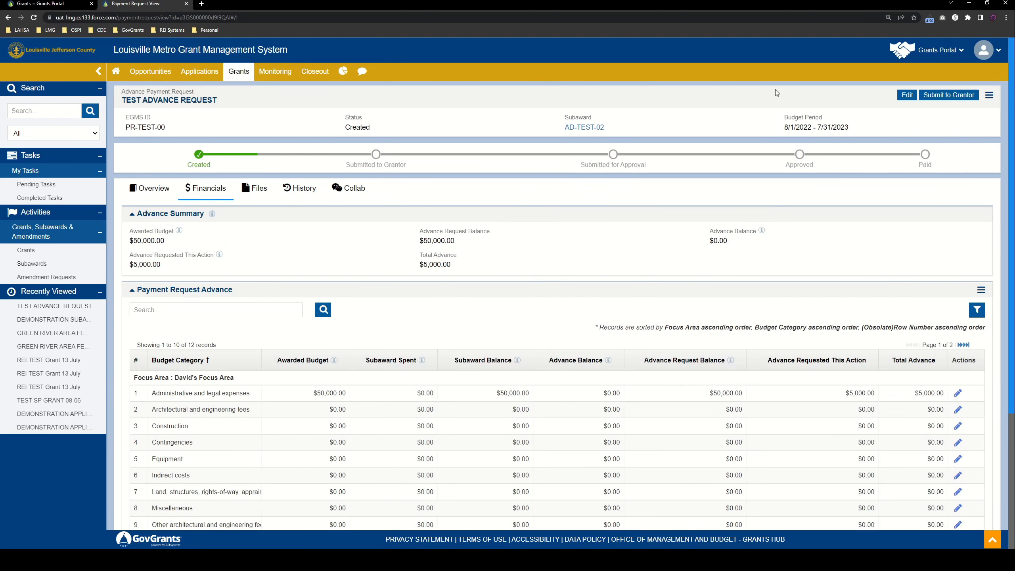
pyautogui.moveTo(354, 282)
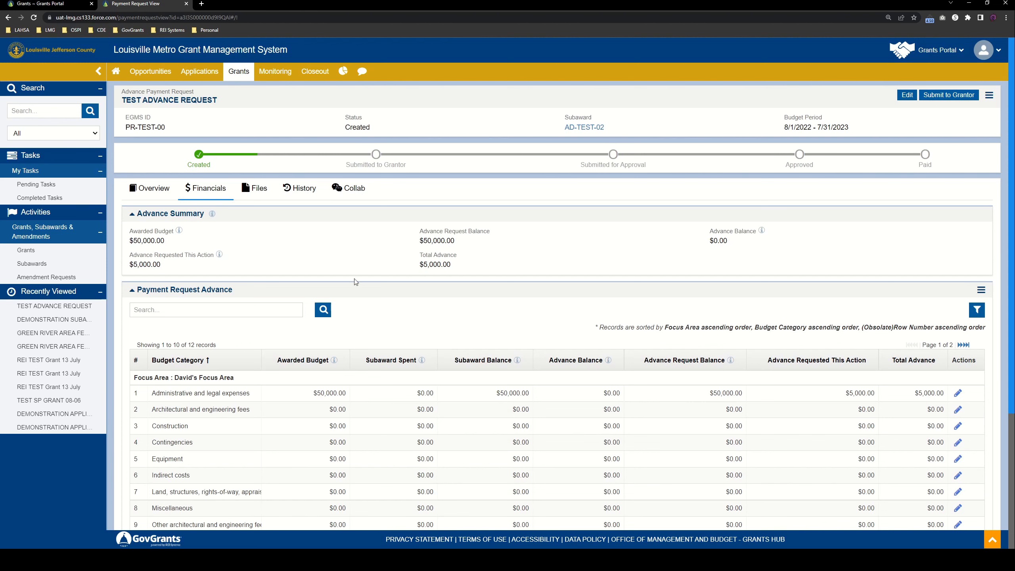
pyautogui.click(153, 188)
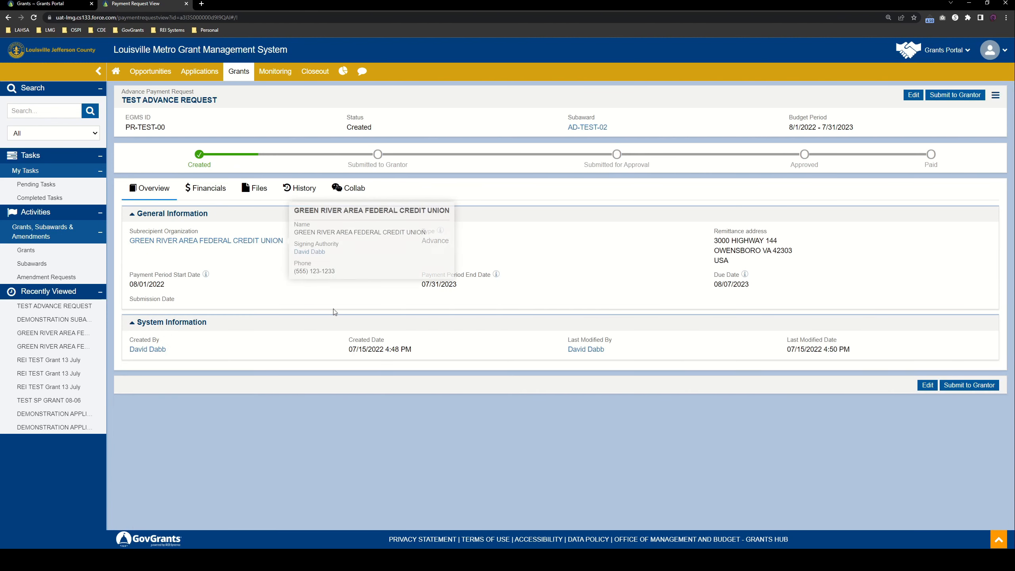
pyautogui.click(954, 95)
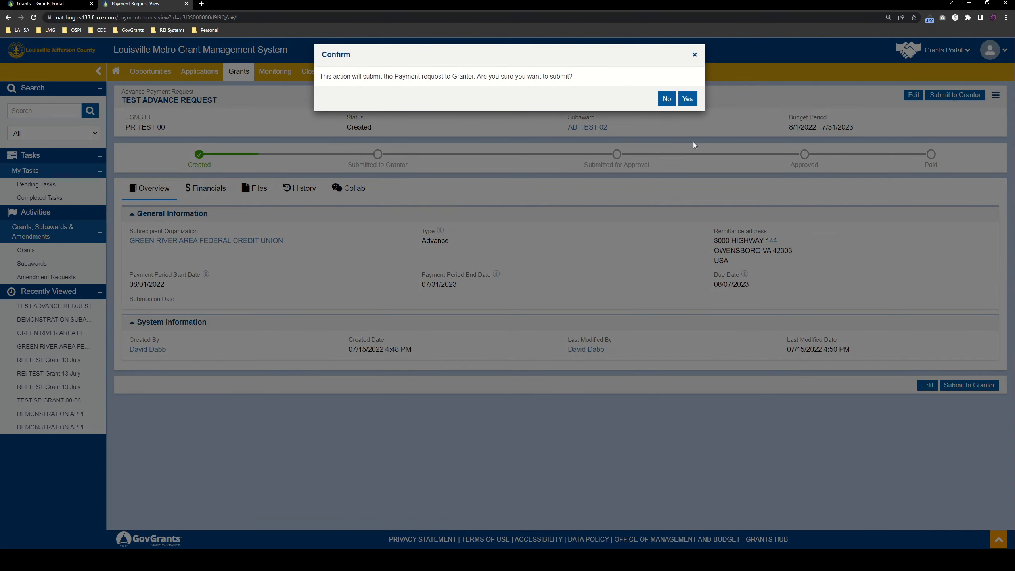
pyautogui.click(686, 99)
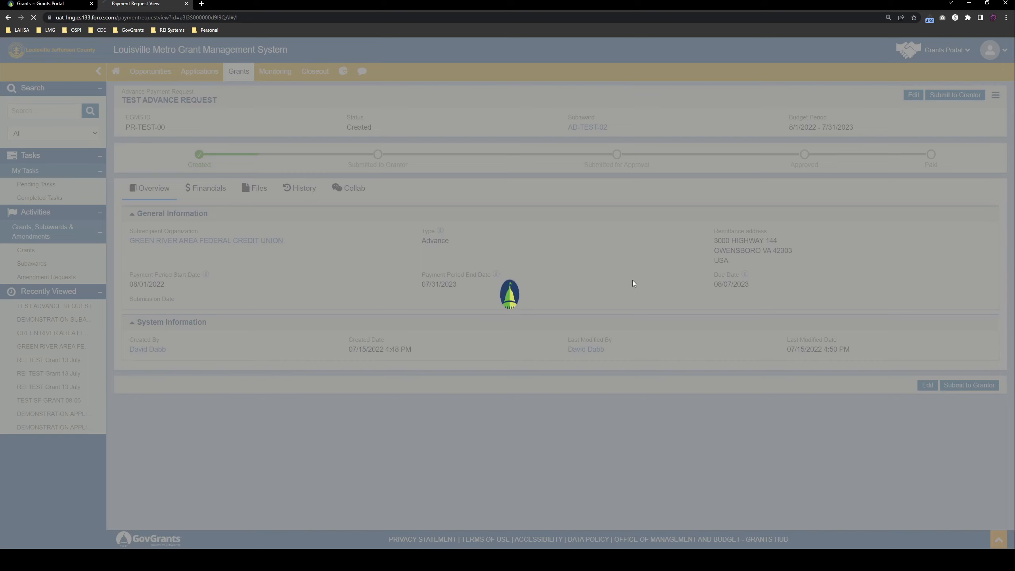
pyautogui.click(954, 95)
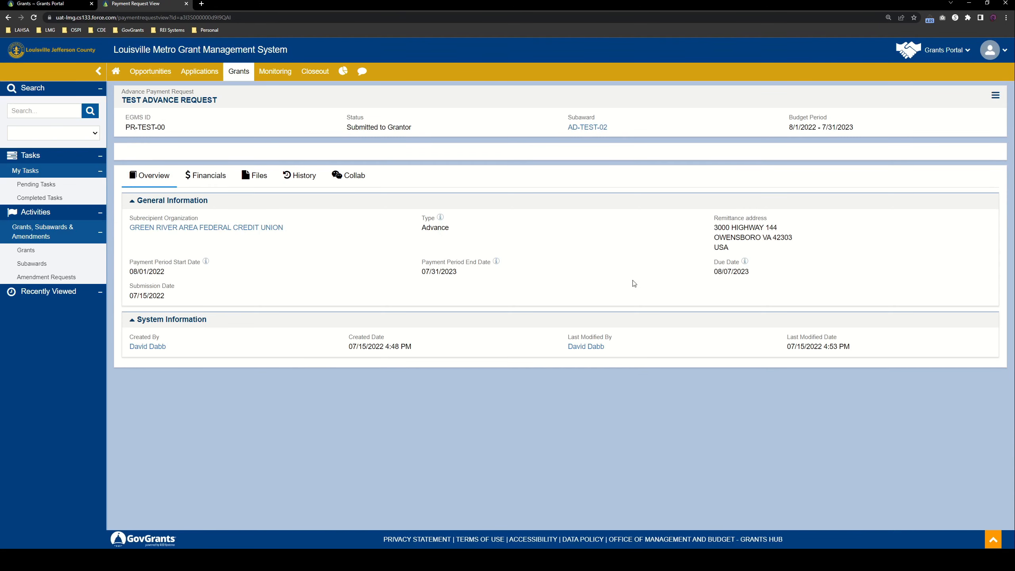